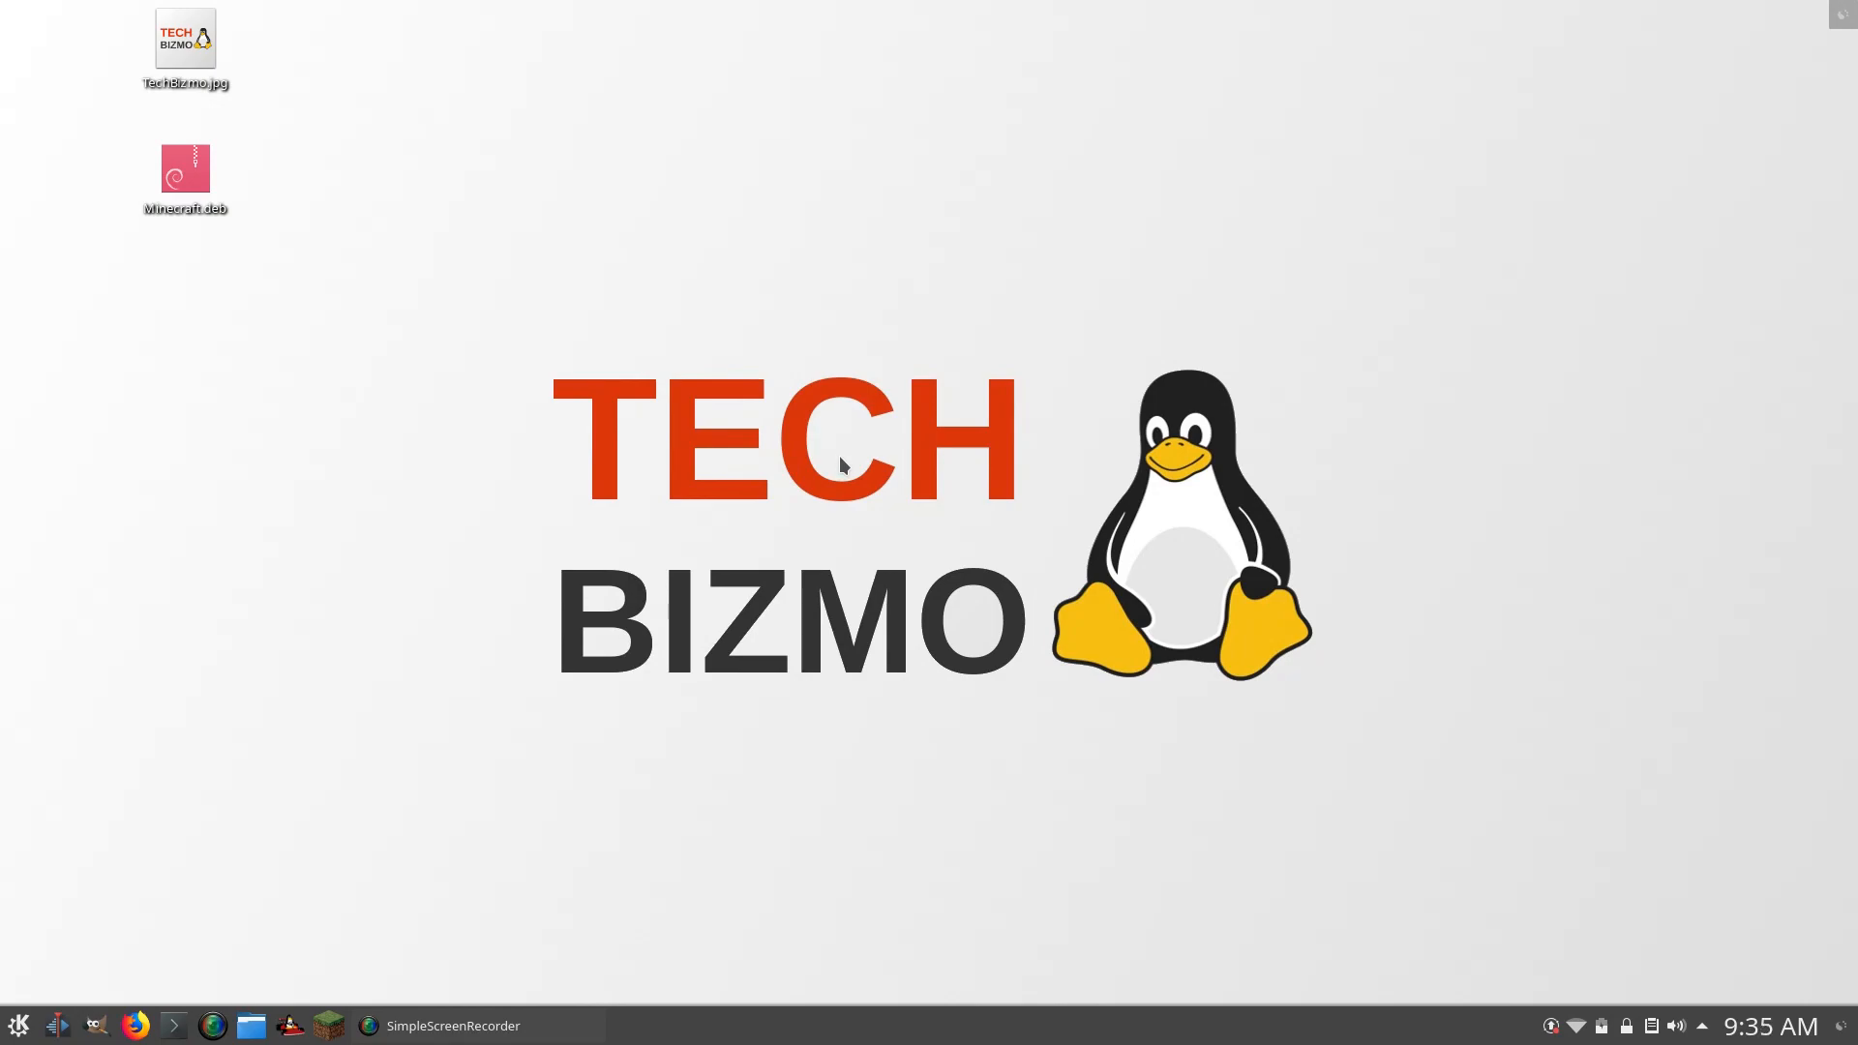
{"action": "mouse_move", "coordinate": [845, 458]}
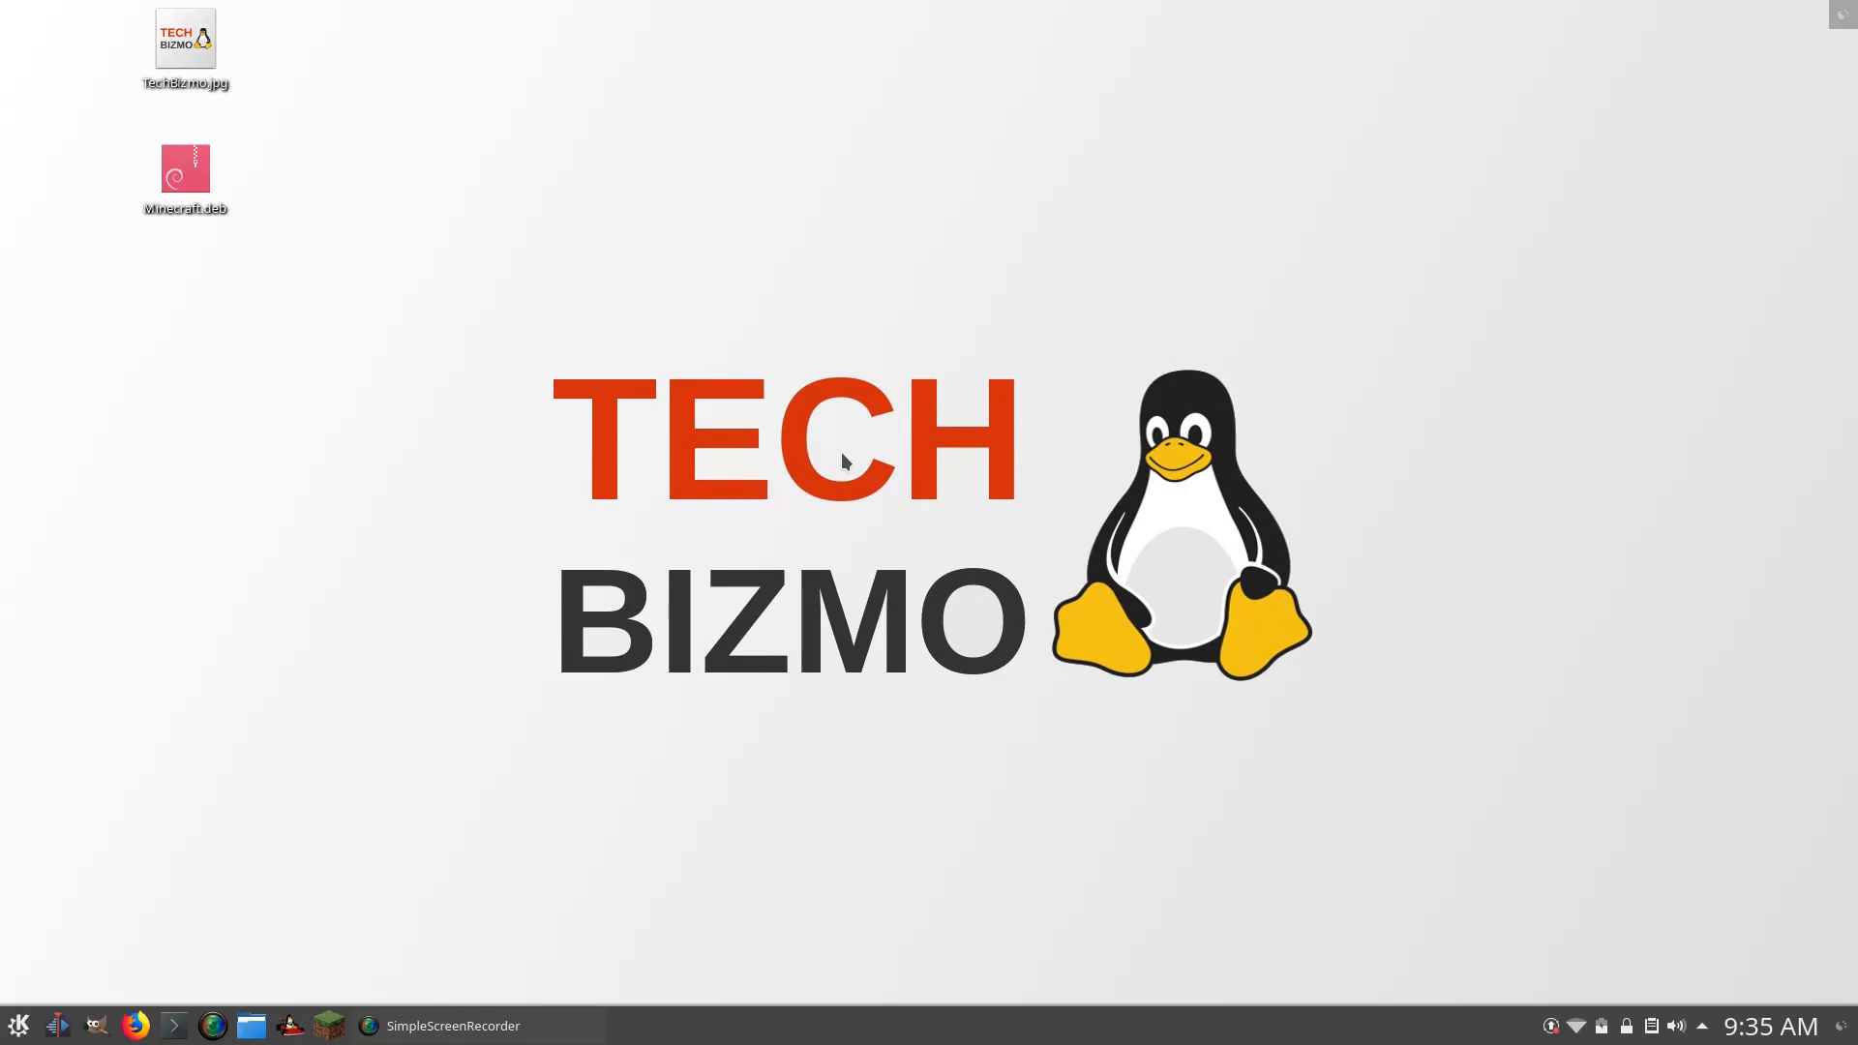
{"action": "mouse_move", "coordinate": [943, 474]}
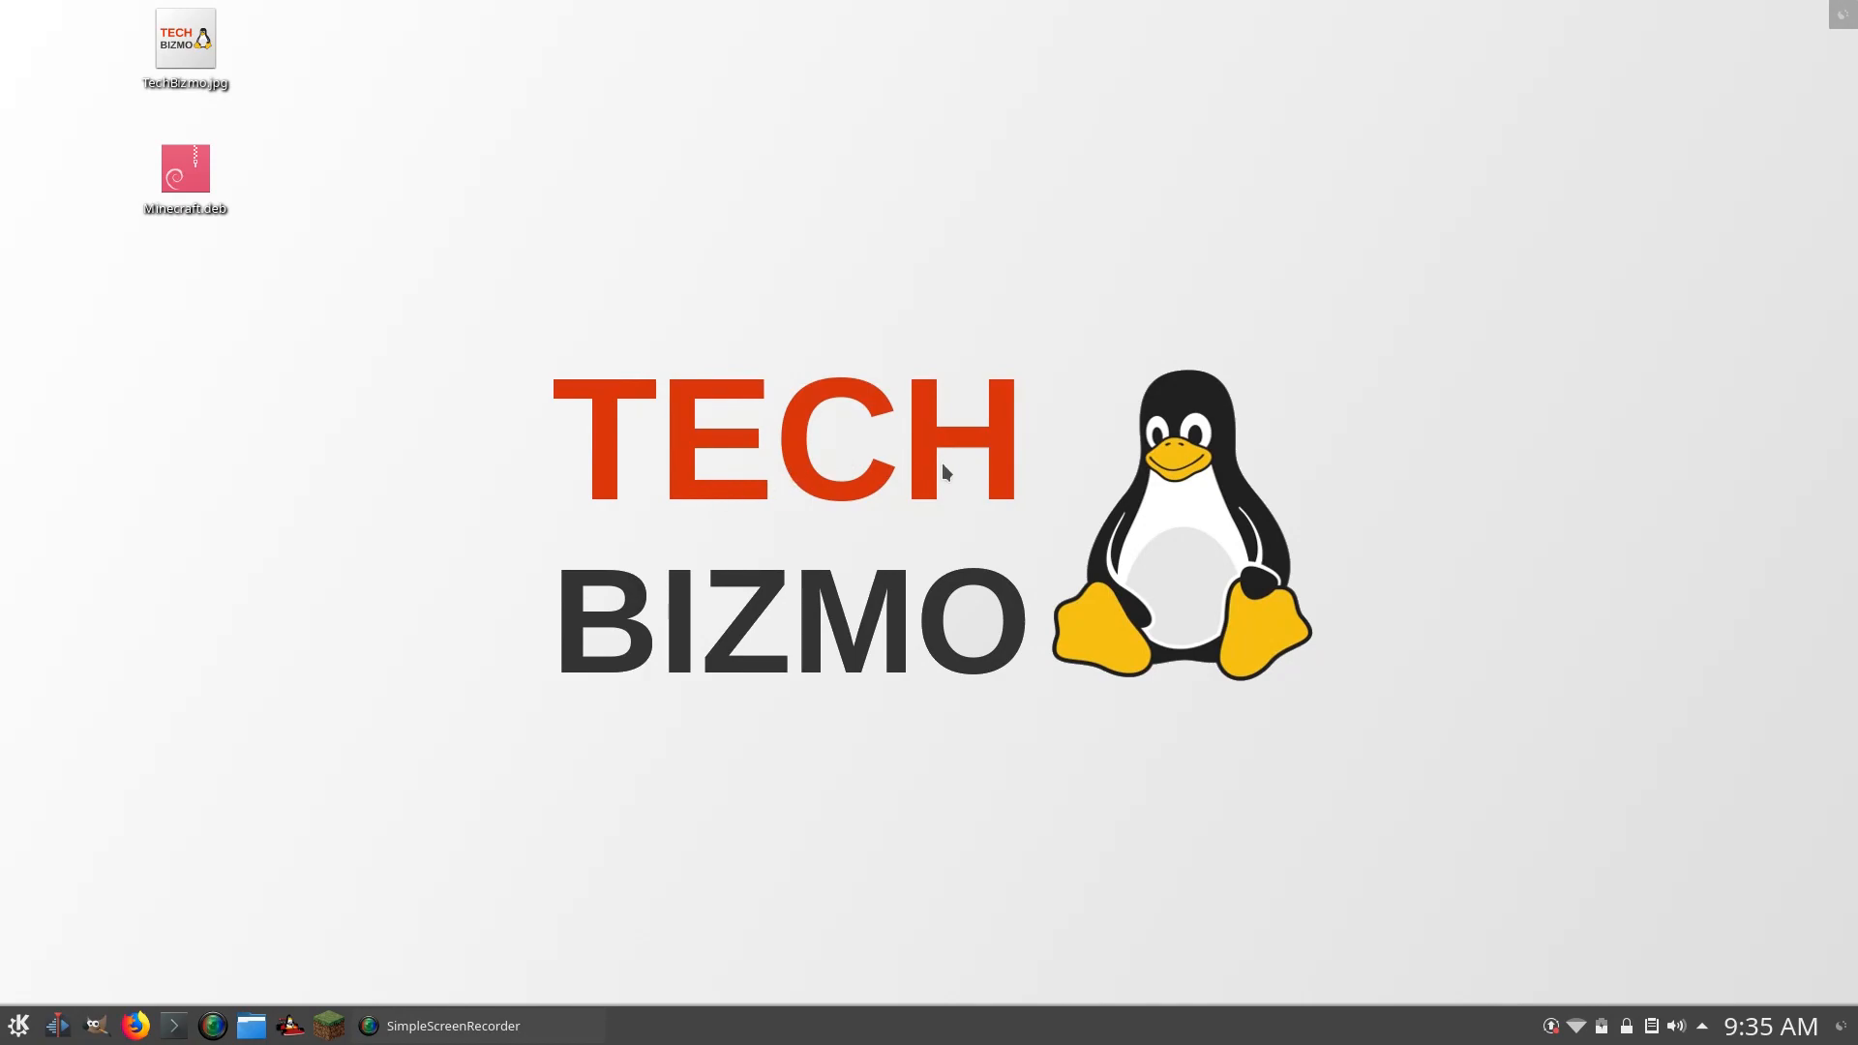
{"action": "mouse_move", "coordinate": [481, 641]}
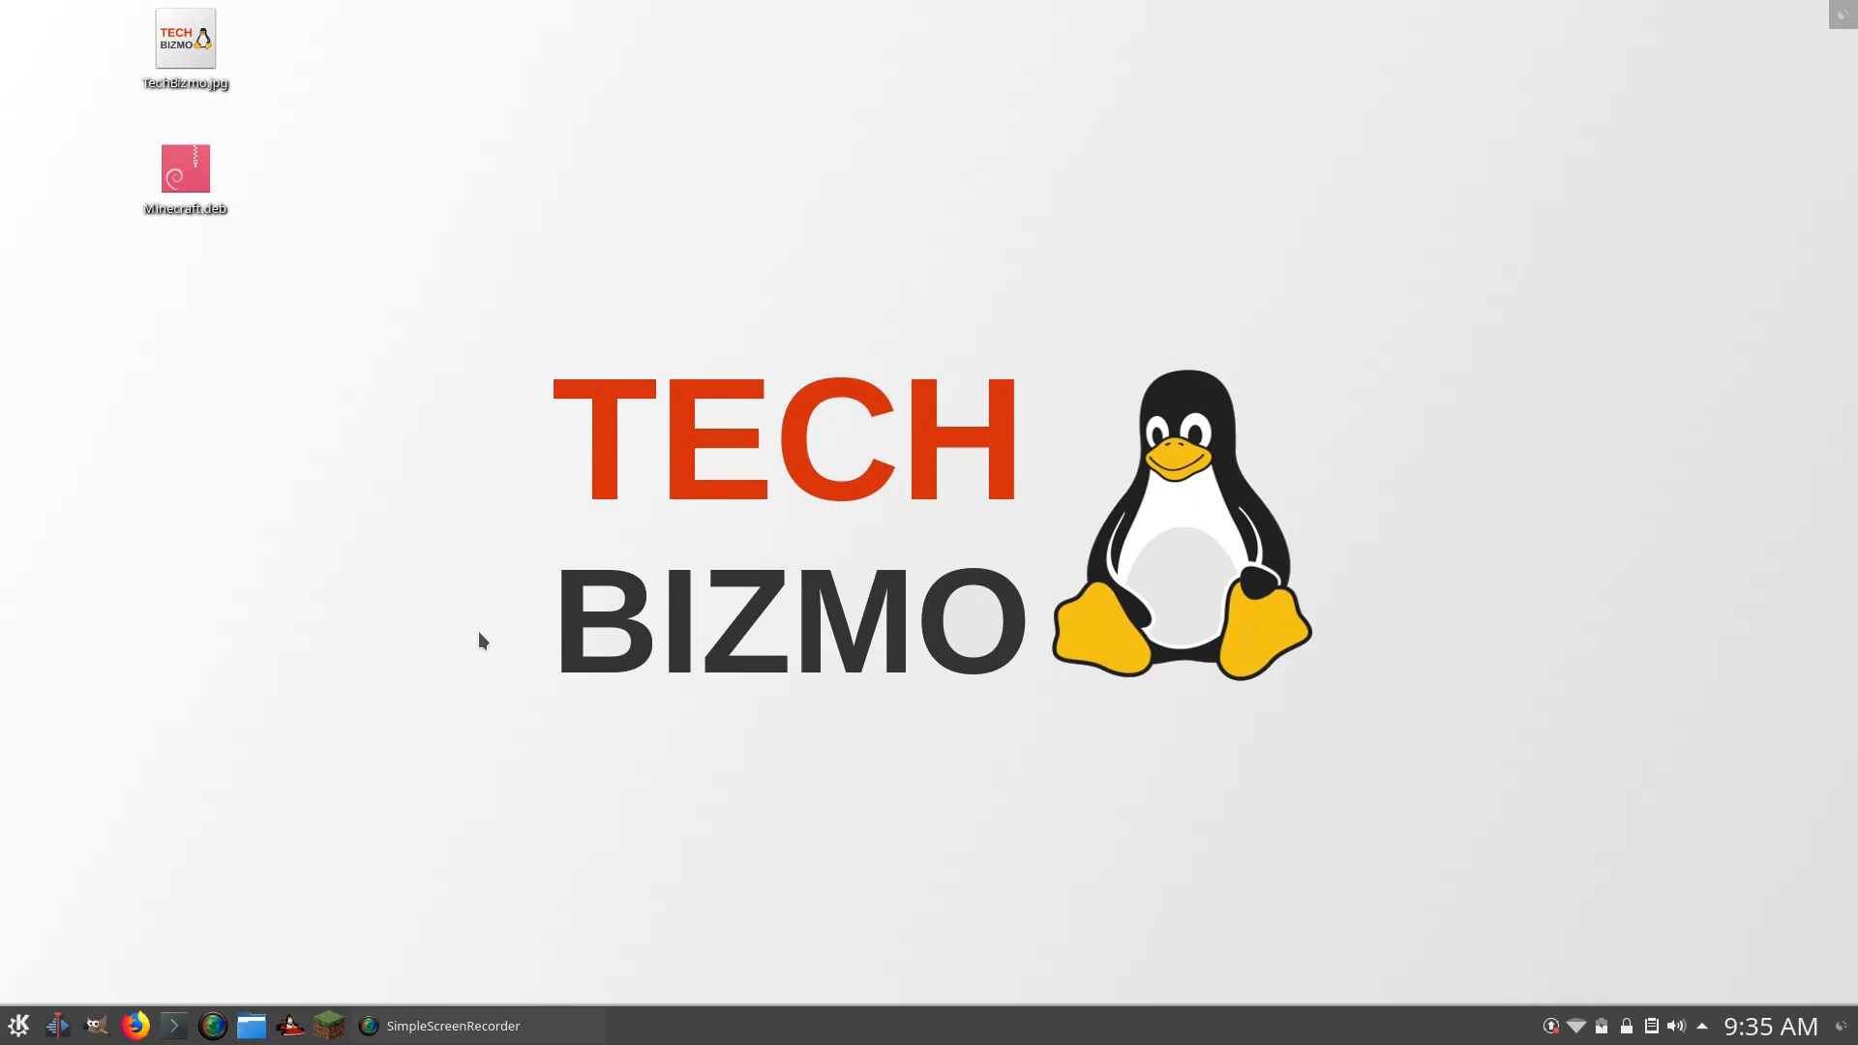
{"action": "mouse_move", "coordinate": [296, 835]}
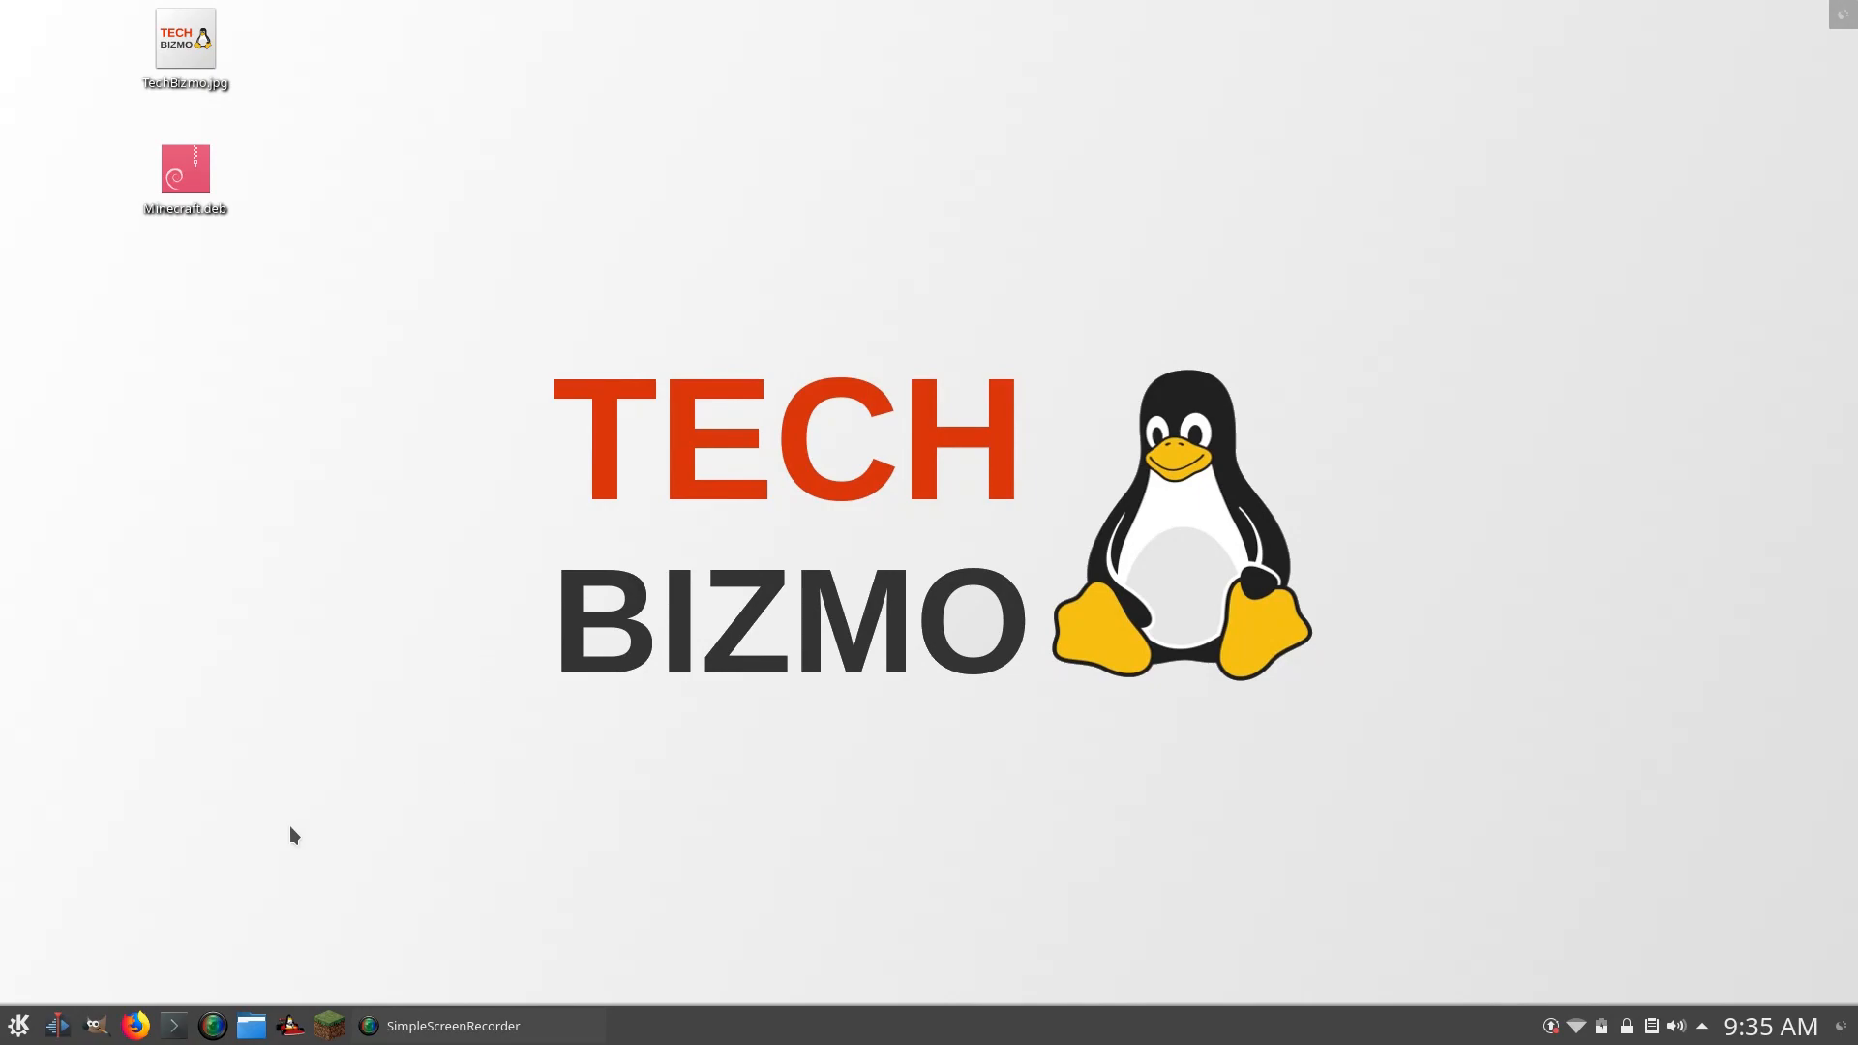
{"action": "mouse_move", "coordinate": [177, 807]}
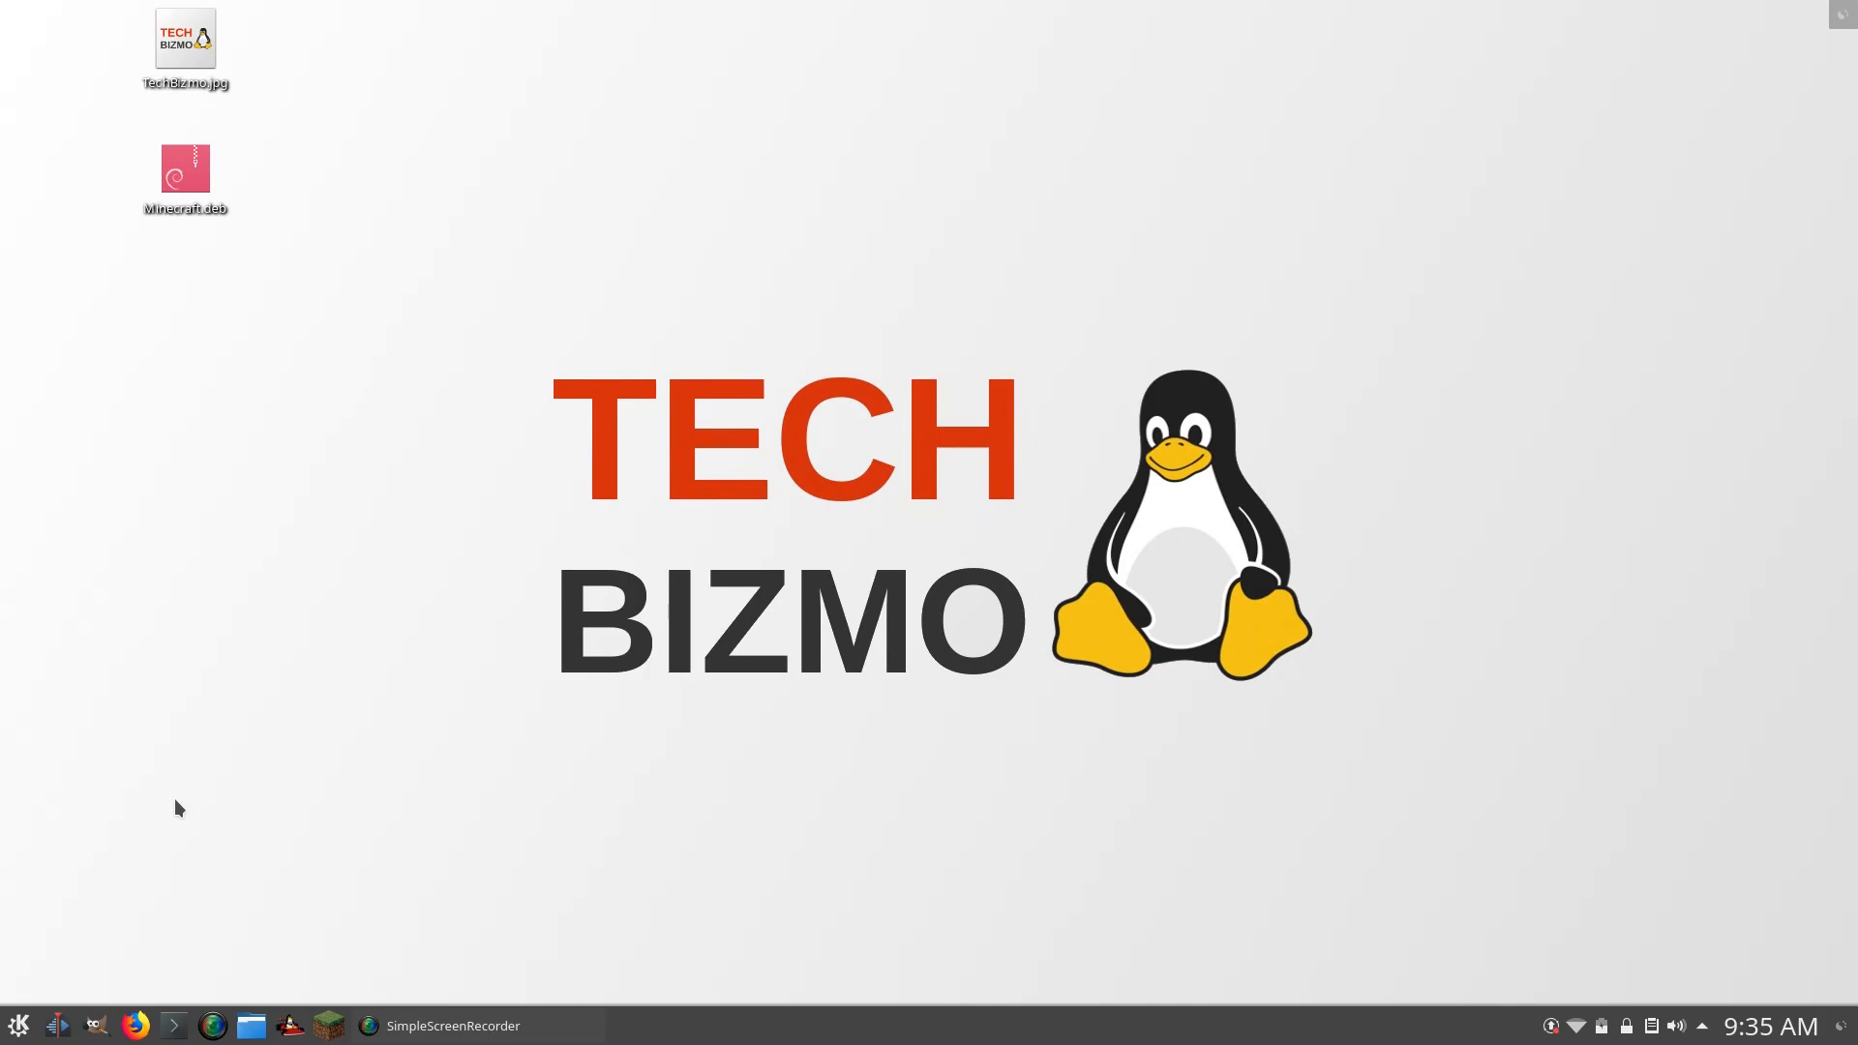
{"action": "mouse_move", "coordinate": [194, 915]}
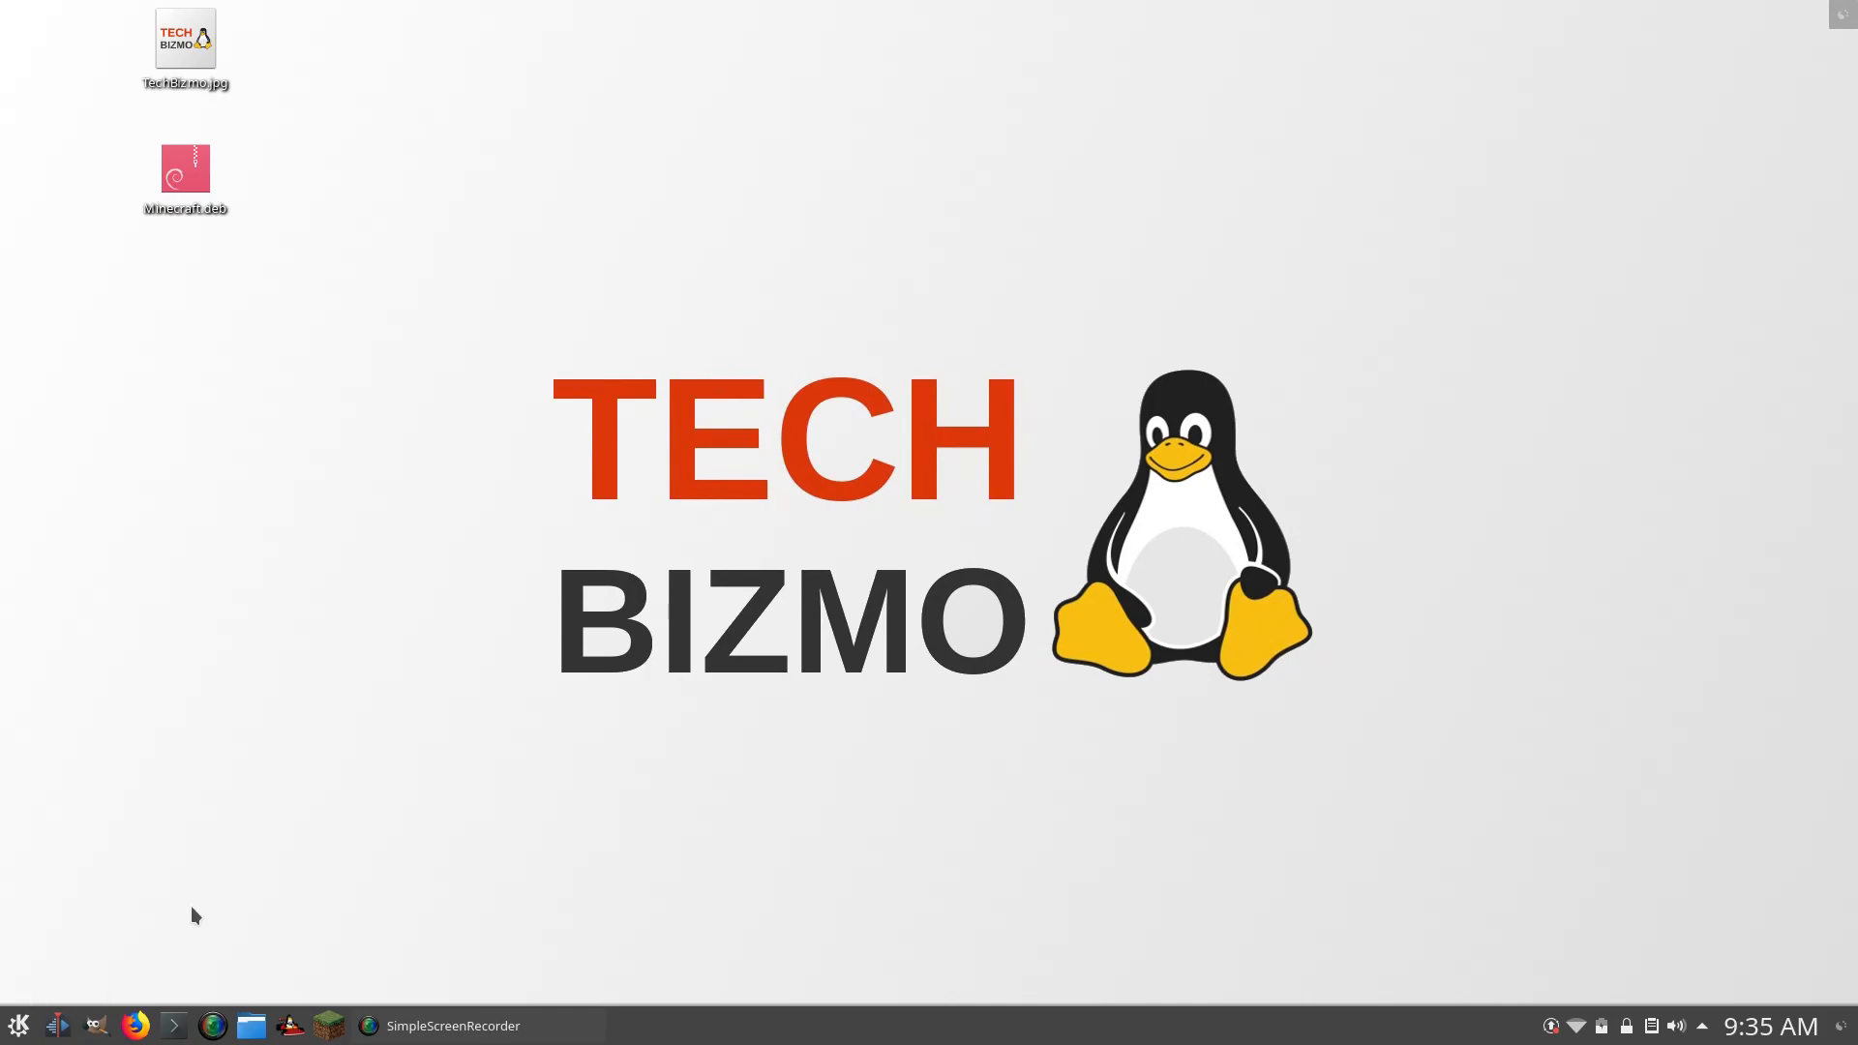
Open the application launcher's Applications section and search for 'dis'.
{"action": "left_click", "coordinate": [18, 1025]}
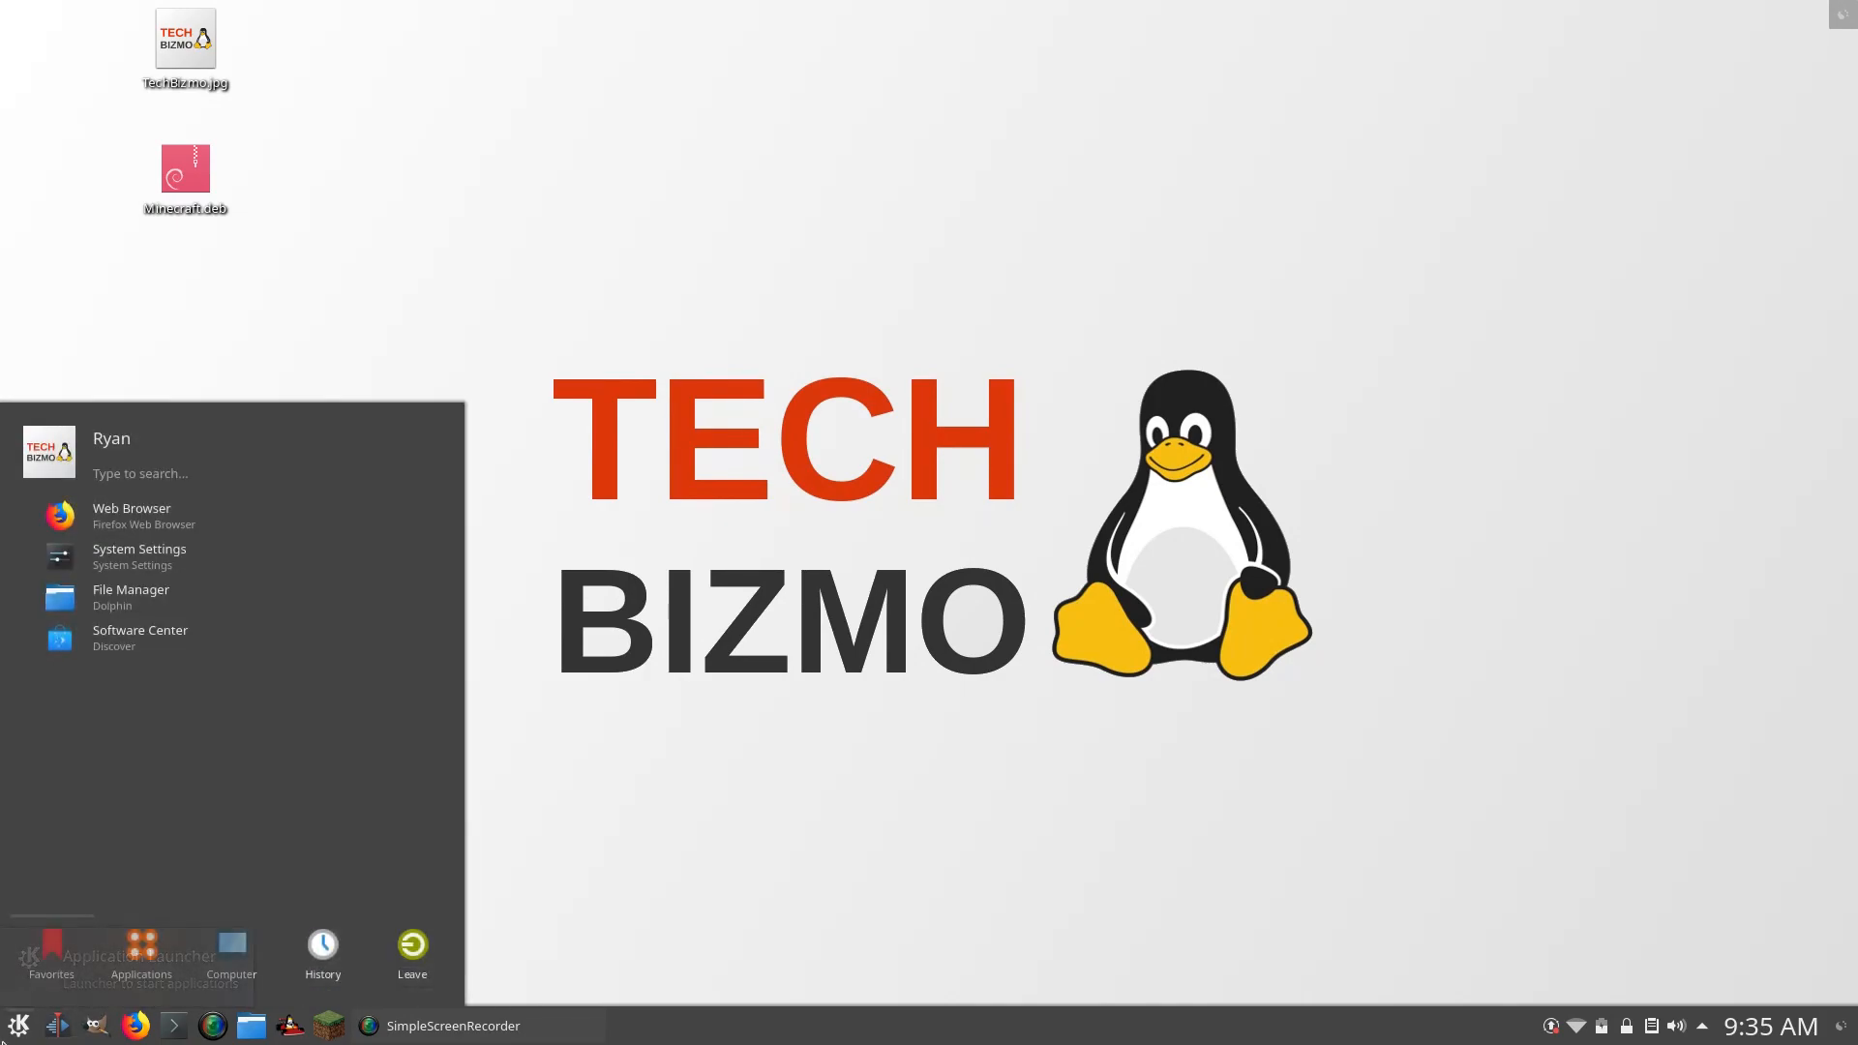
{"action": "left_click", "coordinate": [141, 955]}
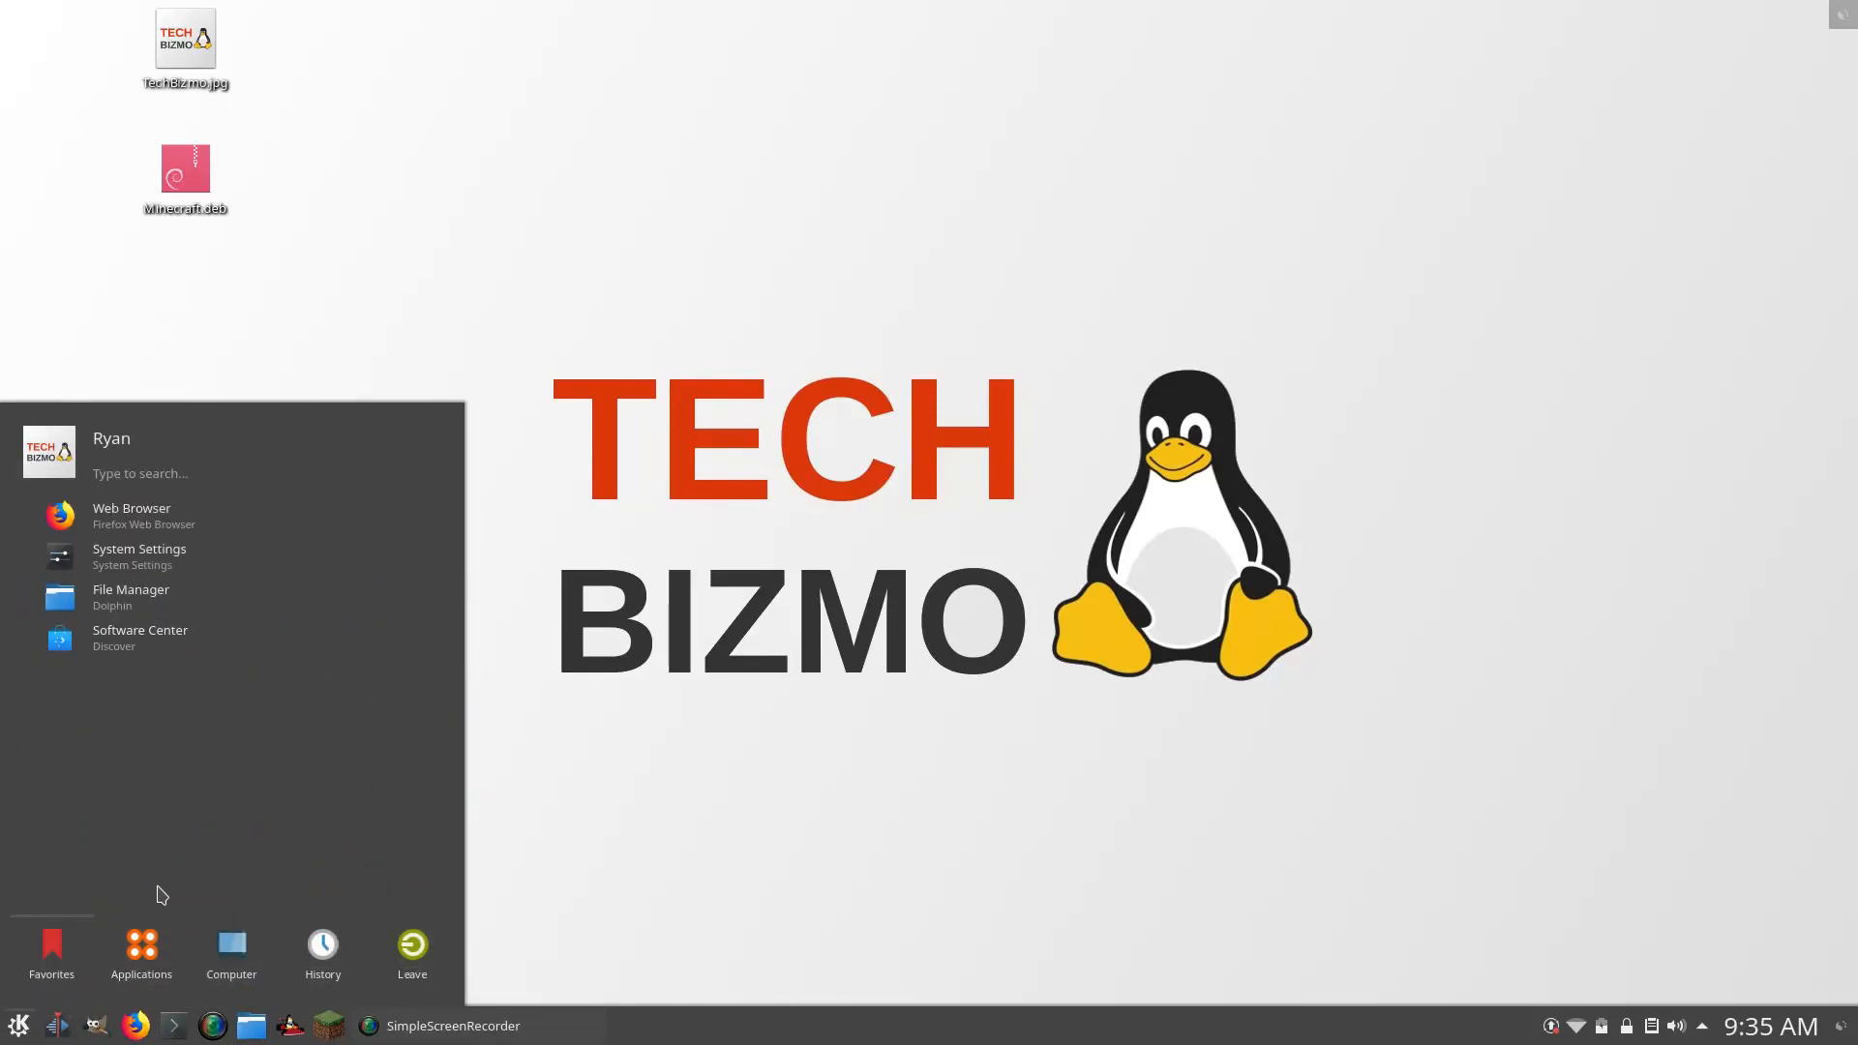
{"action": "type", "text": "dis"}
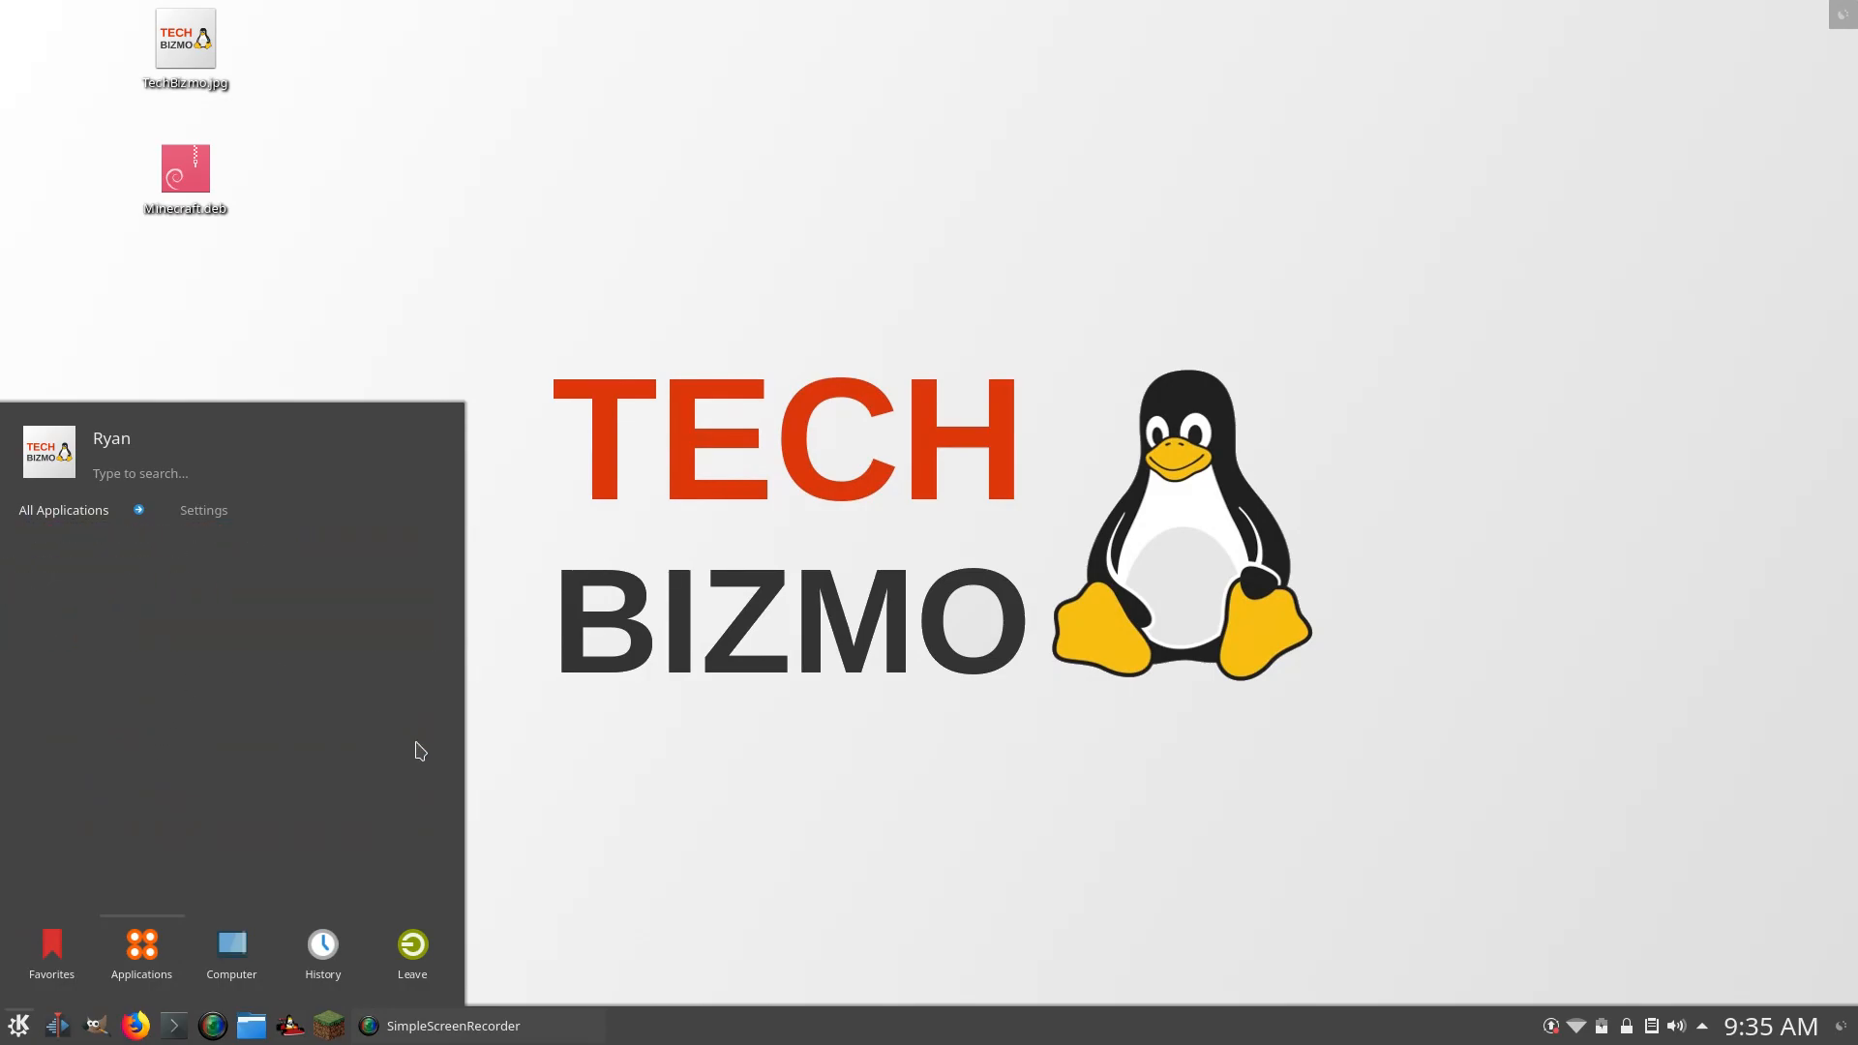
Launch System Settings and go to the Displays page.
{"action": "left_click", "coordinate": [203, 510]}
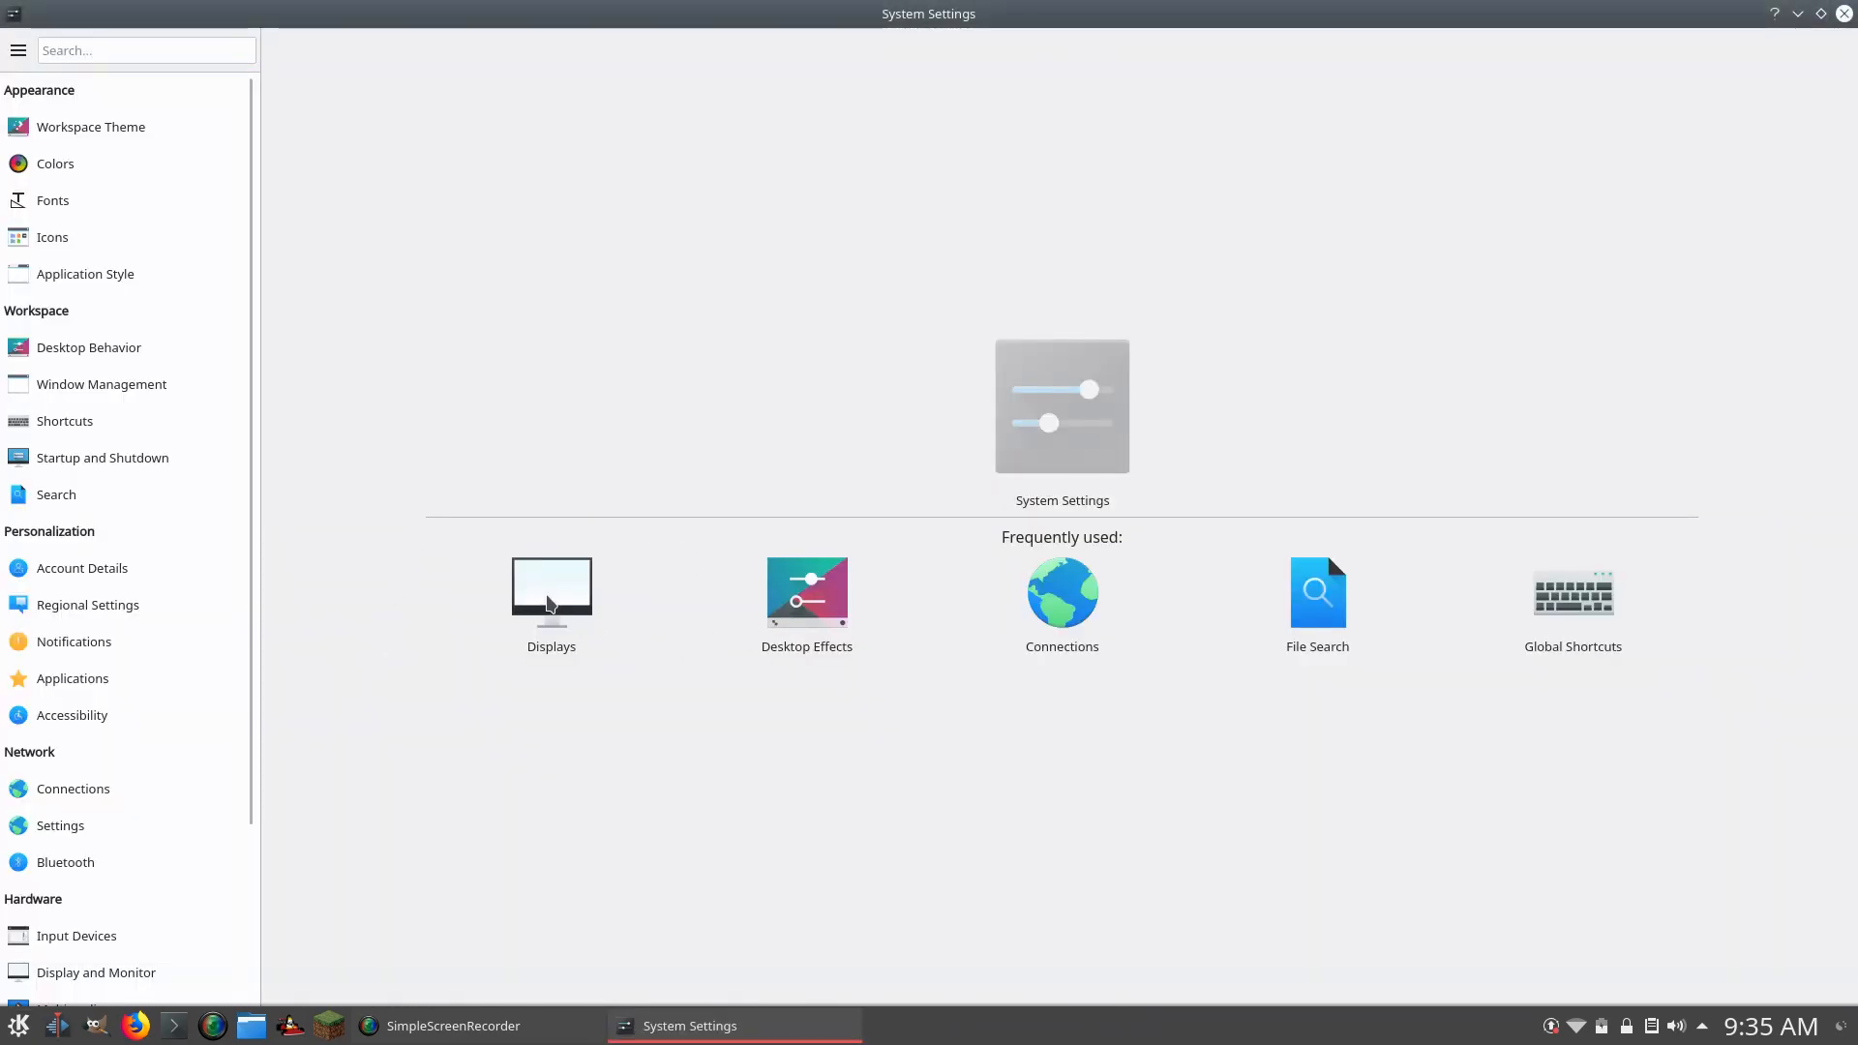
{"action": "left_click", "coordinate": [550, 592]}
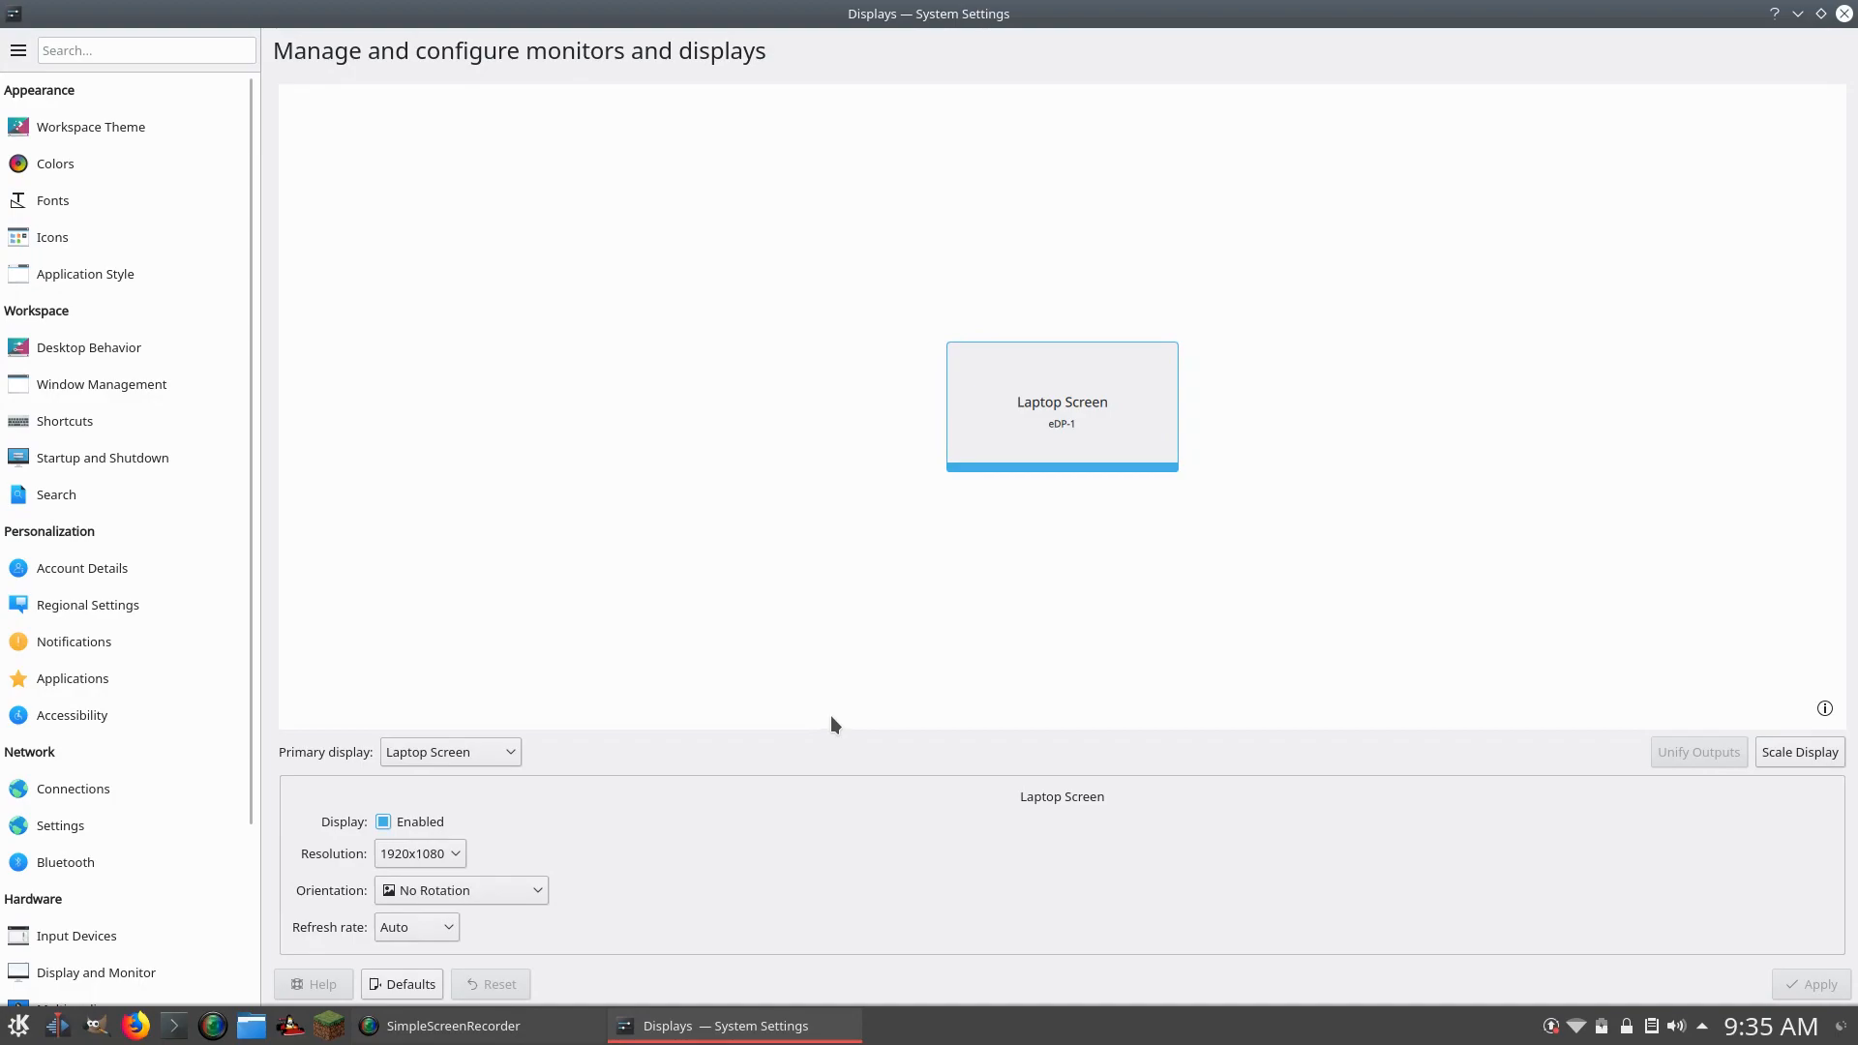
{"action": "mouse_move", "coordinate": [917, 658]}
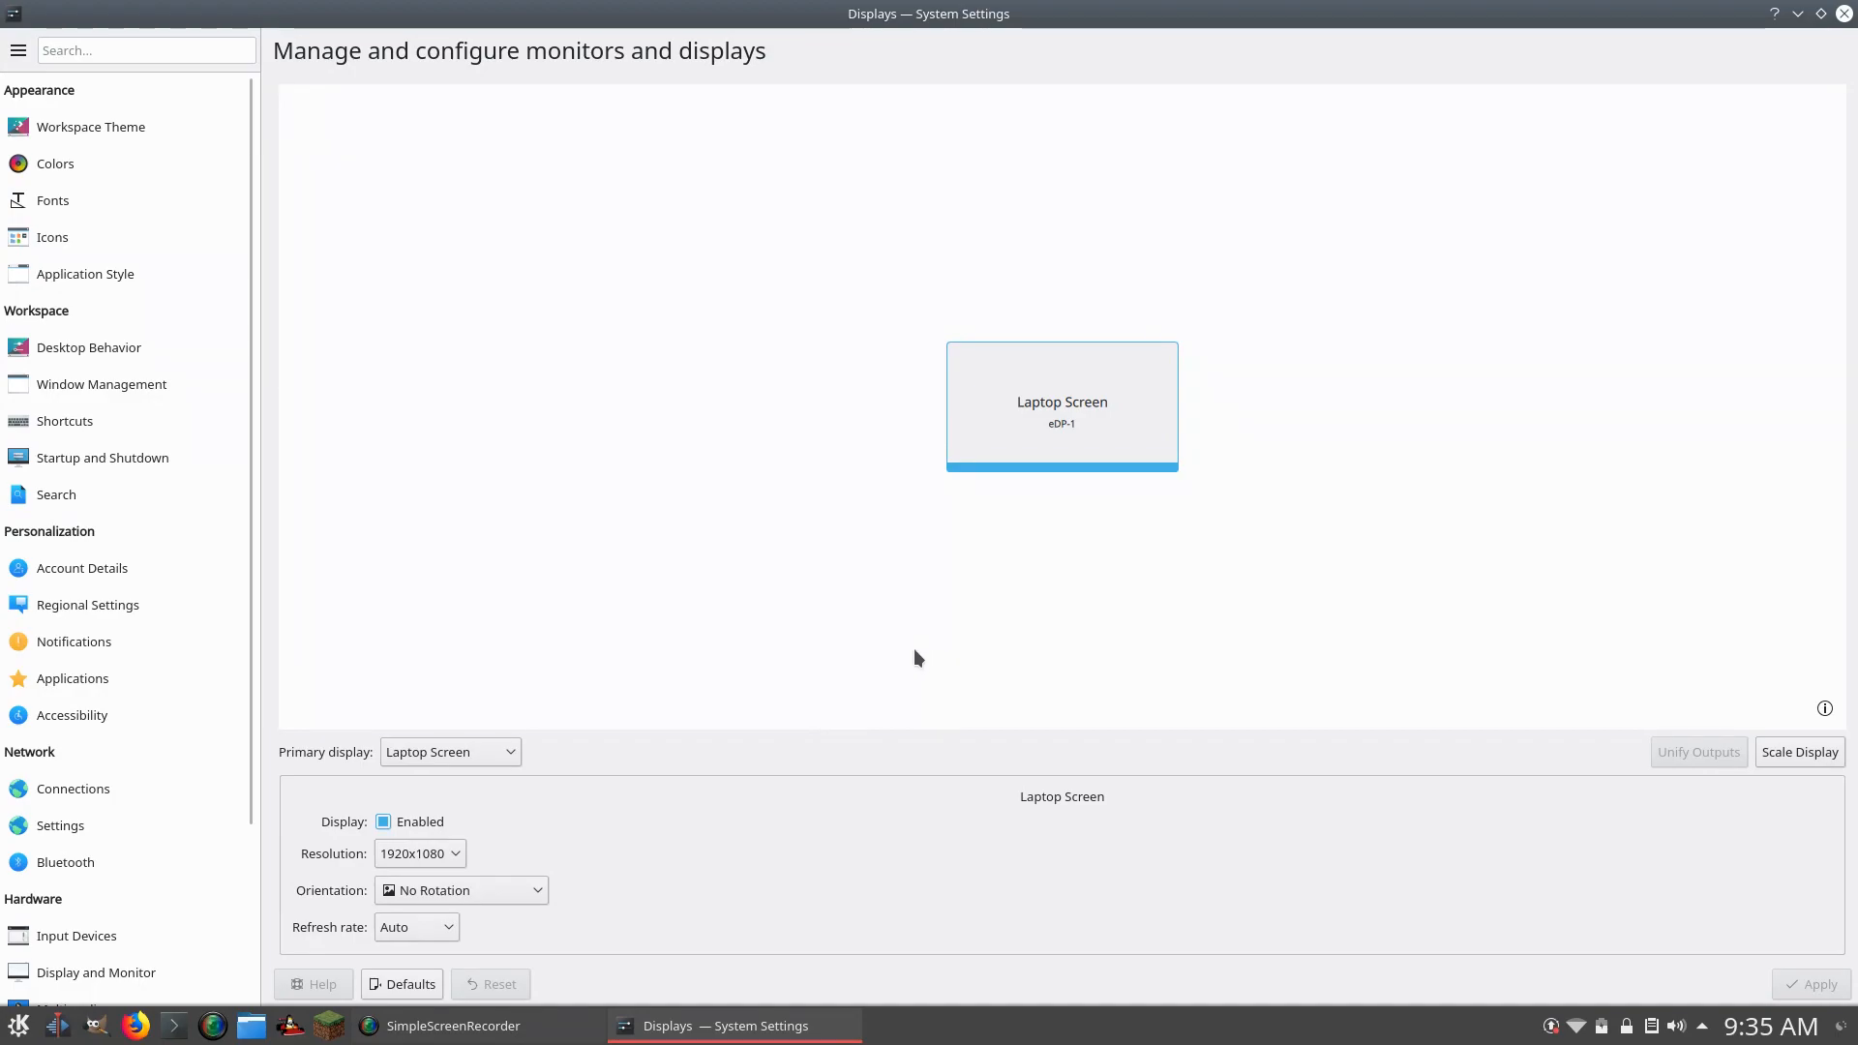
{"action": "mouse_move", "coordinate": [1768, 722]}
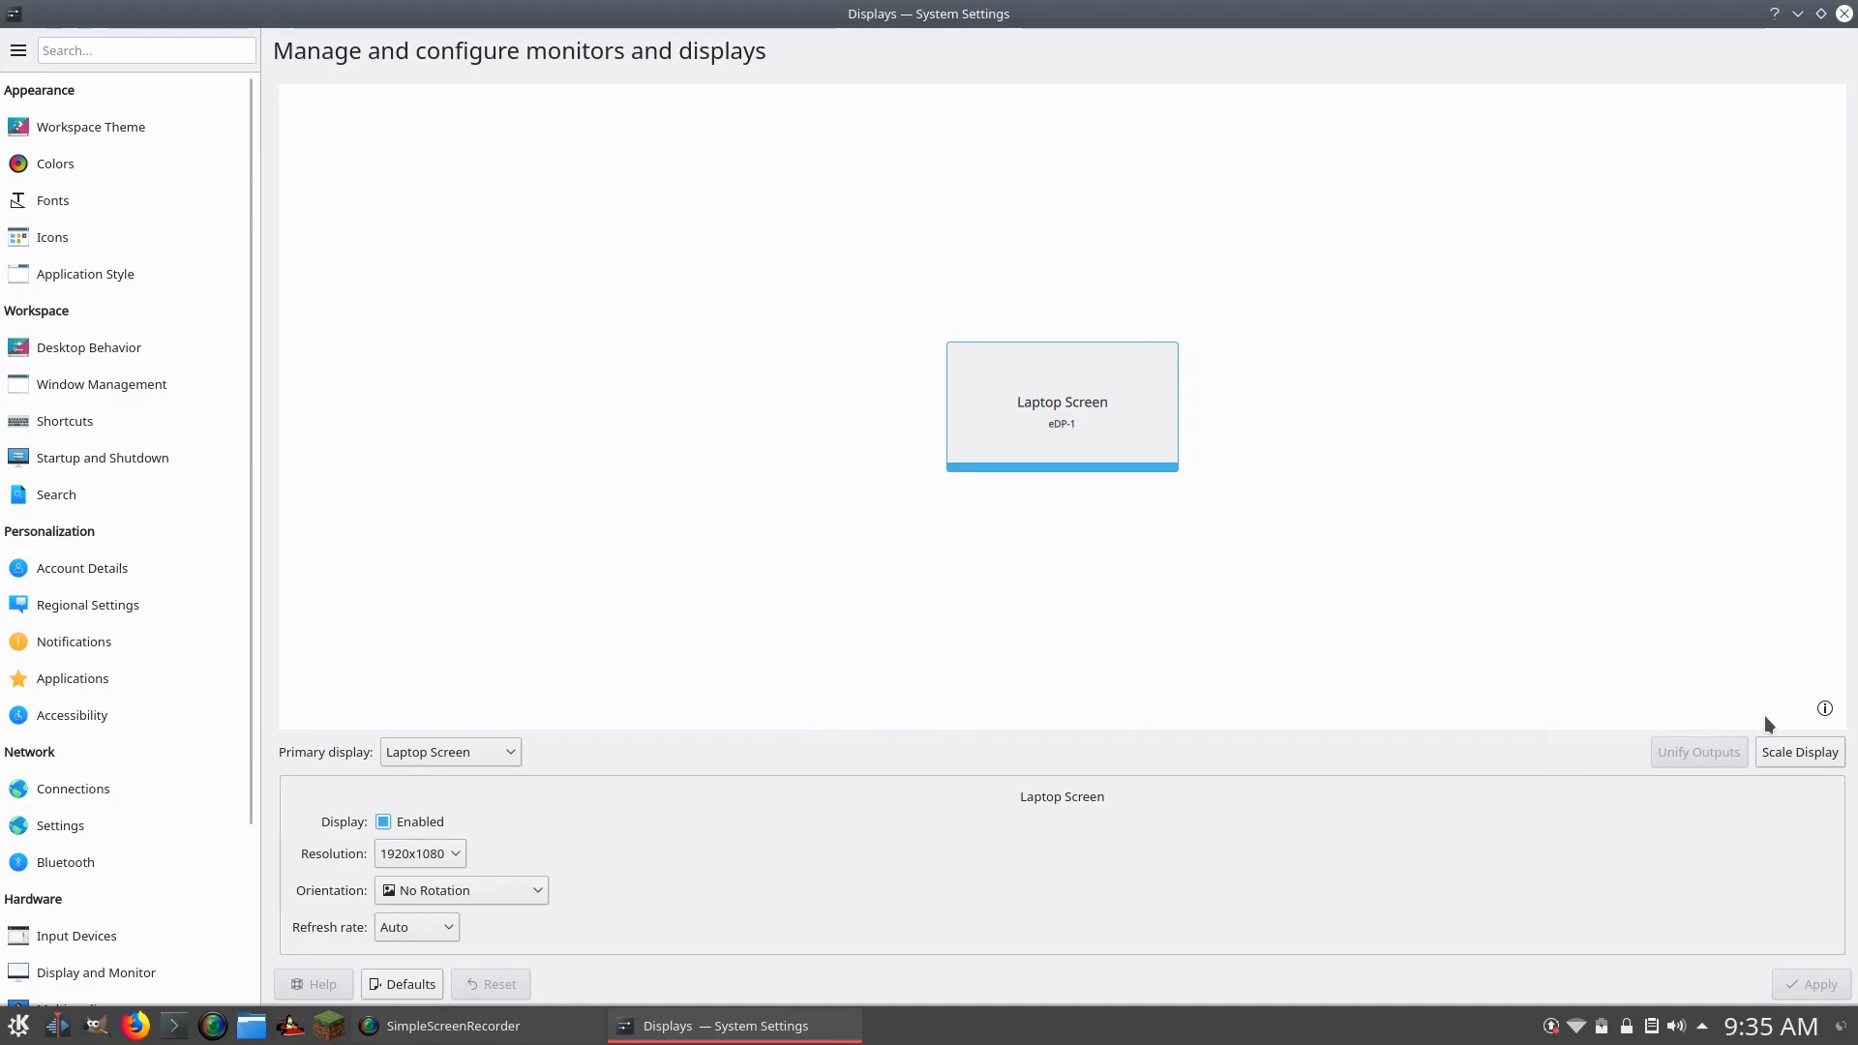
{"action": "mouse_move", "coordinate": [1821, 771]}
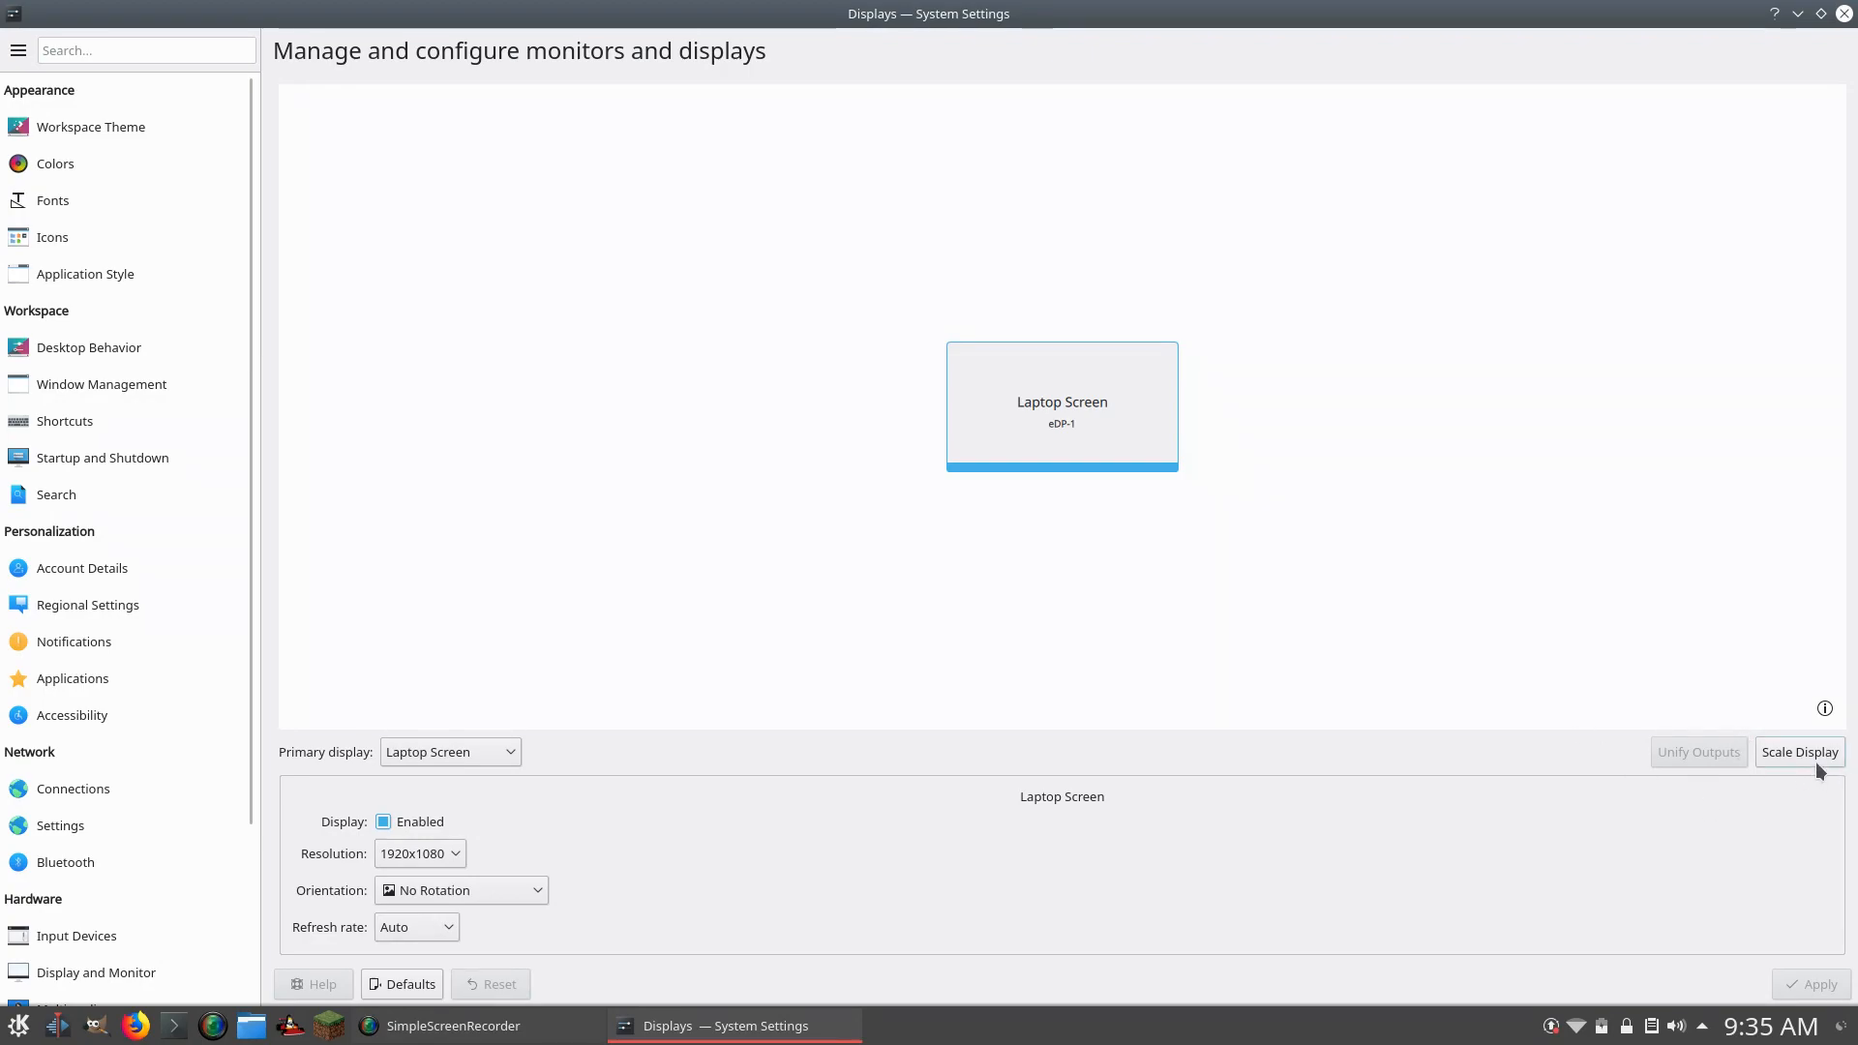
{"action": "mouse_move", "coordinate": [1809, 765]}
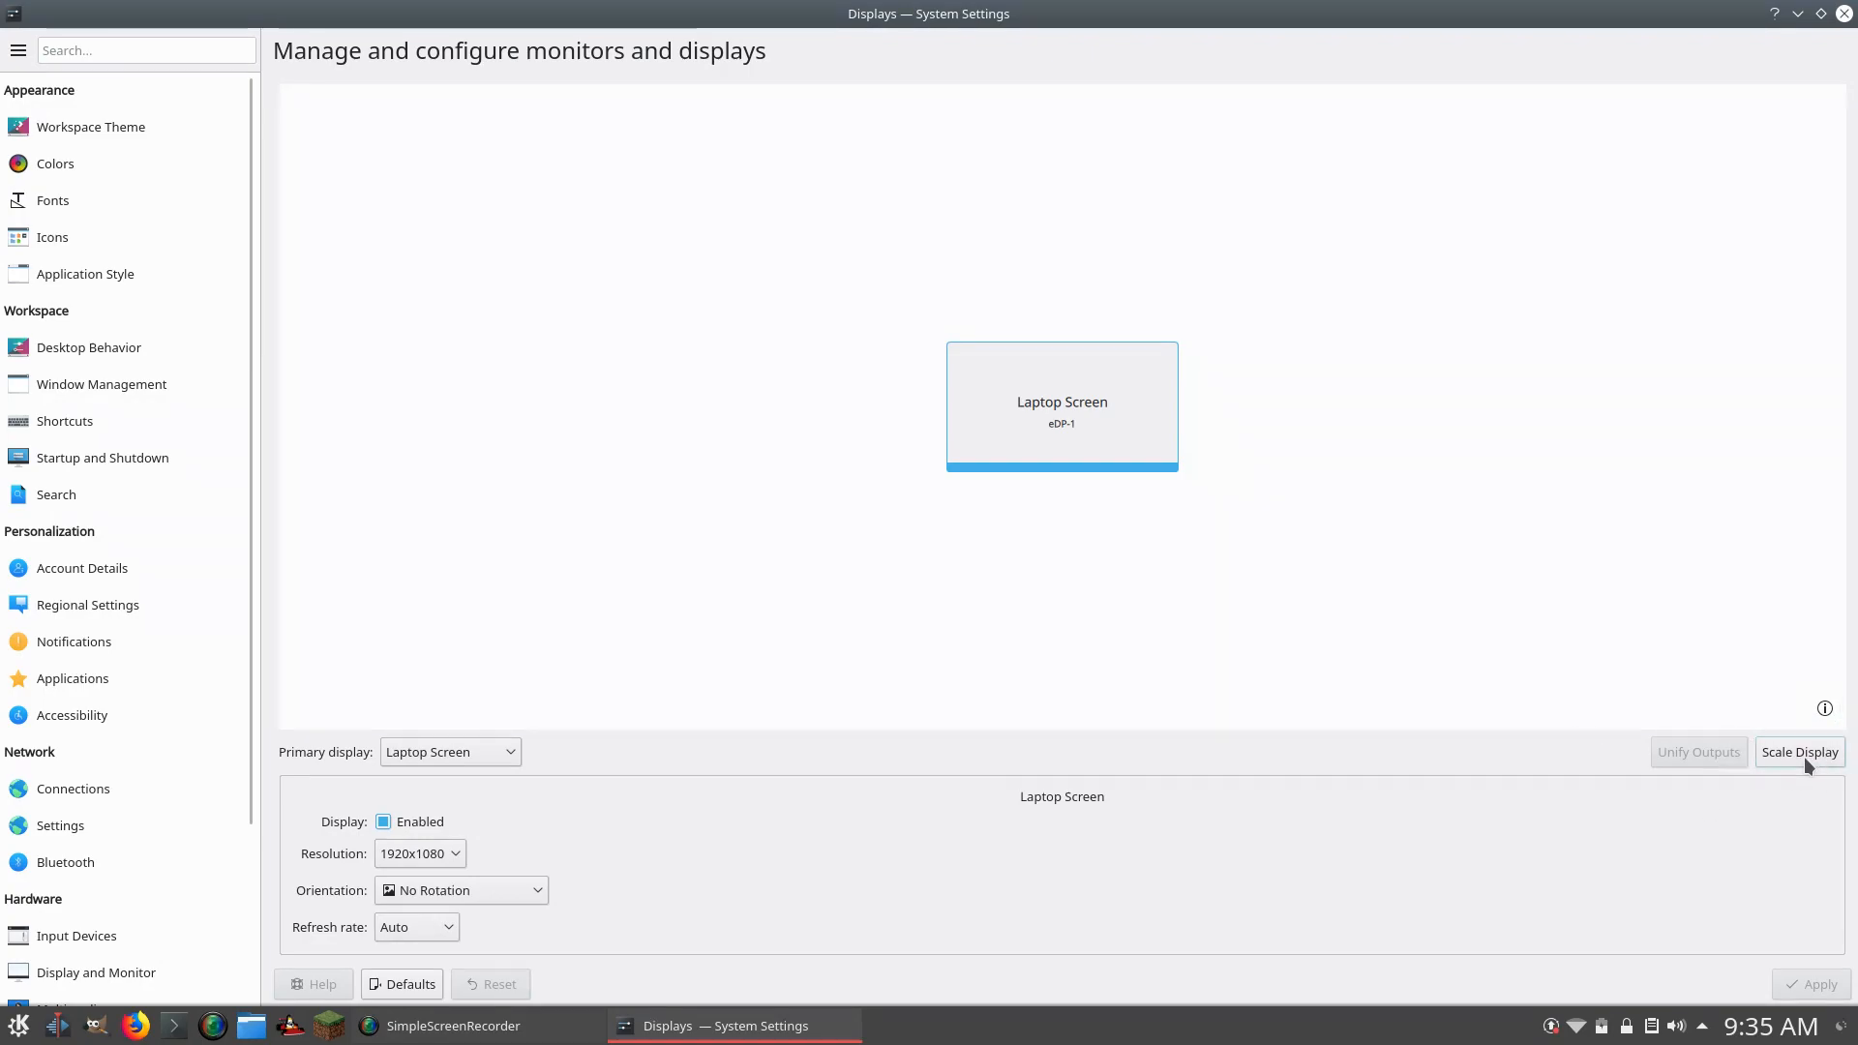
{"action": "mouse_move", "coordinate": [1215, 504]}
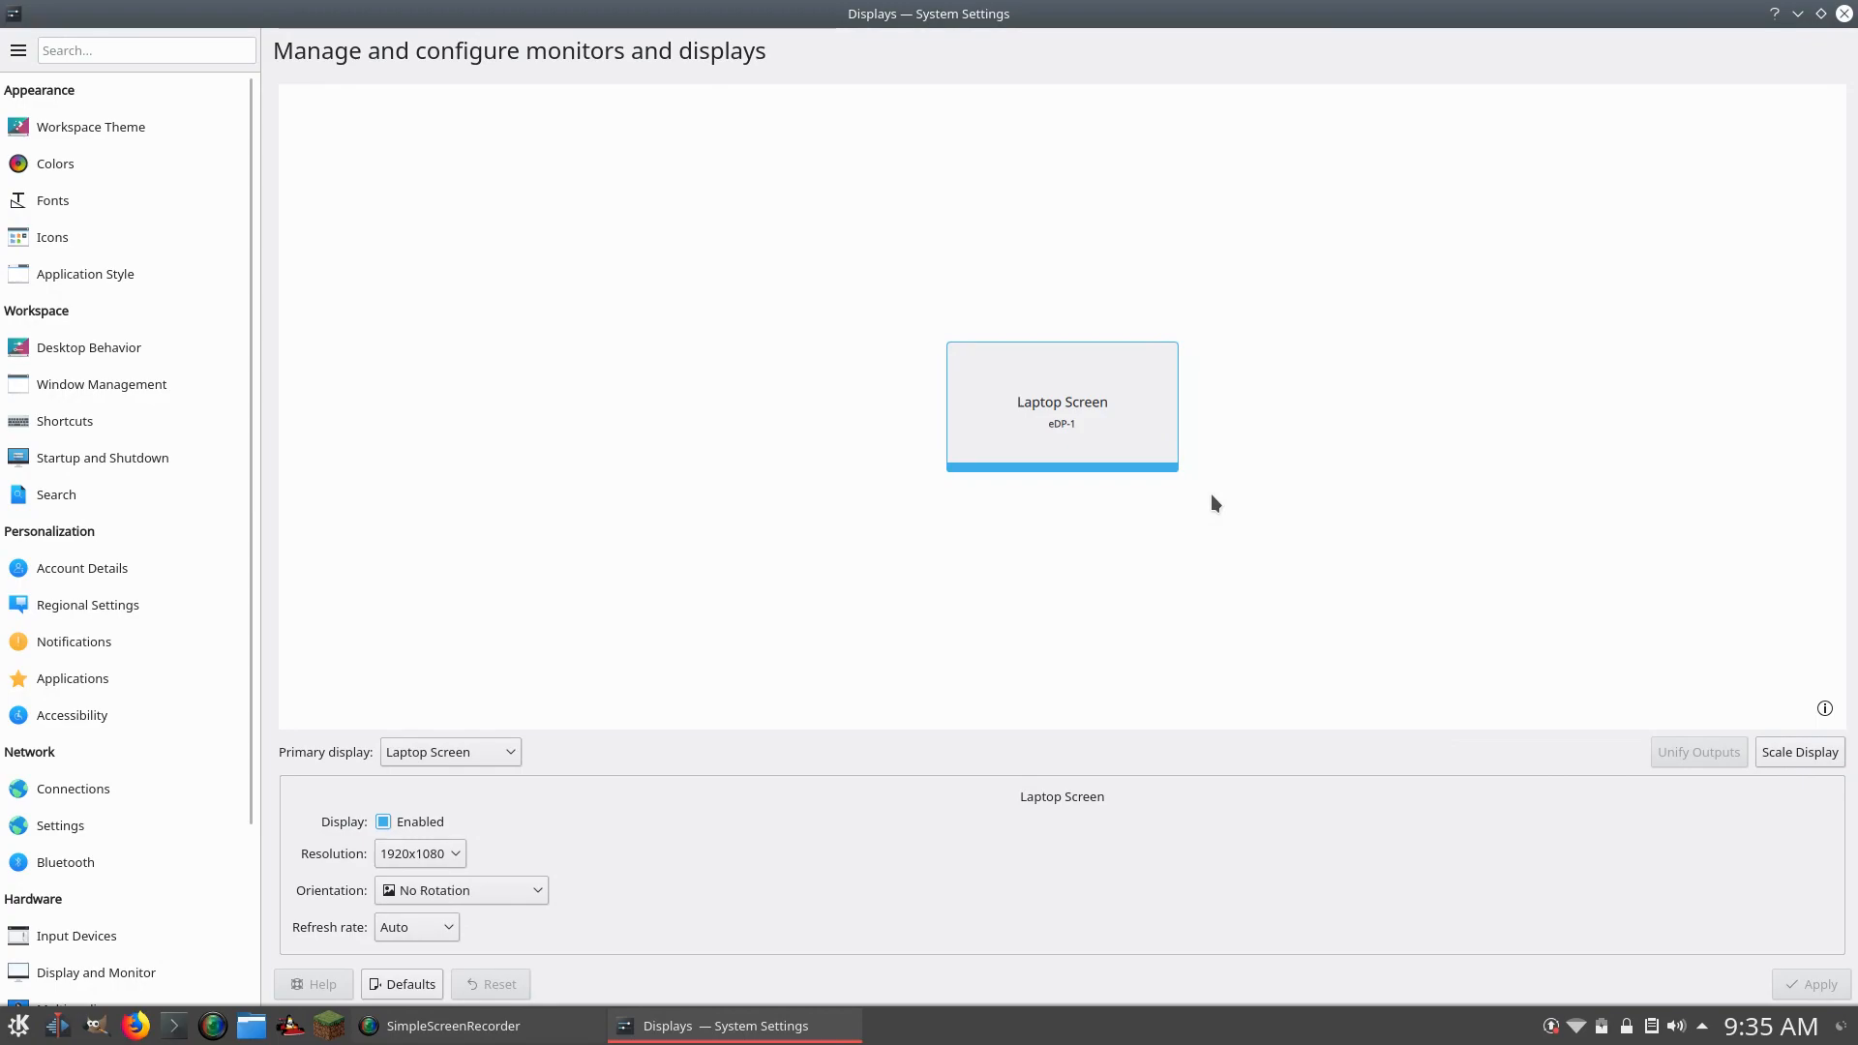
{"action": "mouse_move", "coordinate": [700, 60]}
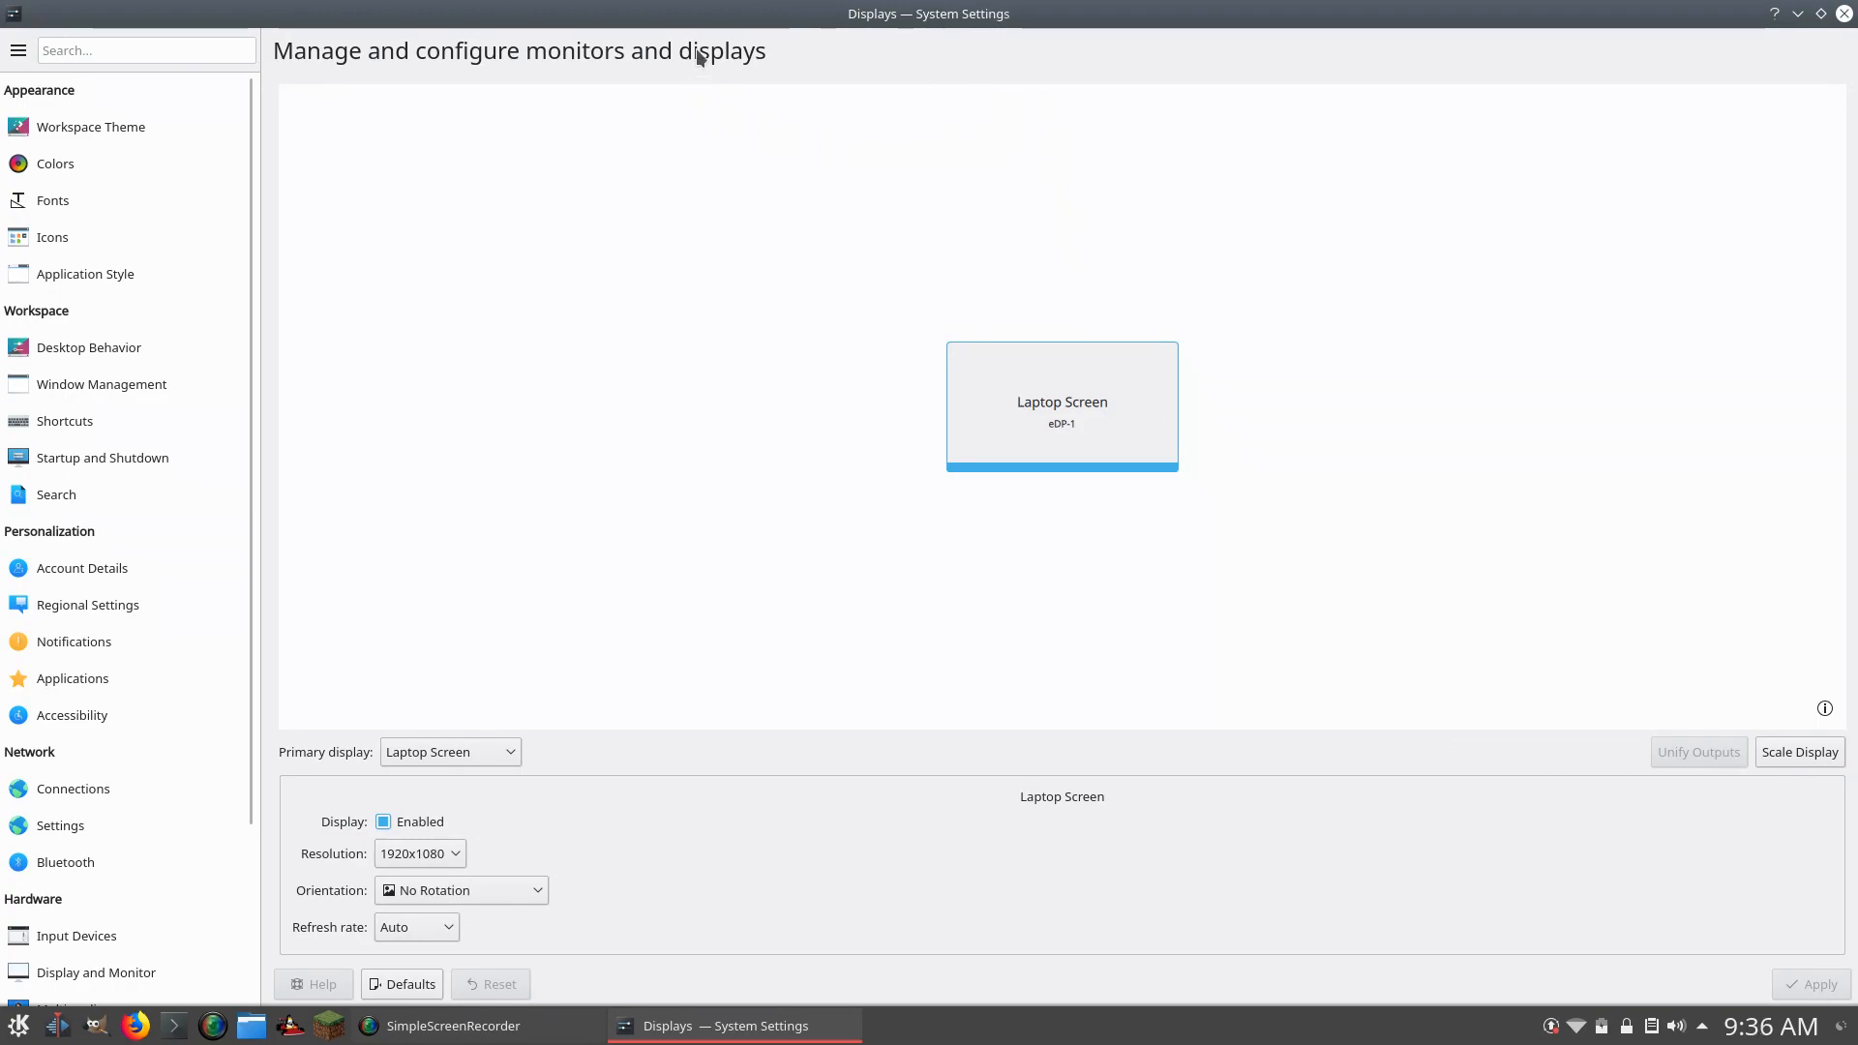
{"action": "mouse_move", "coordinate": [1489, 530]}
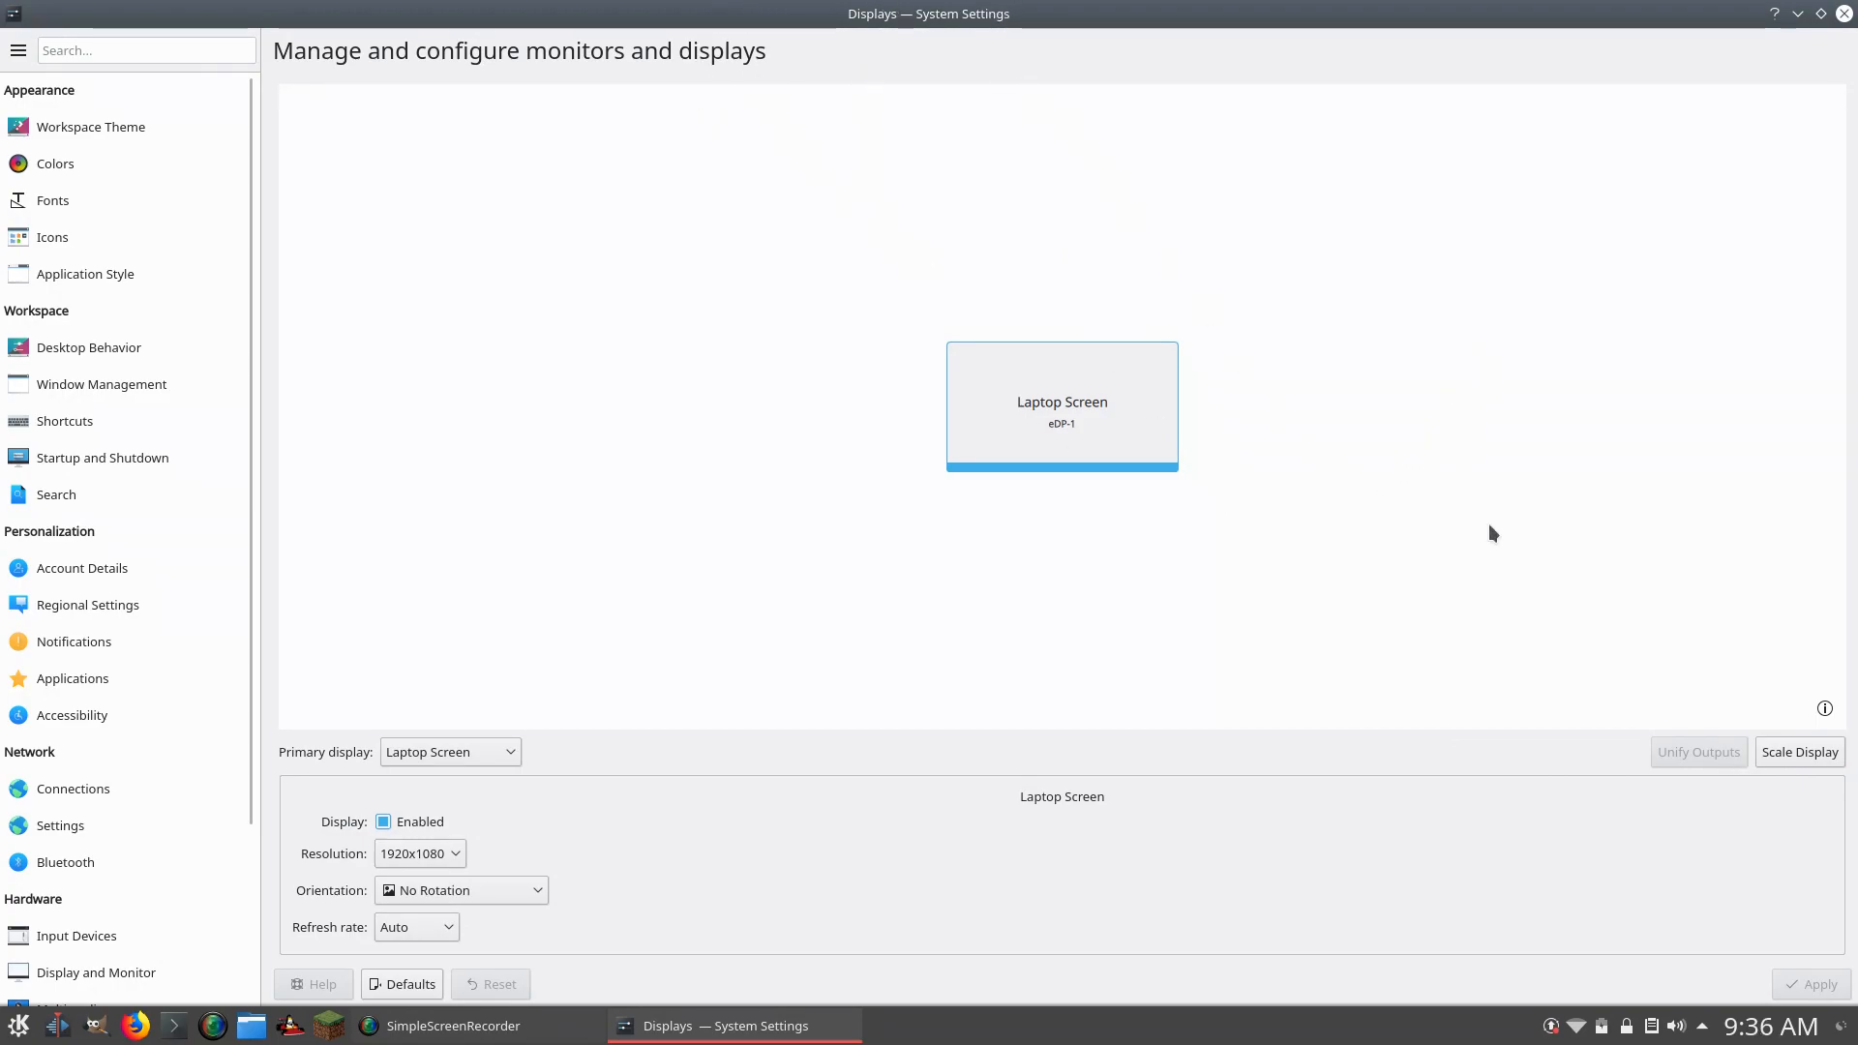
{"action": "mouse_move", "coordinate": [1812, 758]}
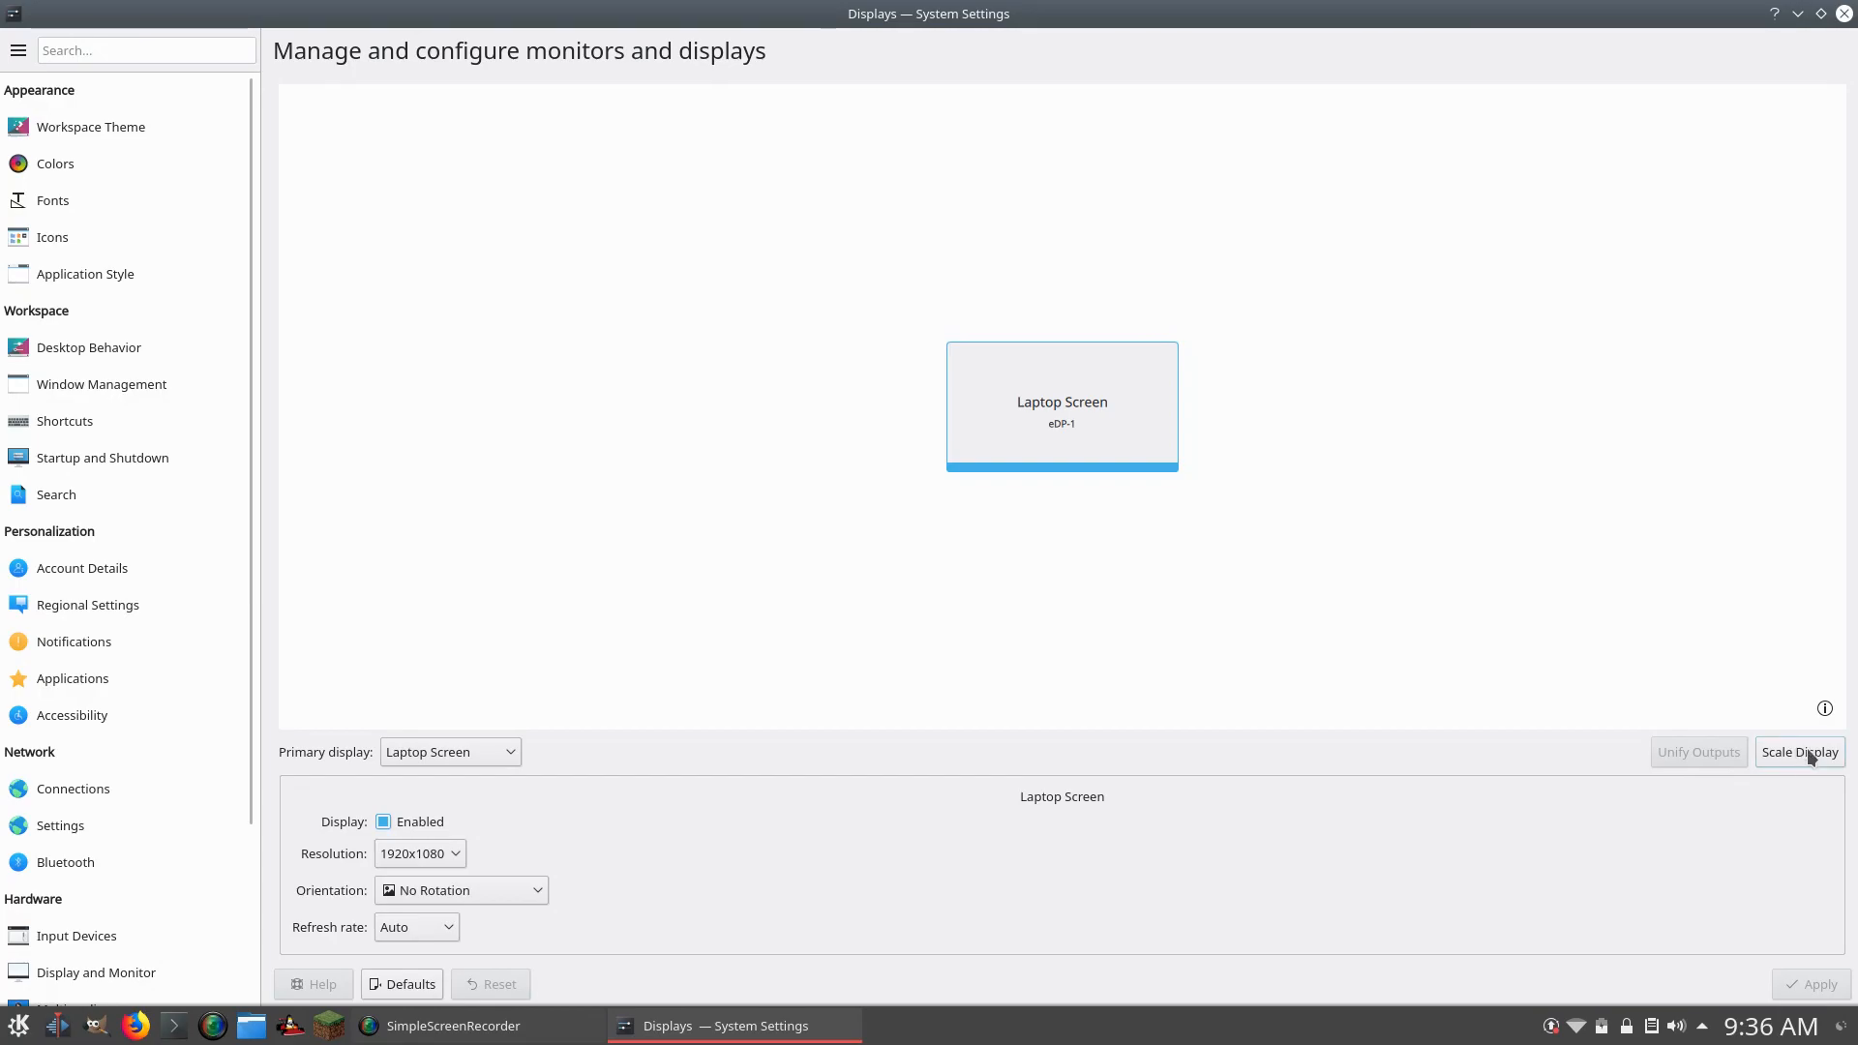
Open the Scale Display dialog for the laptop screen, currently at scale 1.
{"action": "left_click", "coordinate": [1800, 752]}
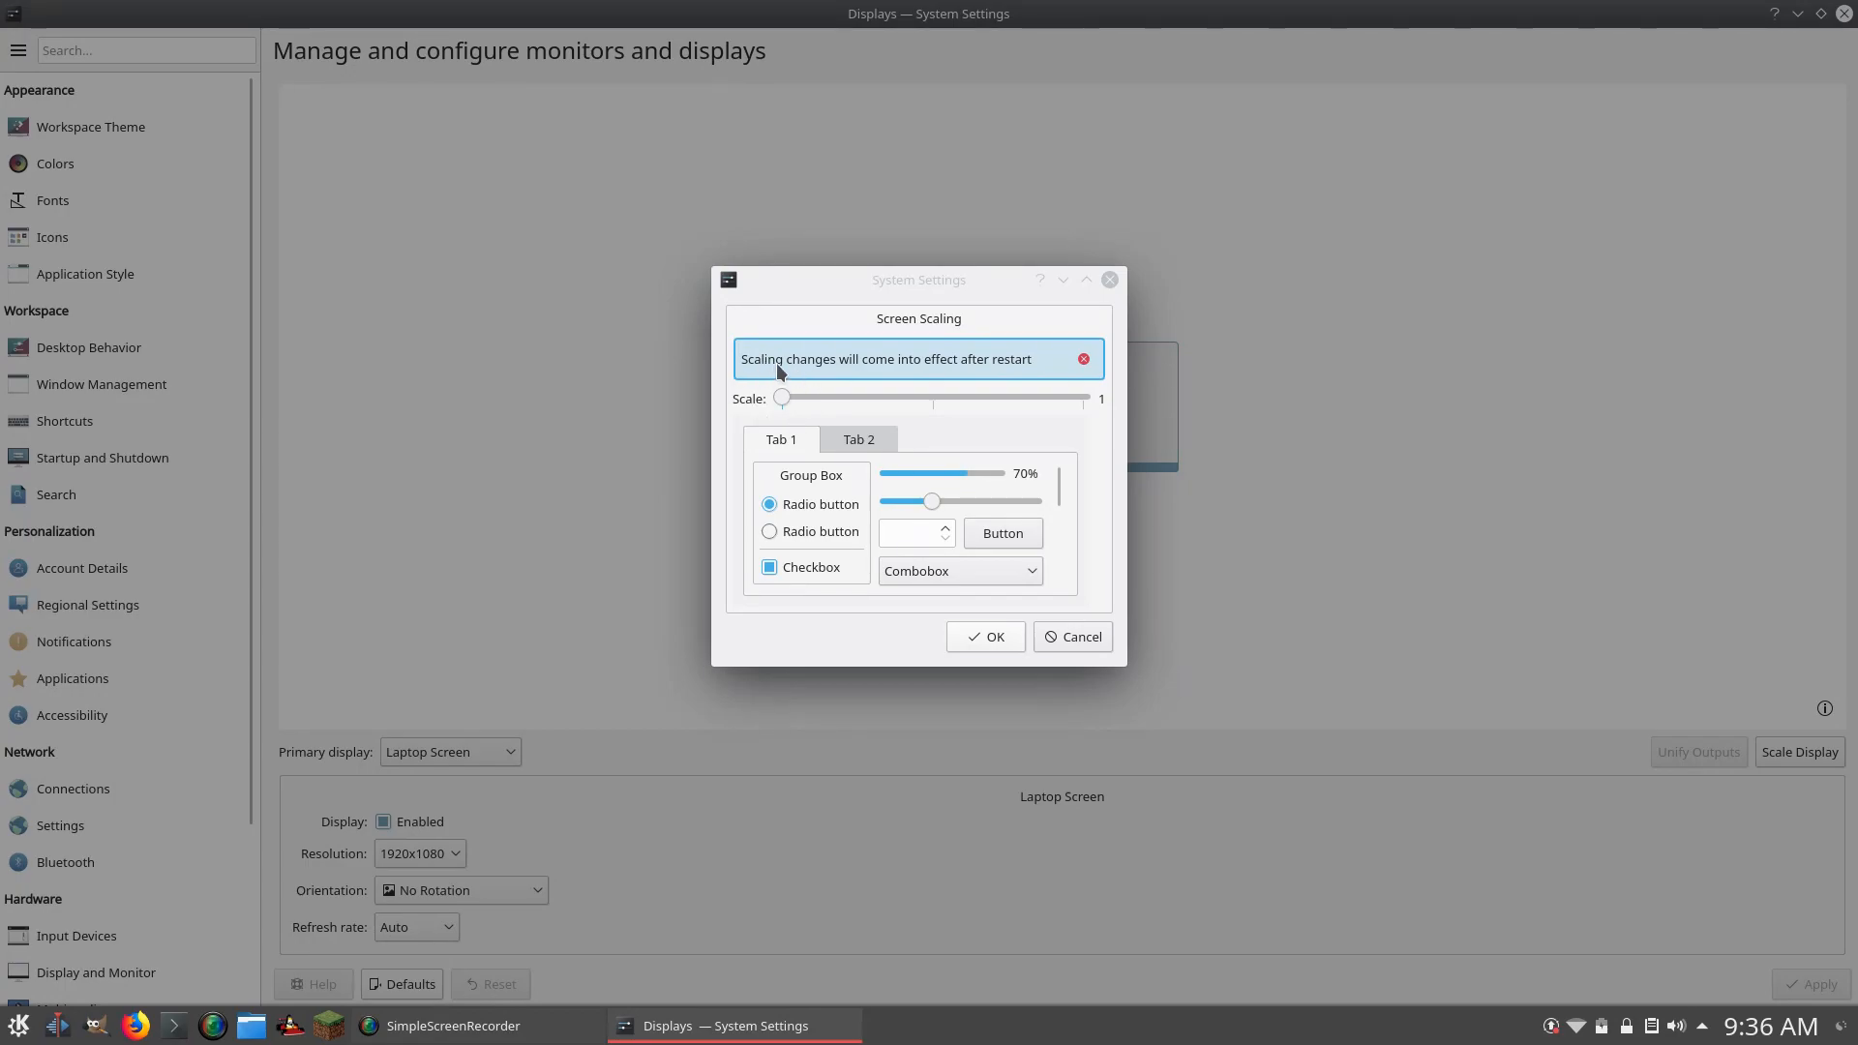
{"action": "mouse_move", "coordinate": [886, 380]}
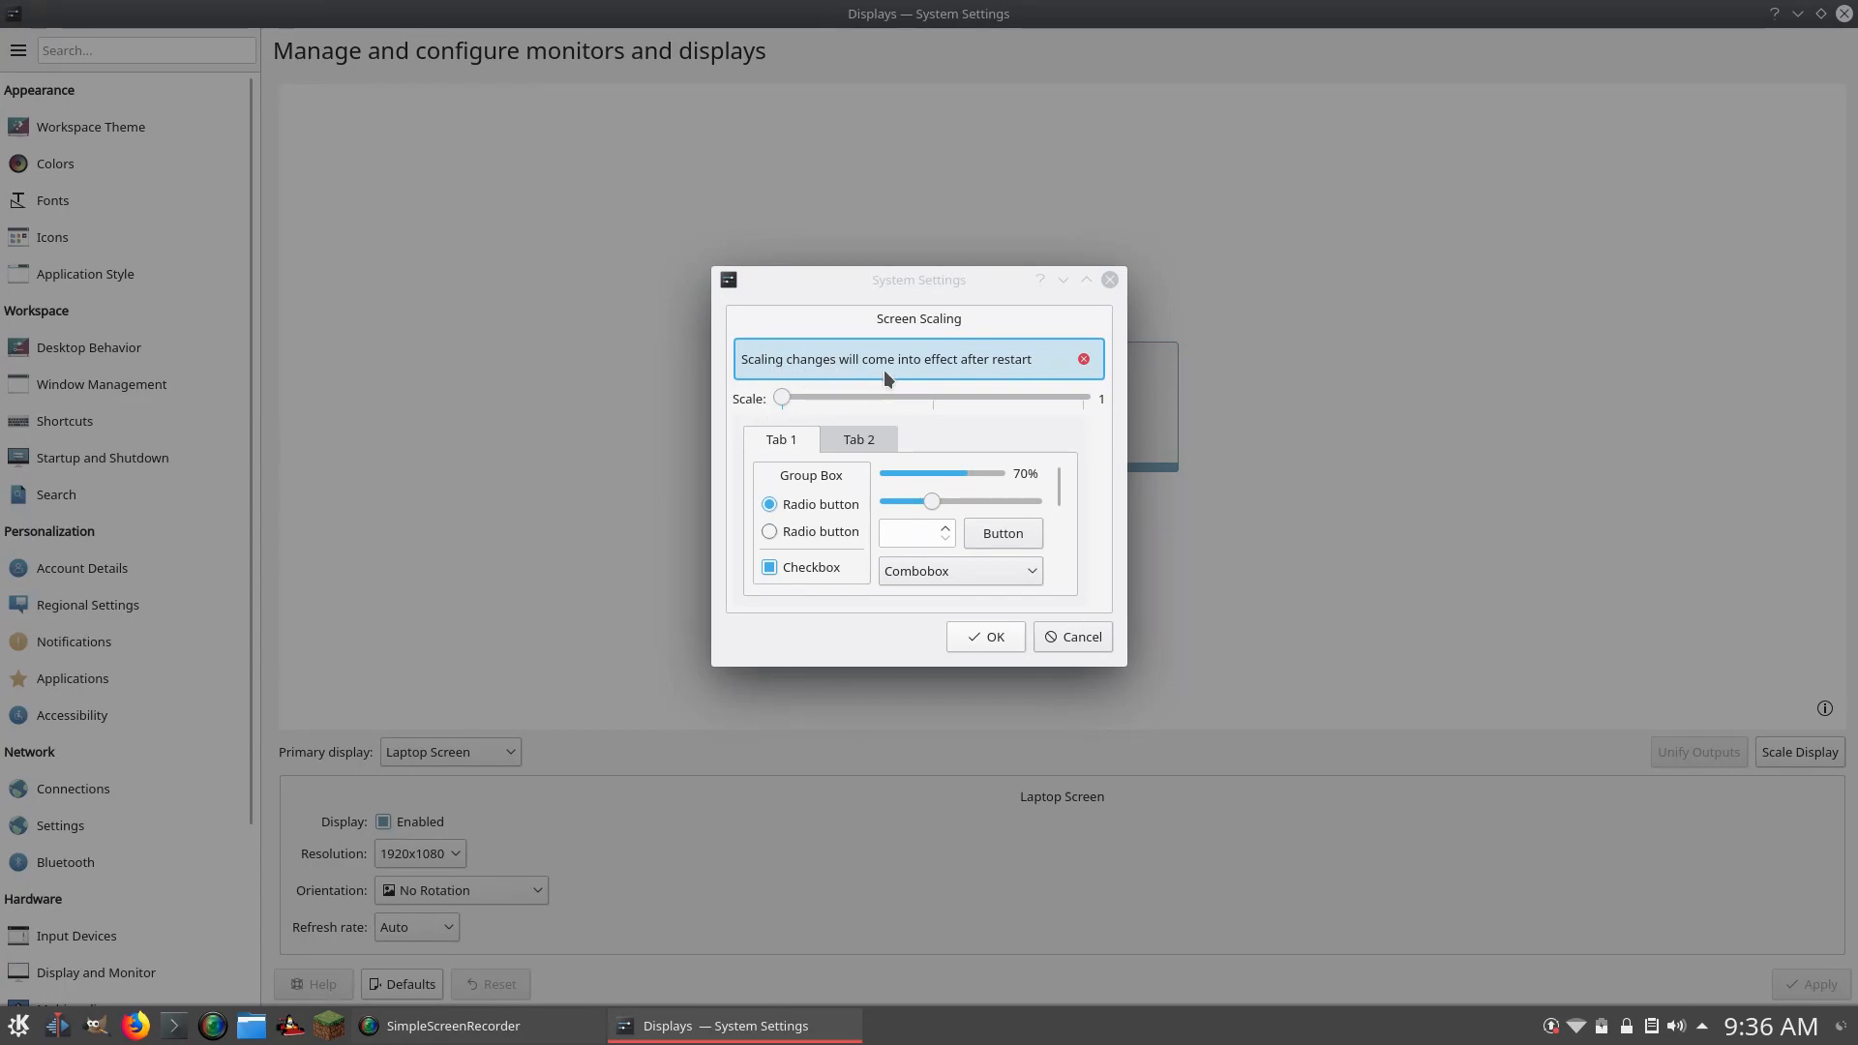
{"action": "mouse_move", "coordinate": [812, 428]}
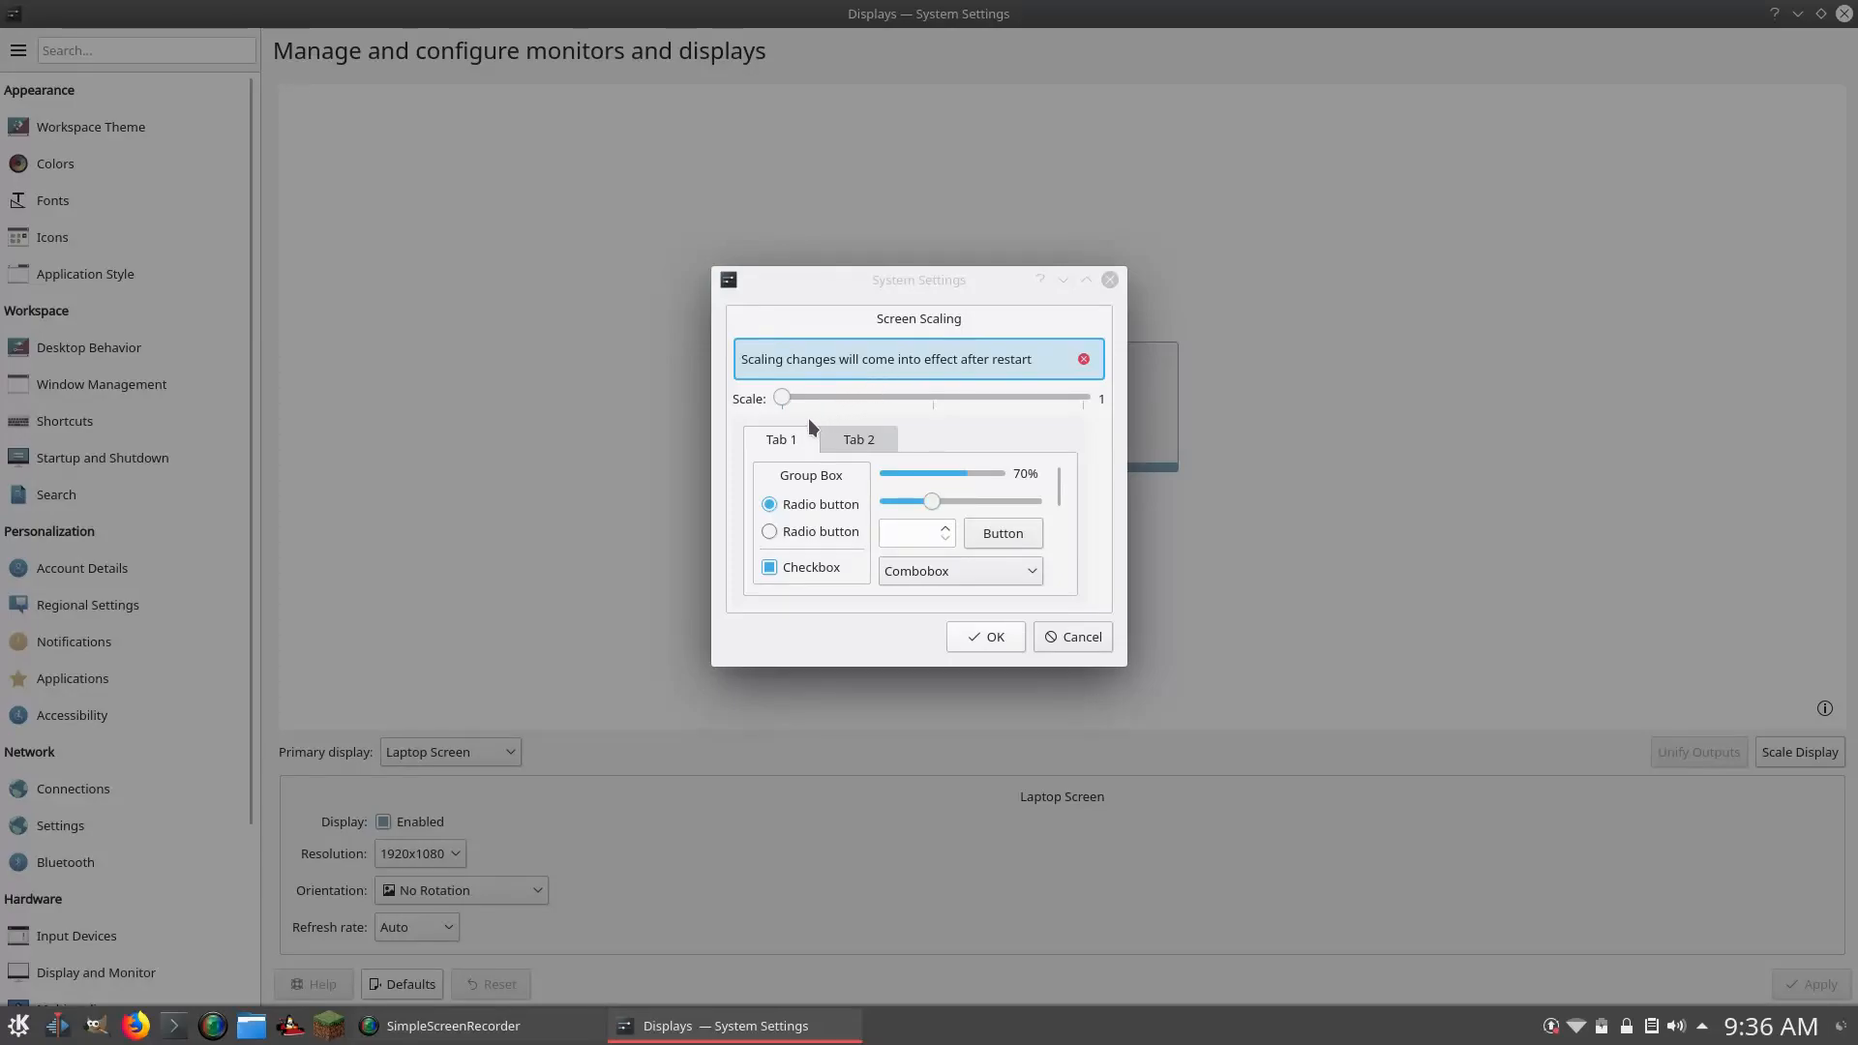
{"action": "mouse_move", "coordinate": [774, 408]}
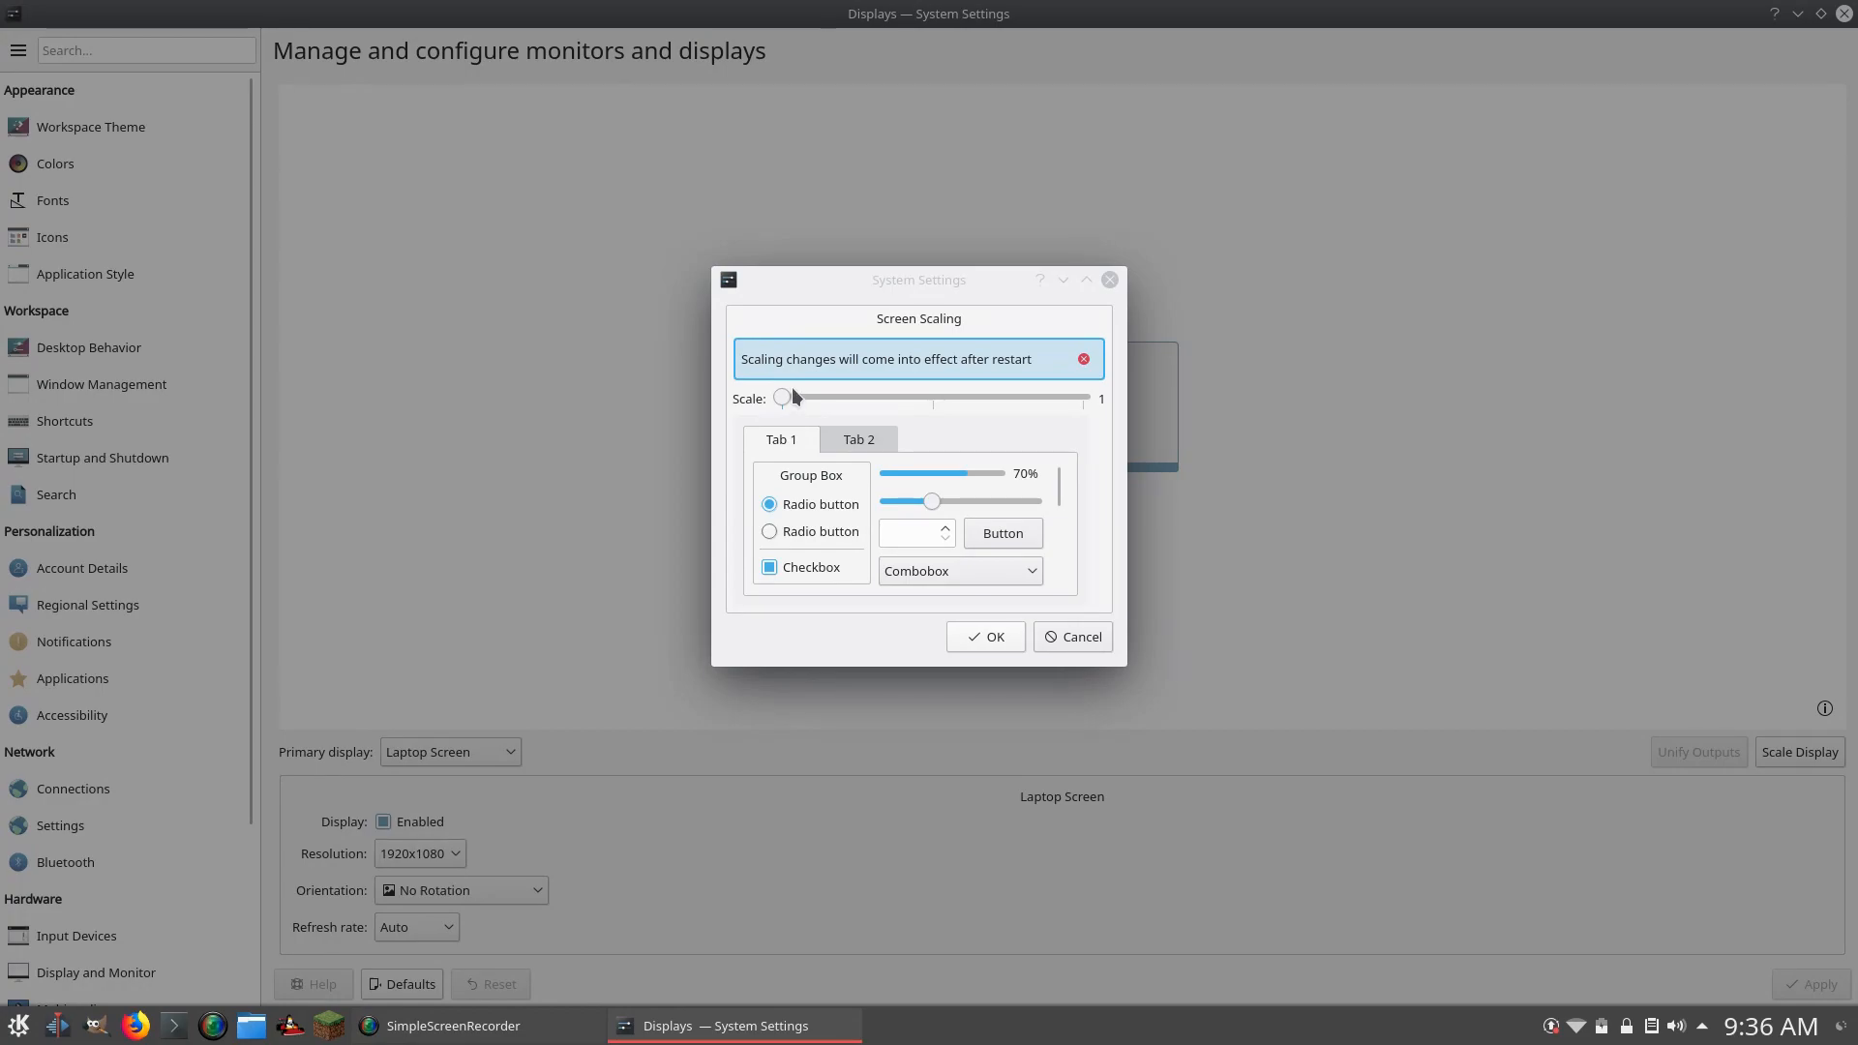
{"action": "mouse_move", "coordinate": [801, 384]}
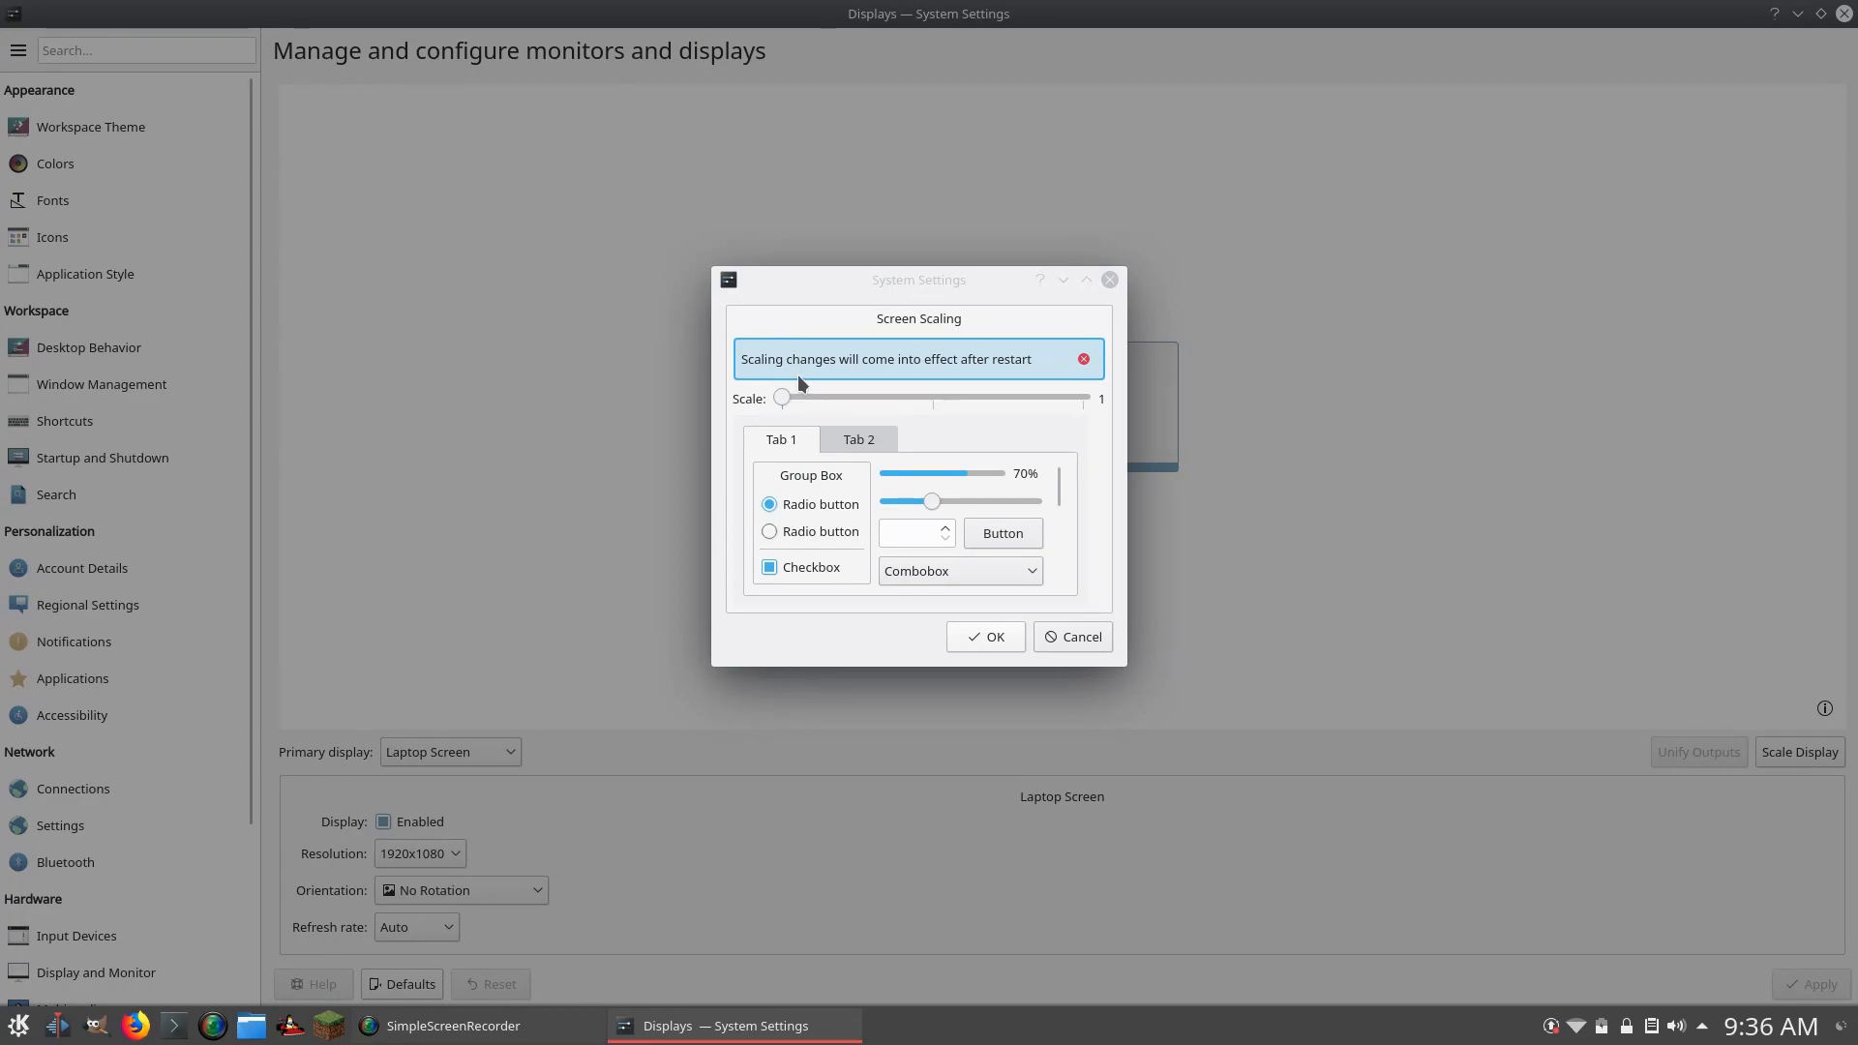
{"action": "mouse_move", "coordinate": [779, 333]}
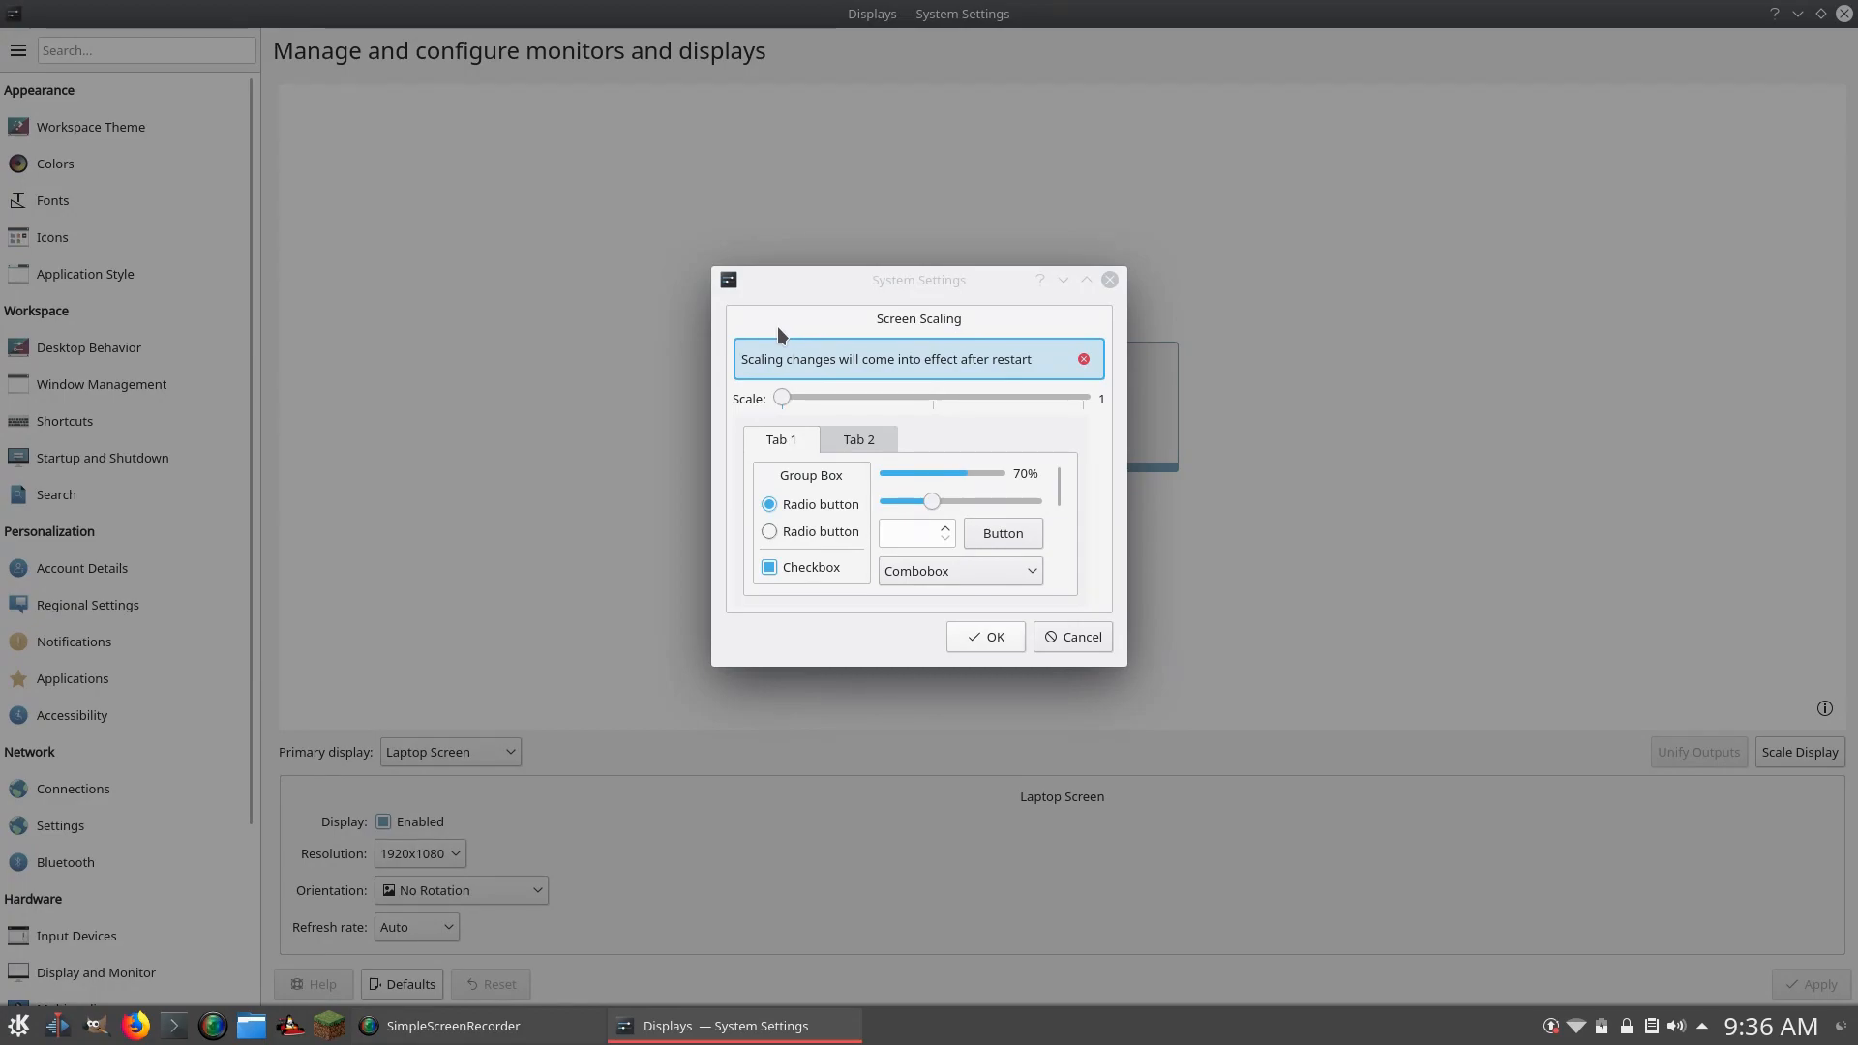
{"action": "mouse_move", "coordinate": [804, 303]}
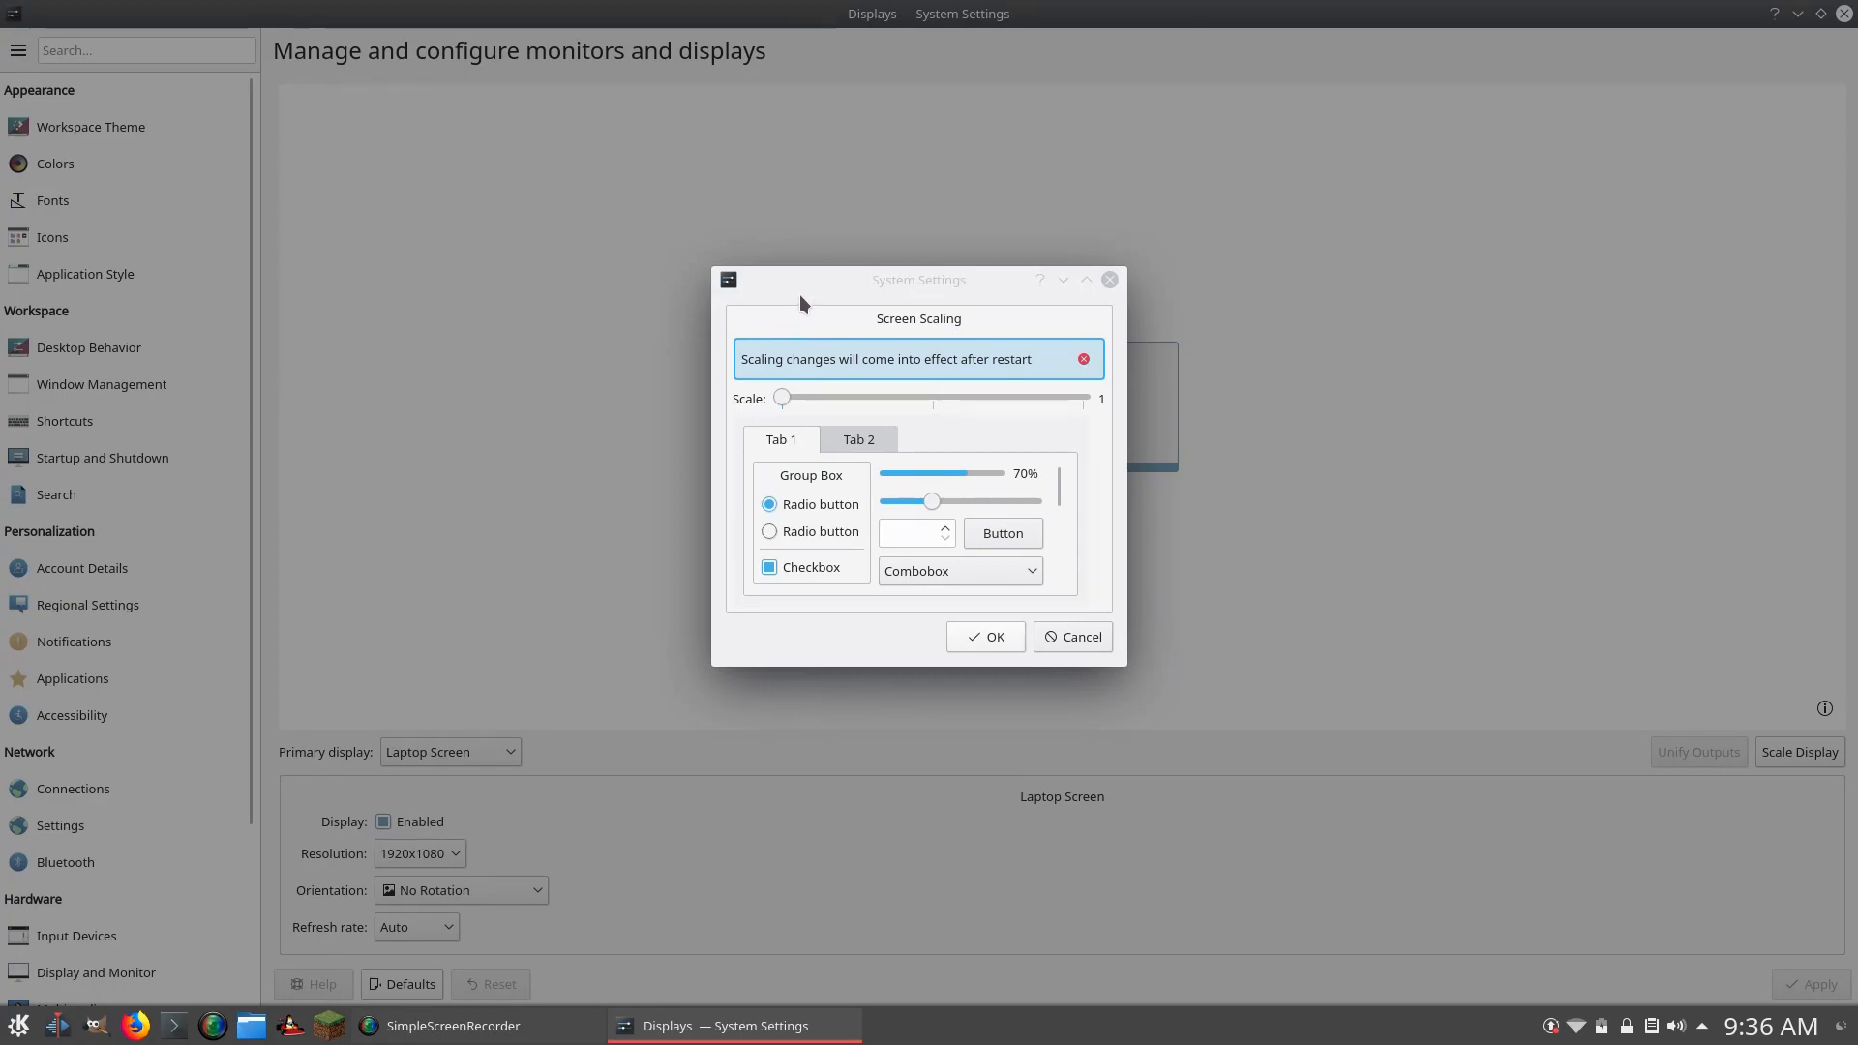
{"action": "mouse_move", "coordinate": [803, 436]}
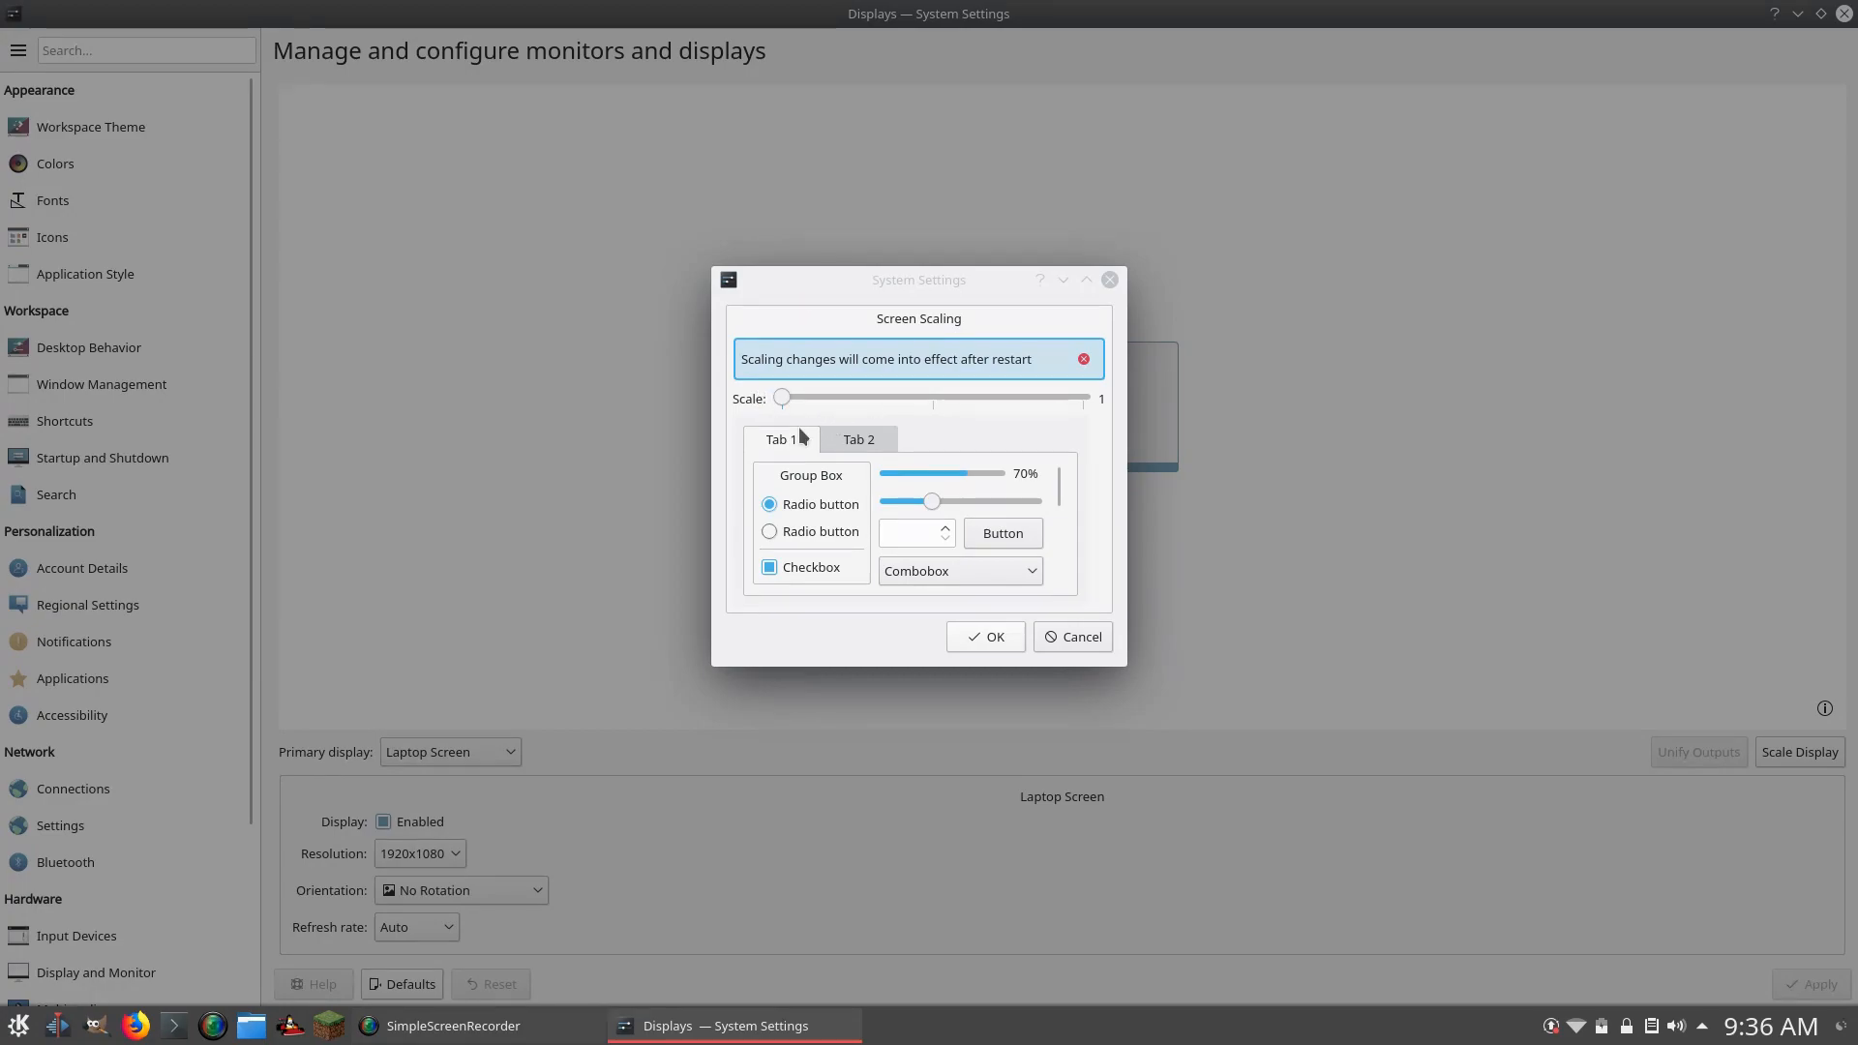
{"action": "mouse_move", "coordinate": [701, 484]}
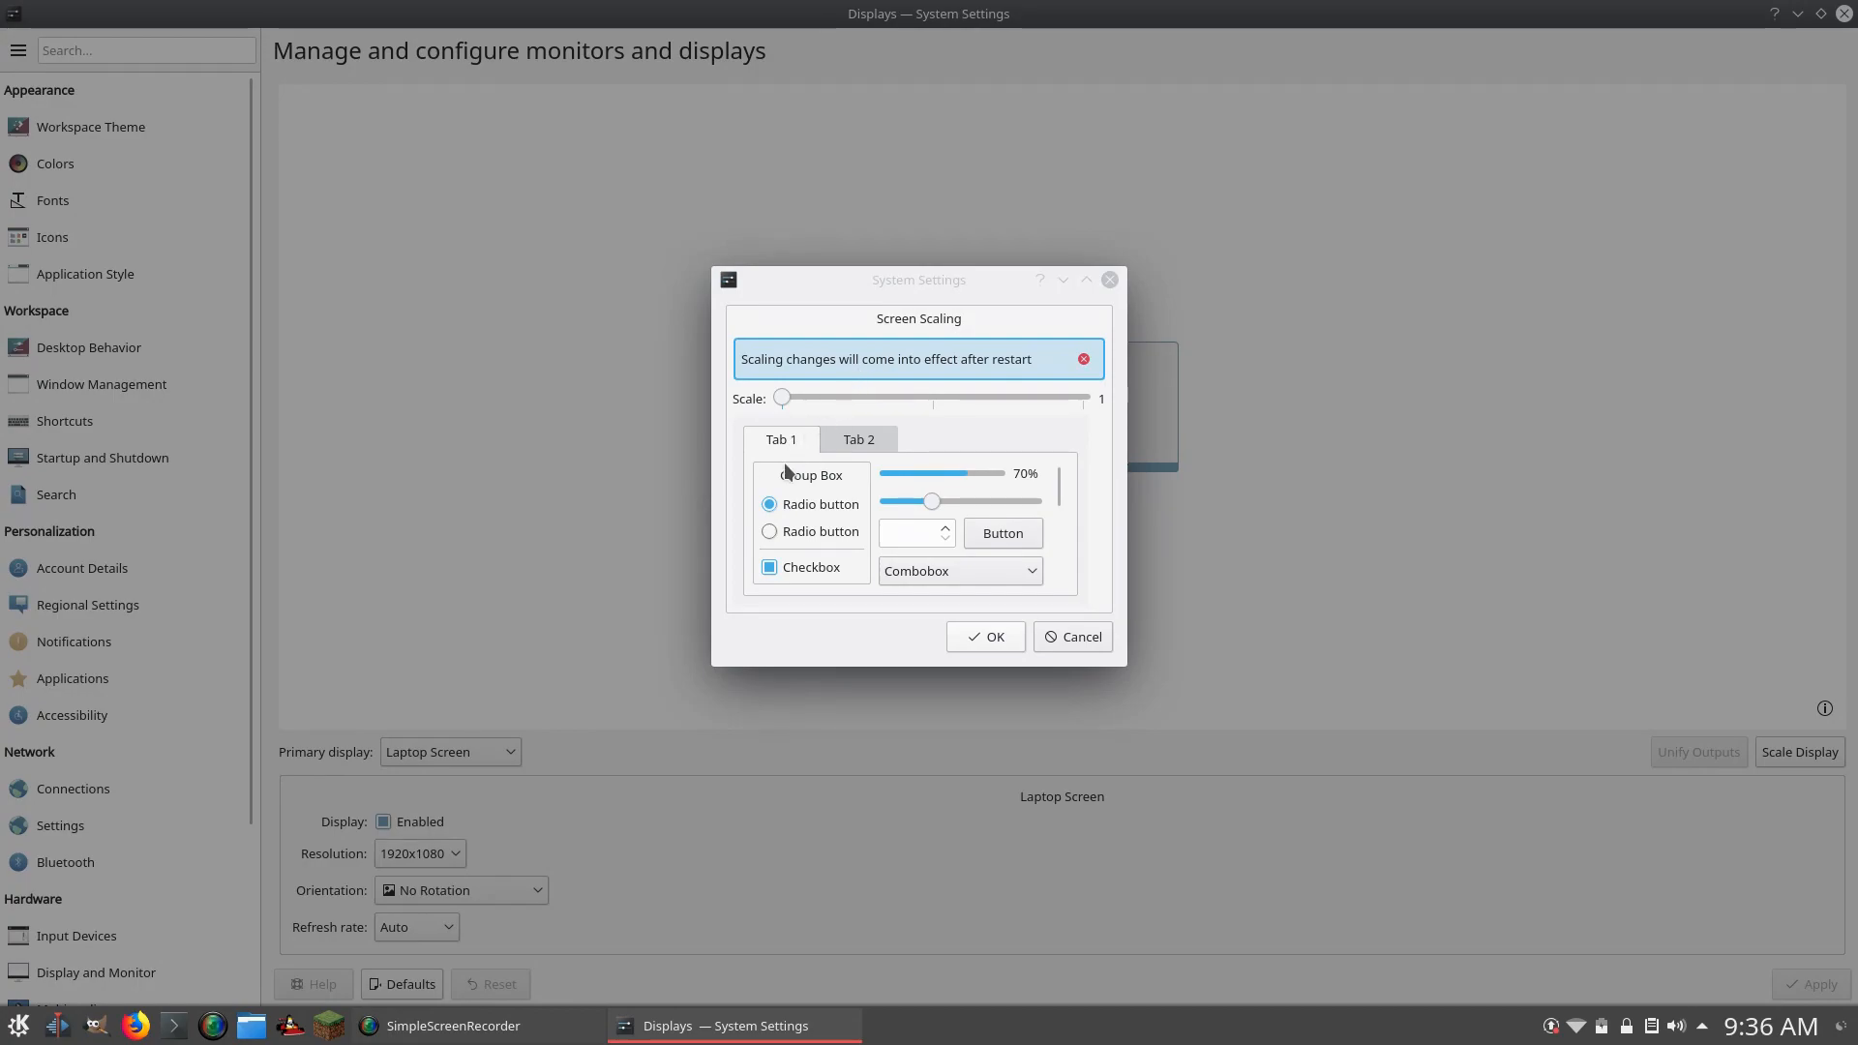
{"action": "mouse_move", "coordinate": [1060, 560]}
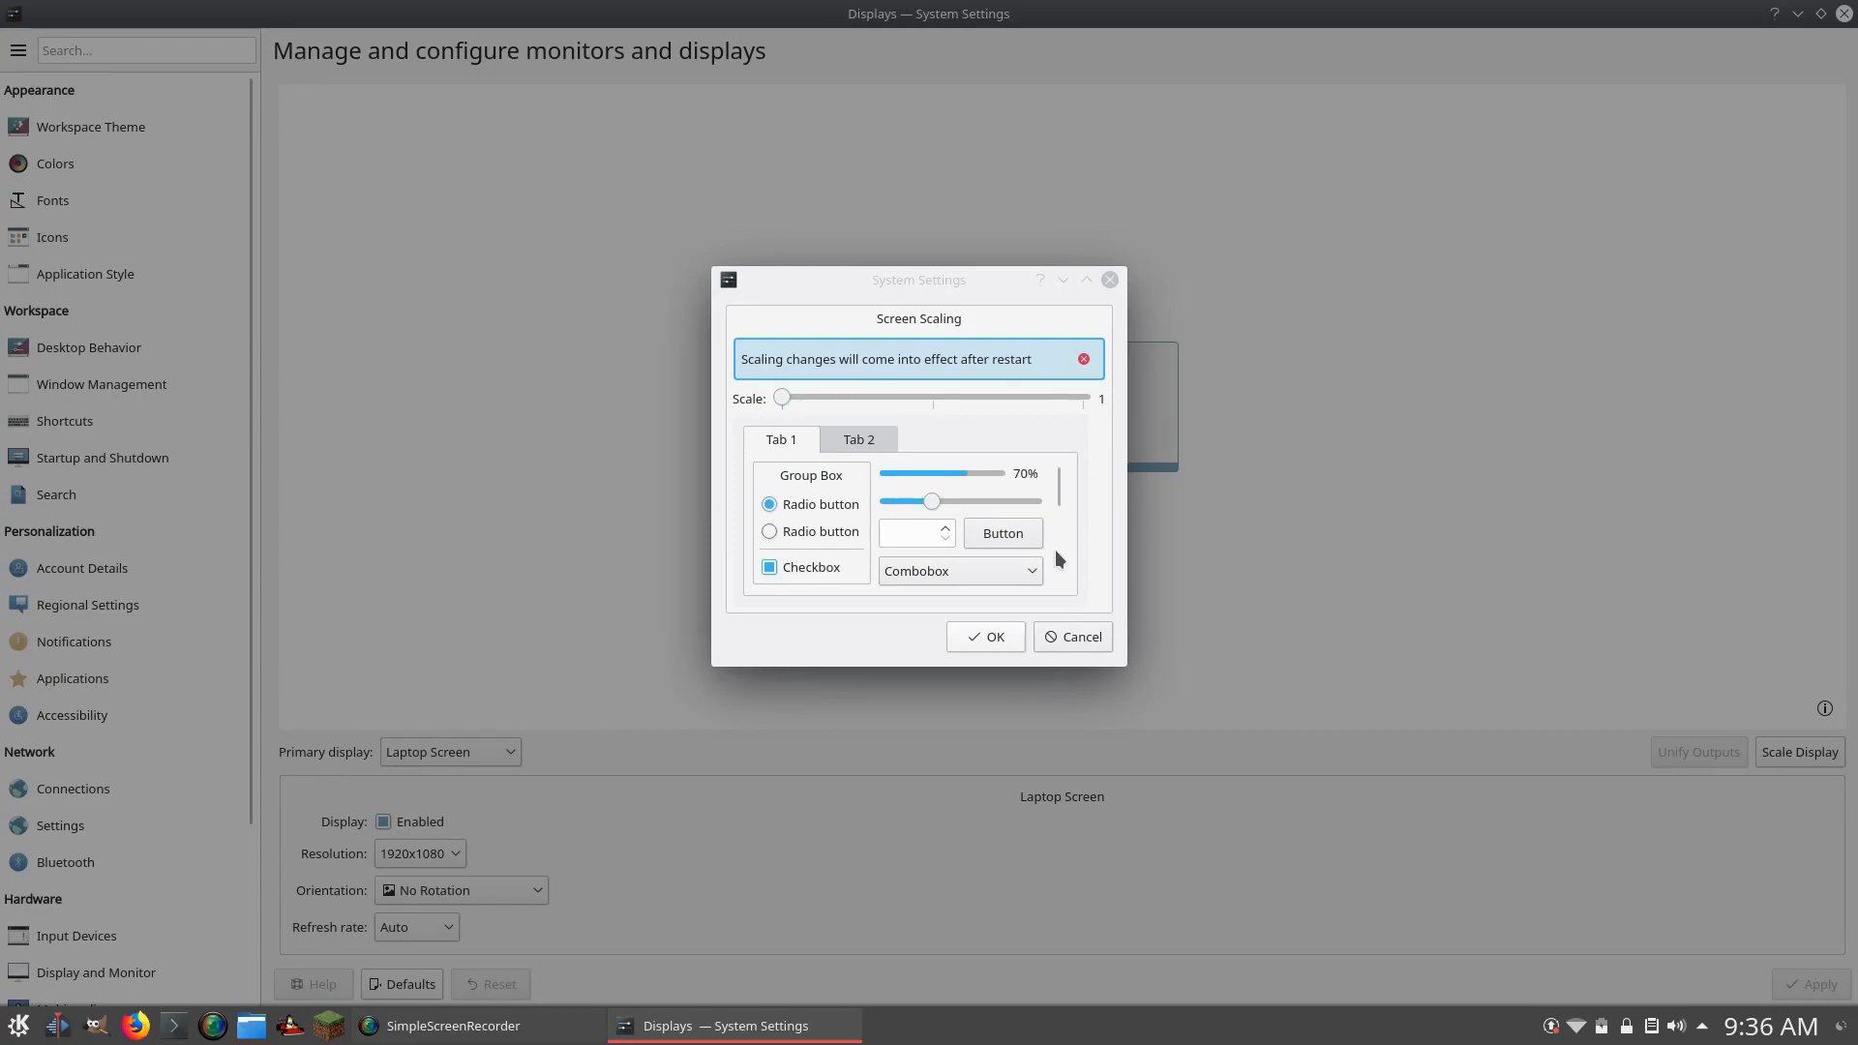
{"action": "mouse_move", "coordinate": [1079, 519]}
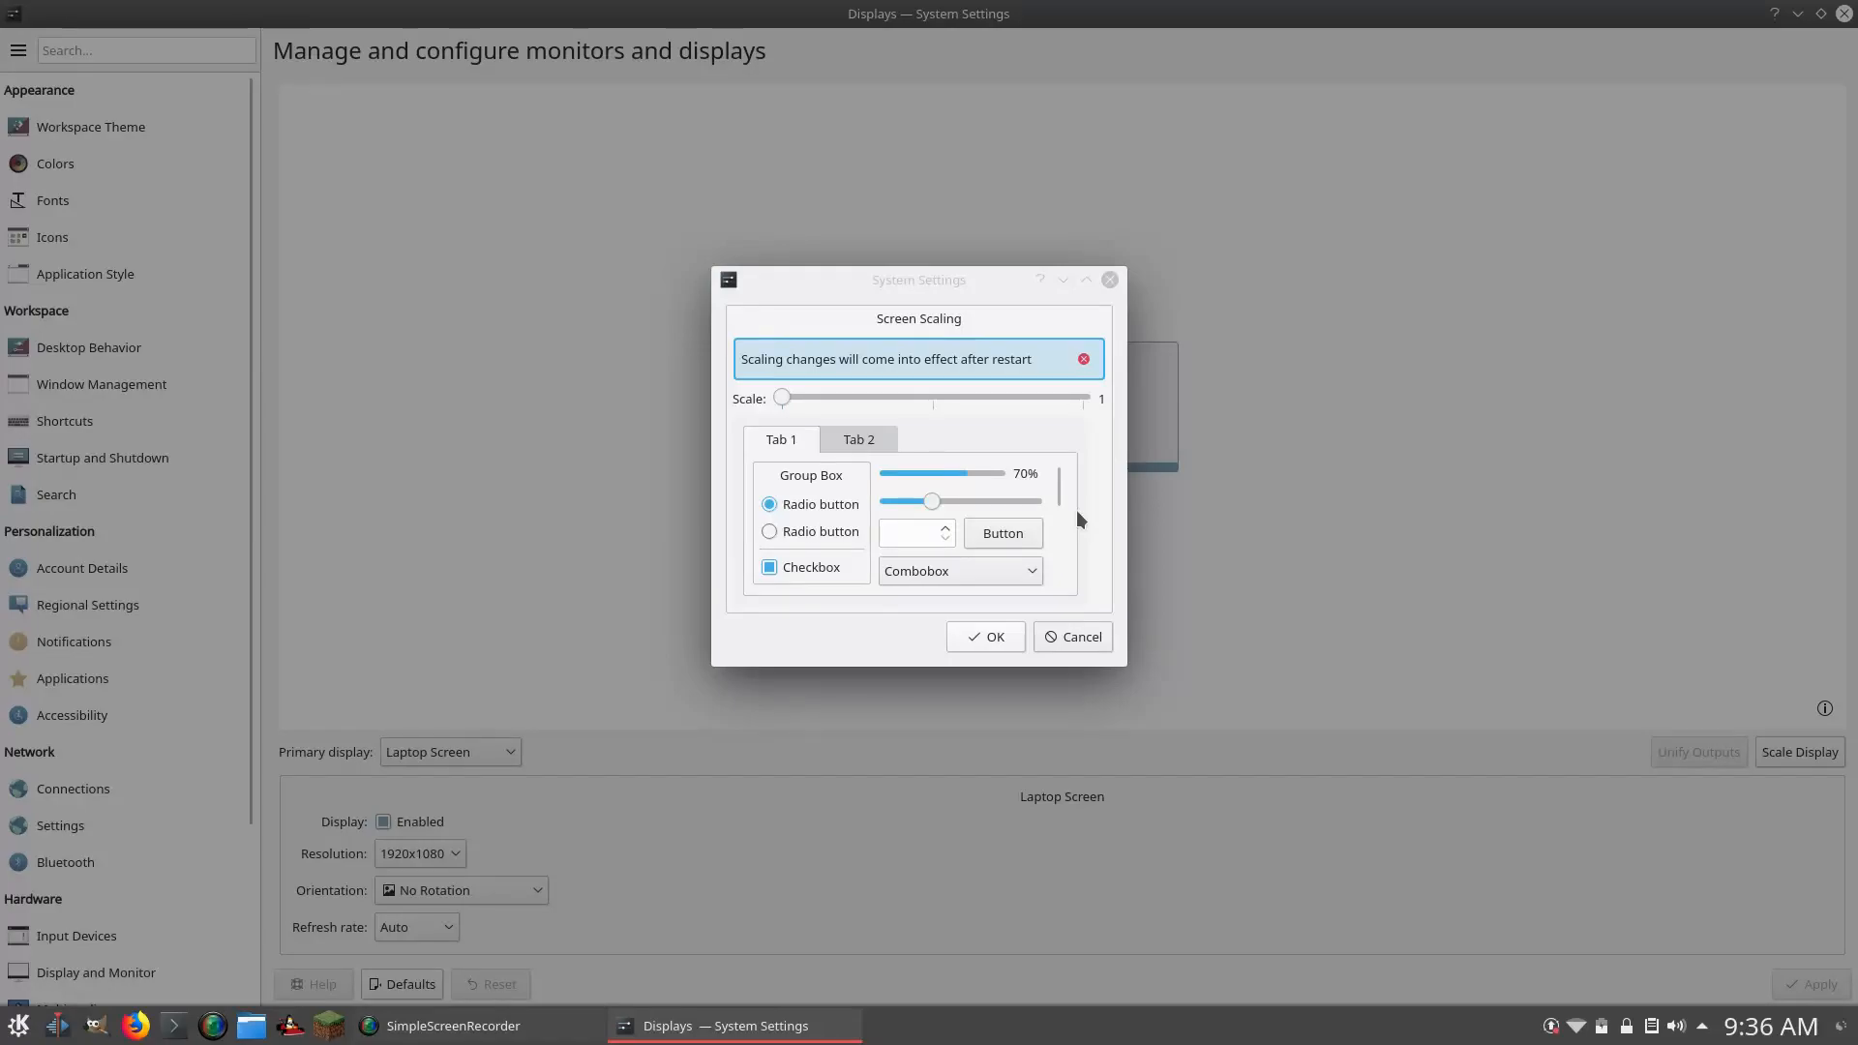
{"action": "mouse_move", "coordinate": [877, 482]}
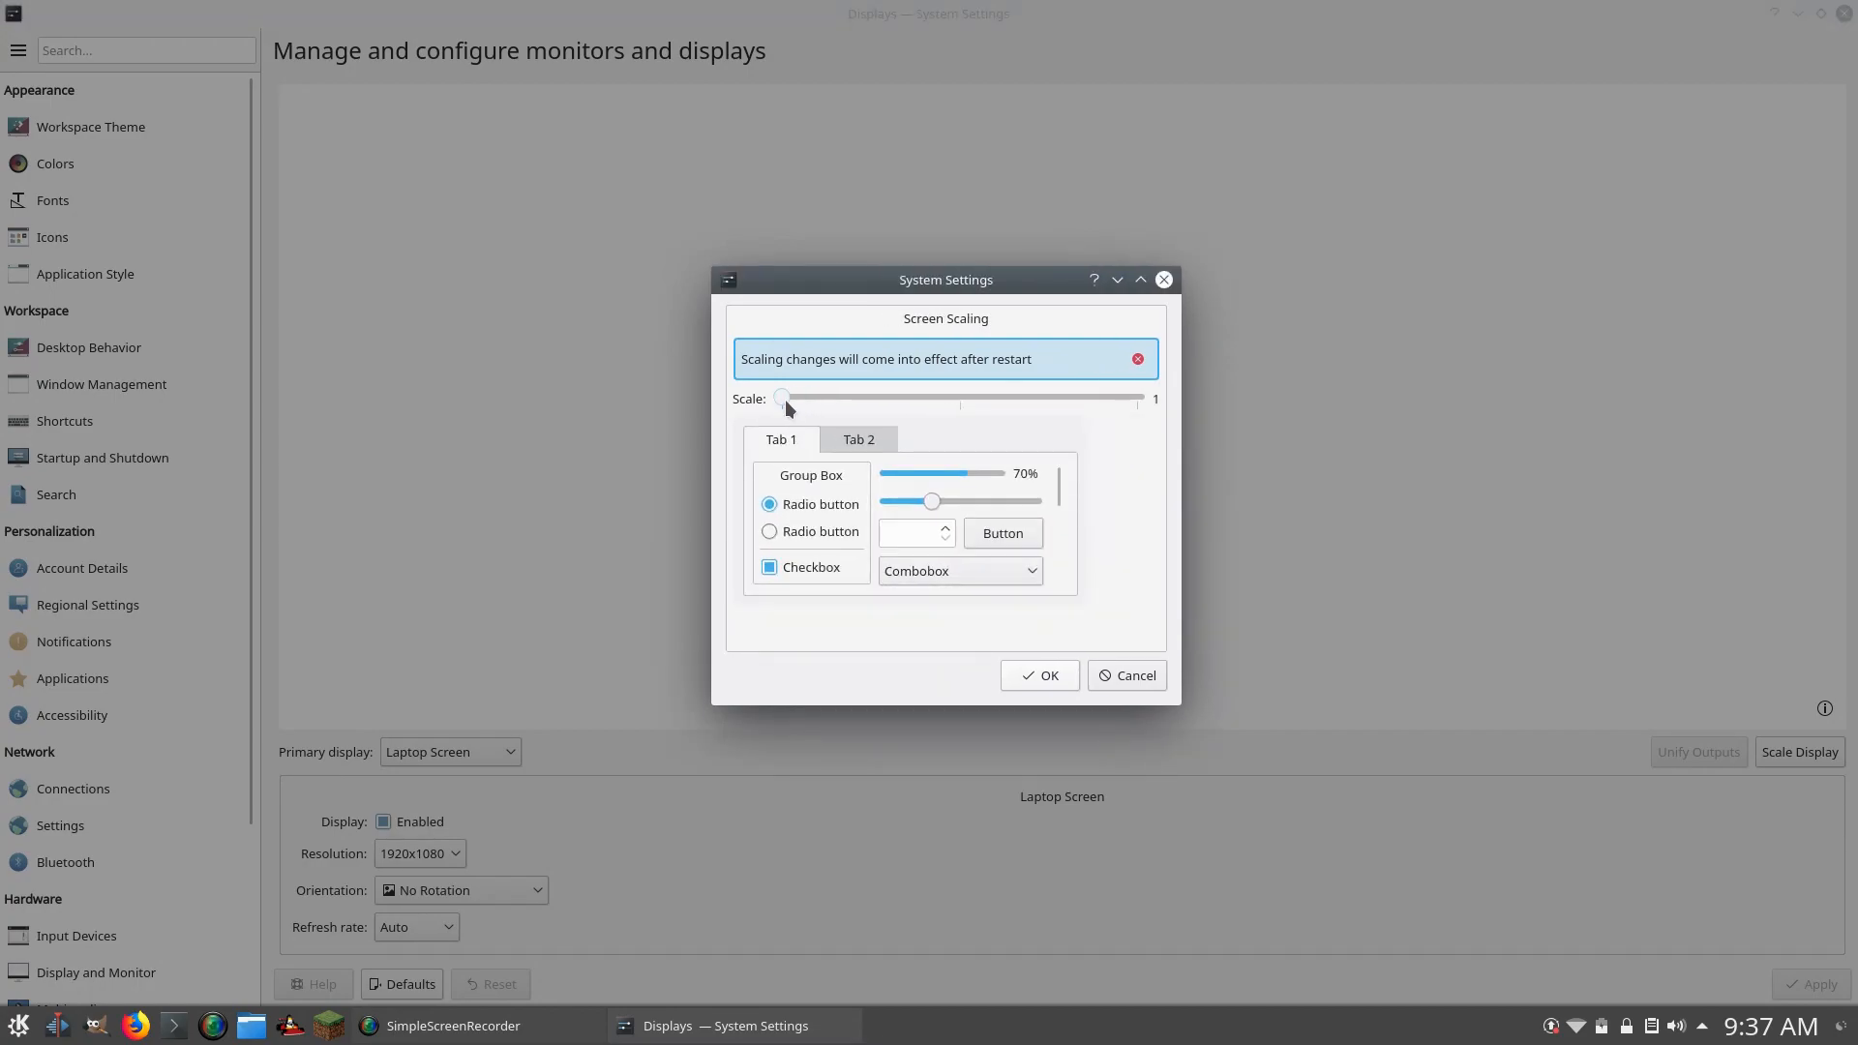
Drag the Scale slider from 1 through 1.2 to 1.3.
{"action": "left_click_drag", "start_coordinate": [785, 398], "coordinate": [815, 397]}
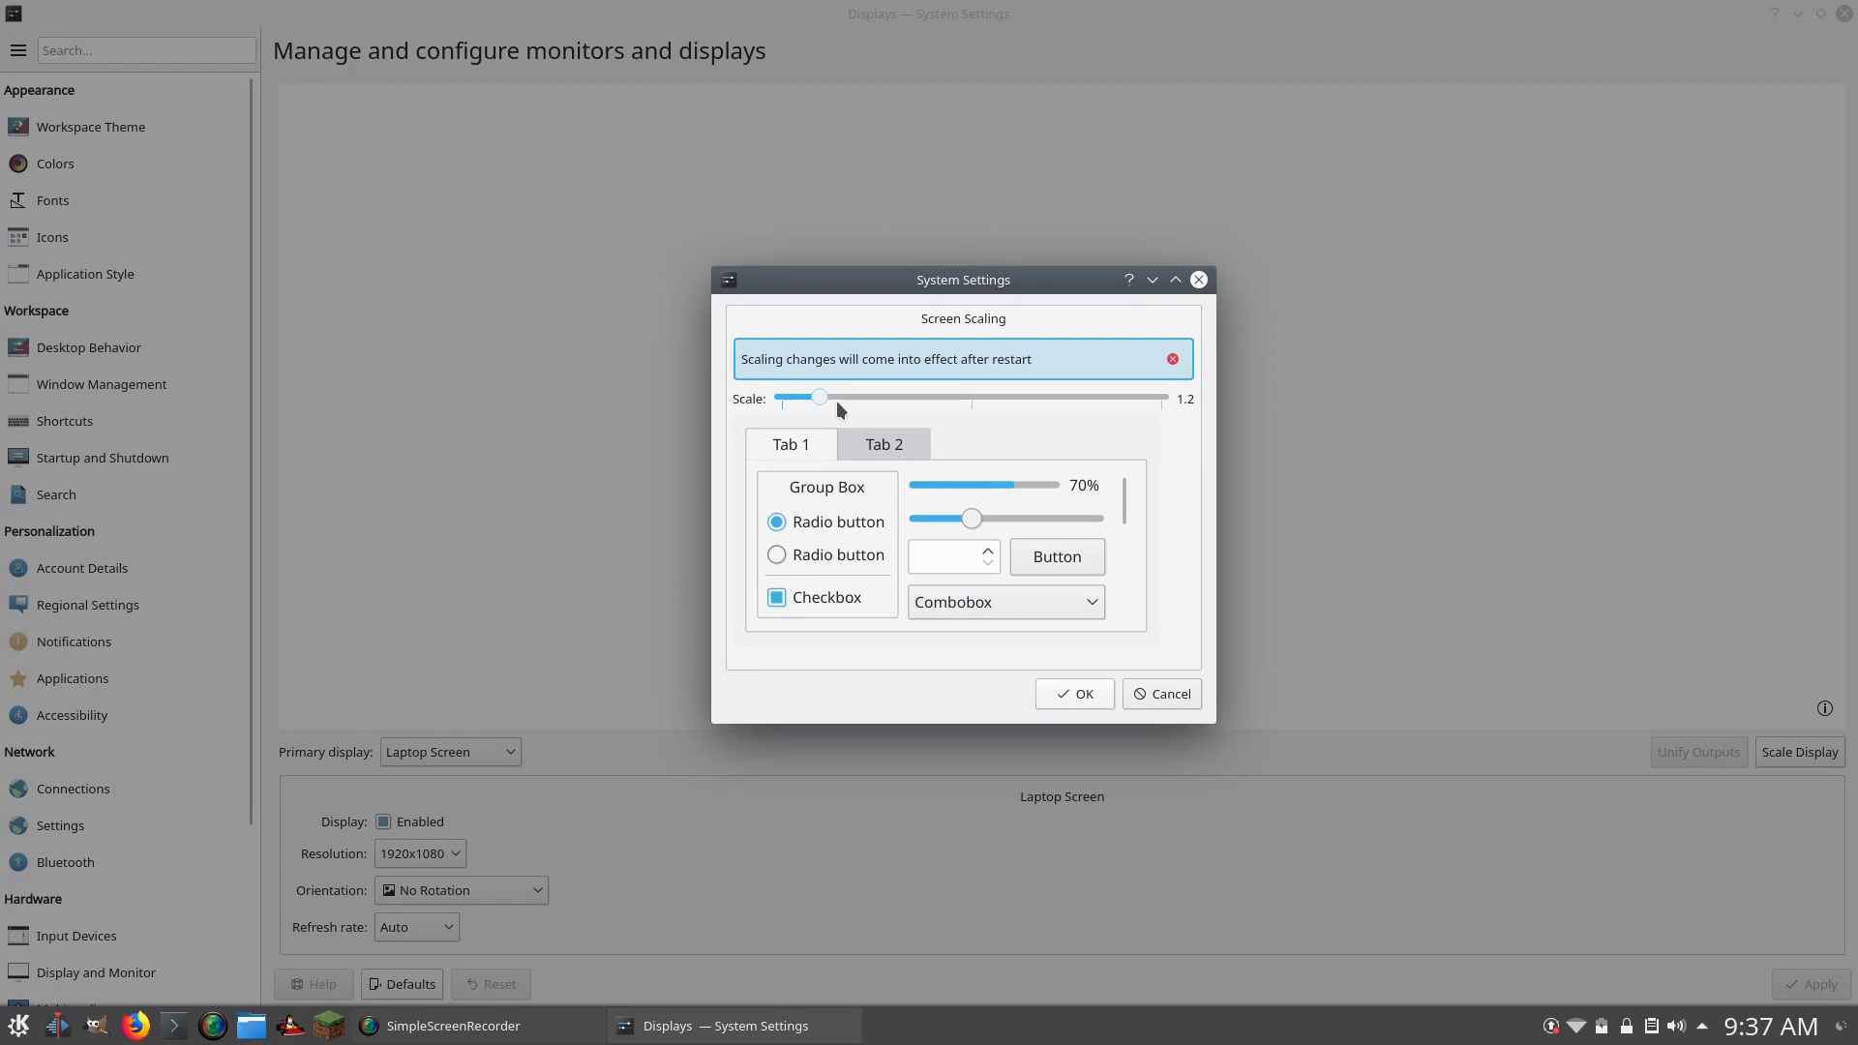
{"action": "left_click_drag", "start_coordinate": [819, 397], "coordinate": [841, 397]}
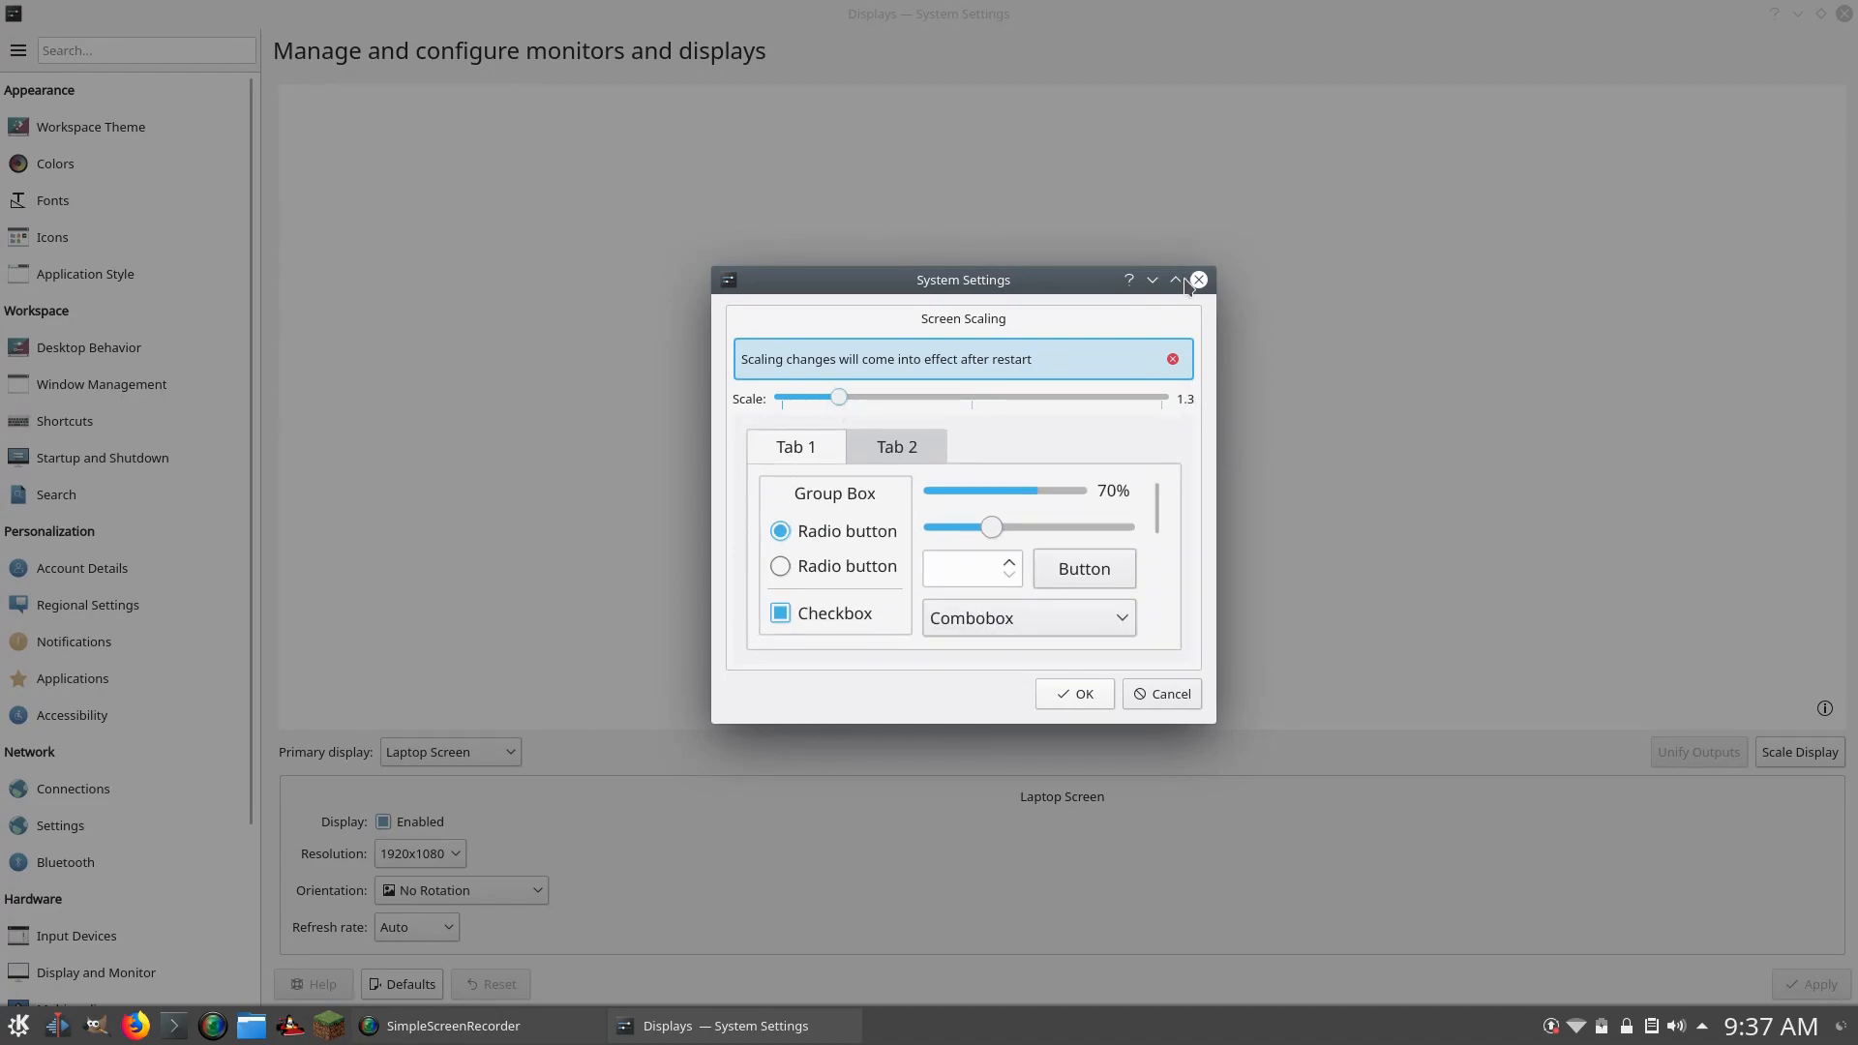
{"action": "left_click", "coordinate": [1176, 280]}
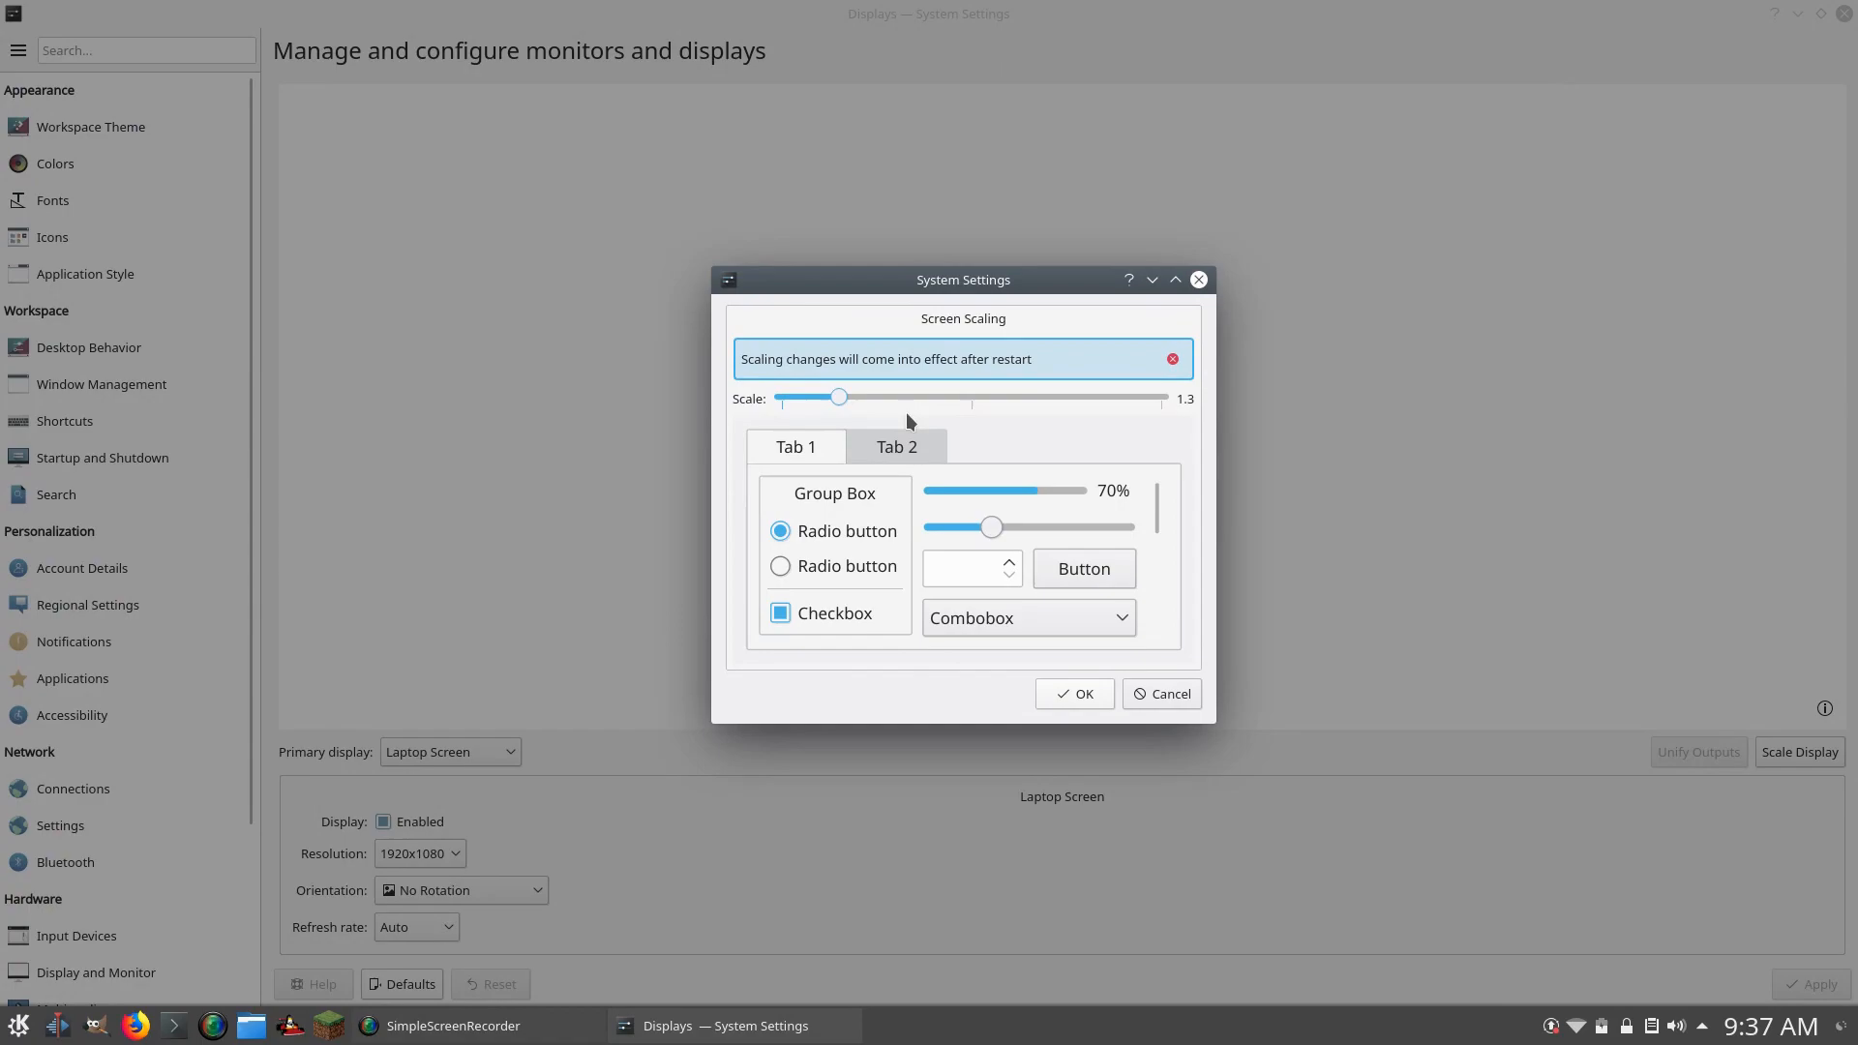
{"action": "mouse_move", "coordinate": [790, 368]}
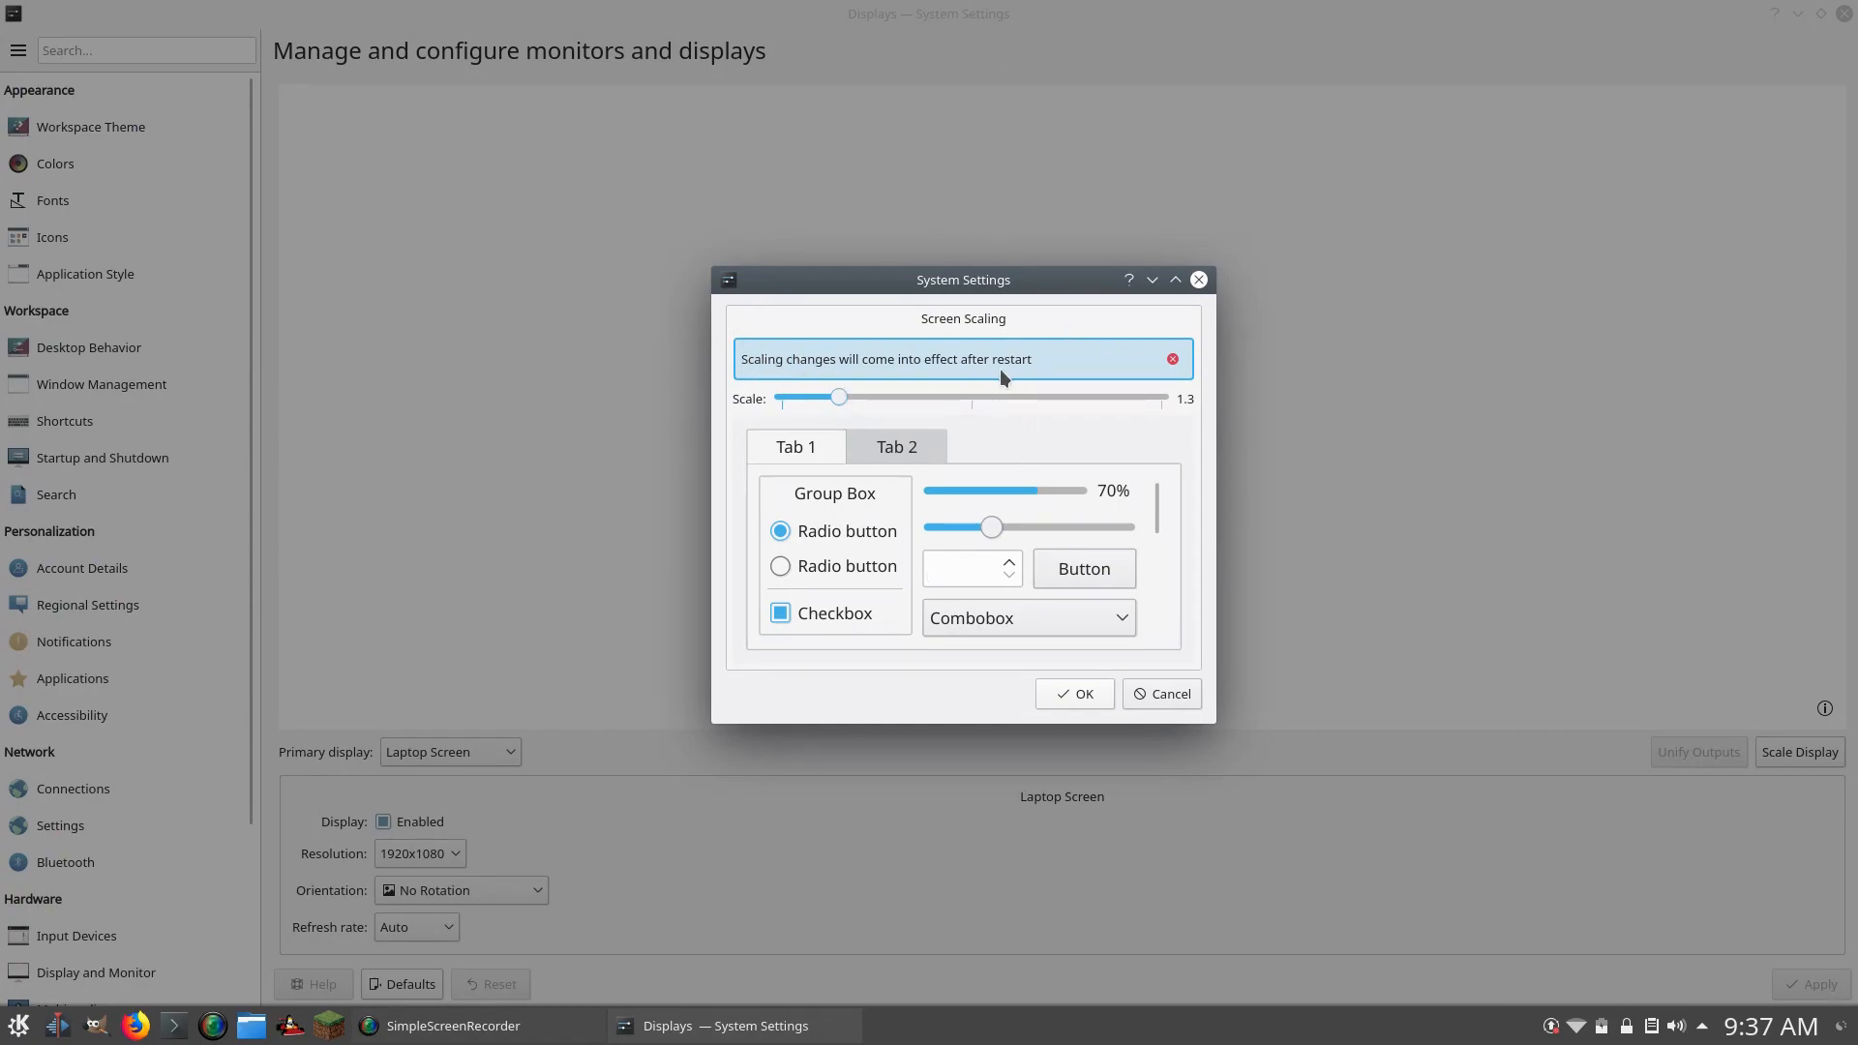
{"action": "mouse_move", "coordinate": [1108, 718]}
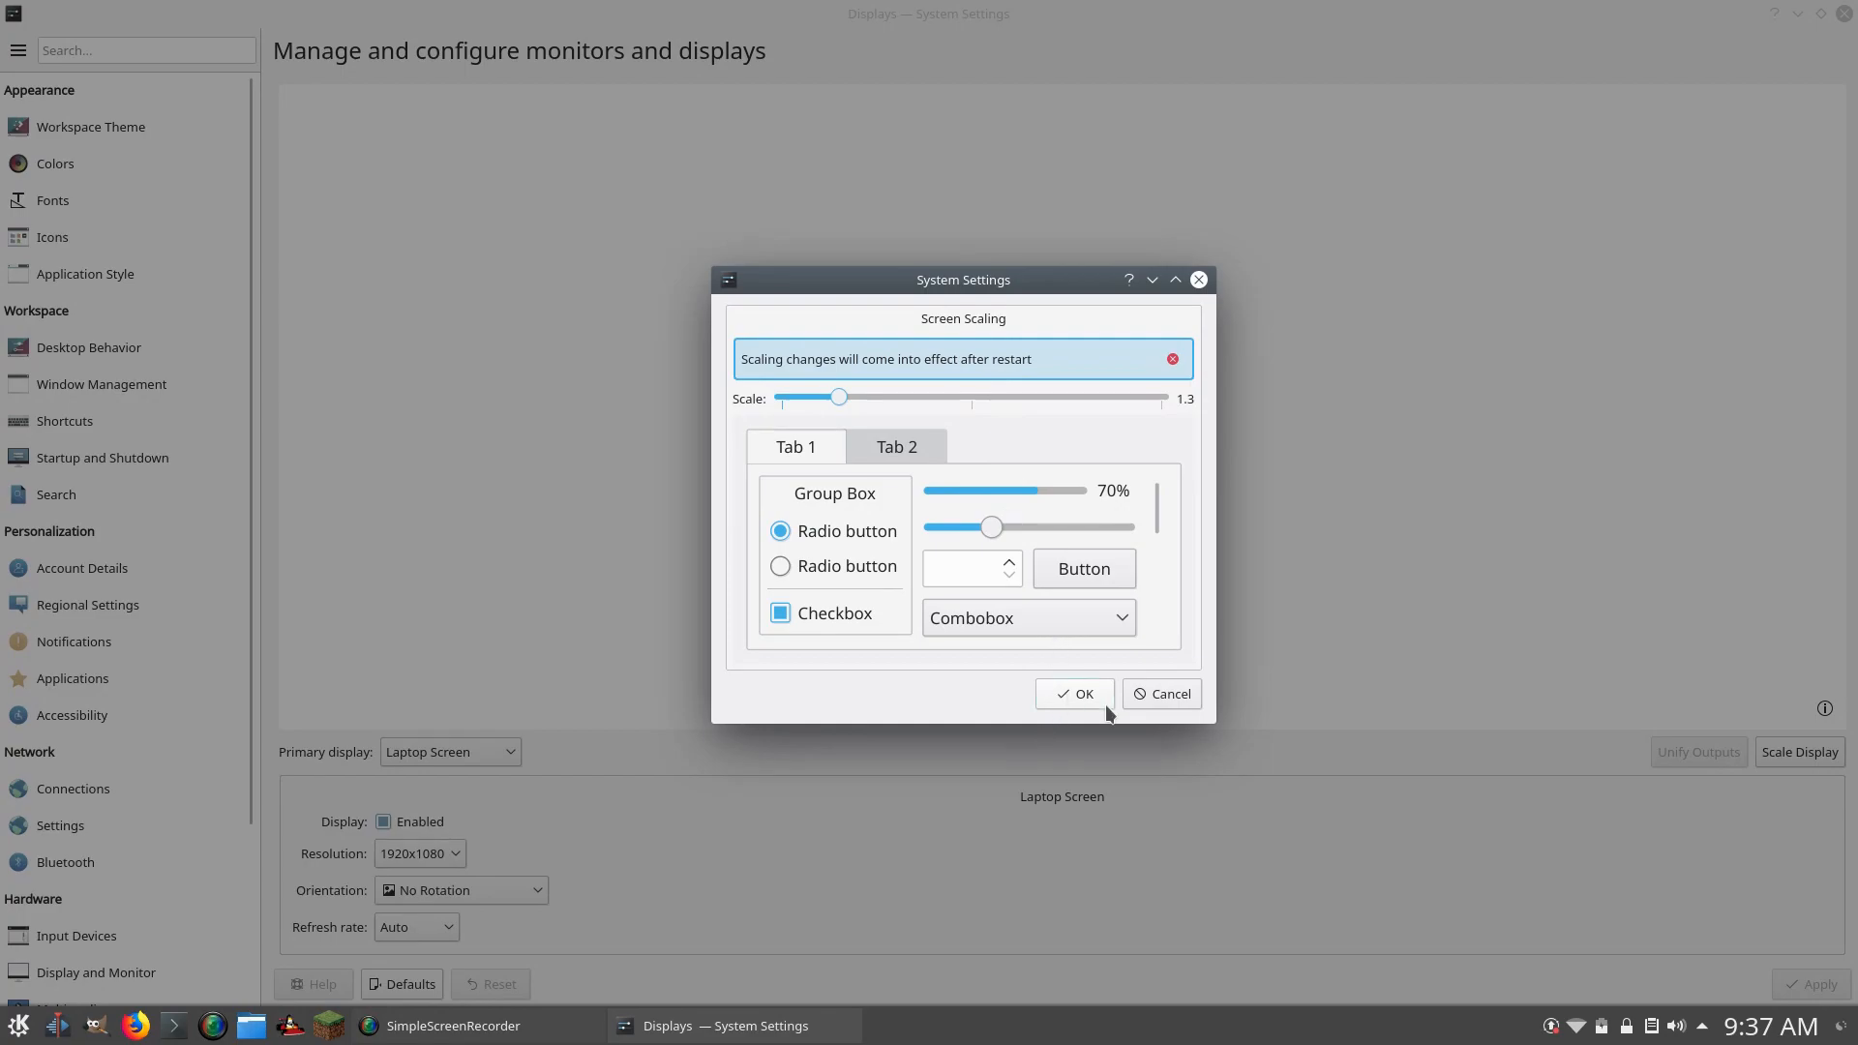
Confirm the 1.3 screen scale with OK.
{"action": "left_click", "coordinate": [1075, 694]}
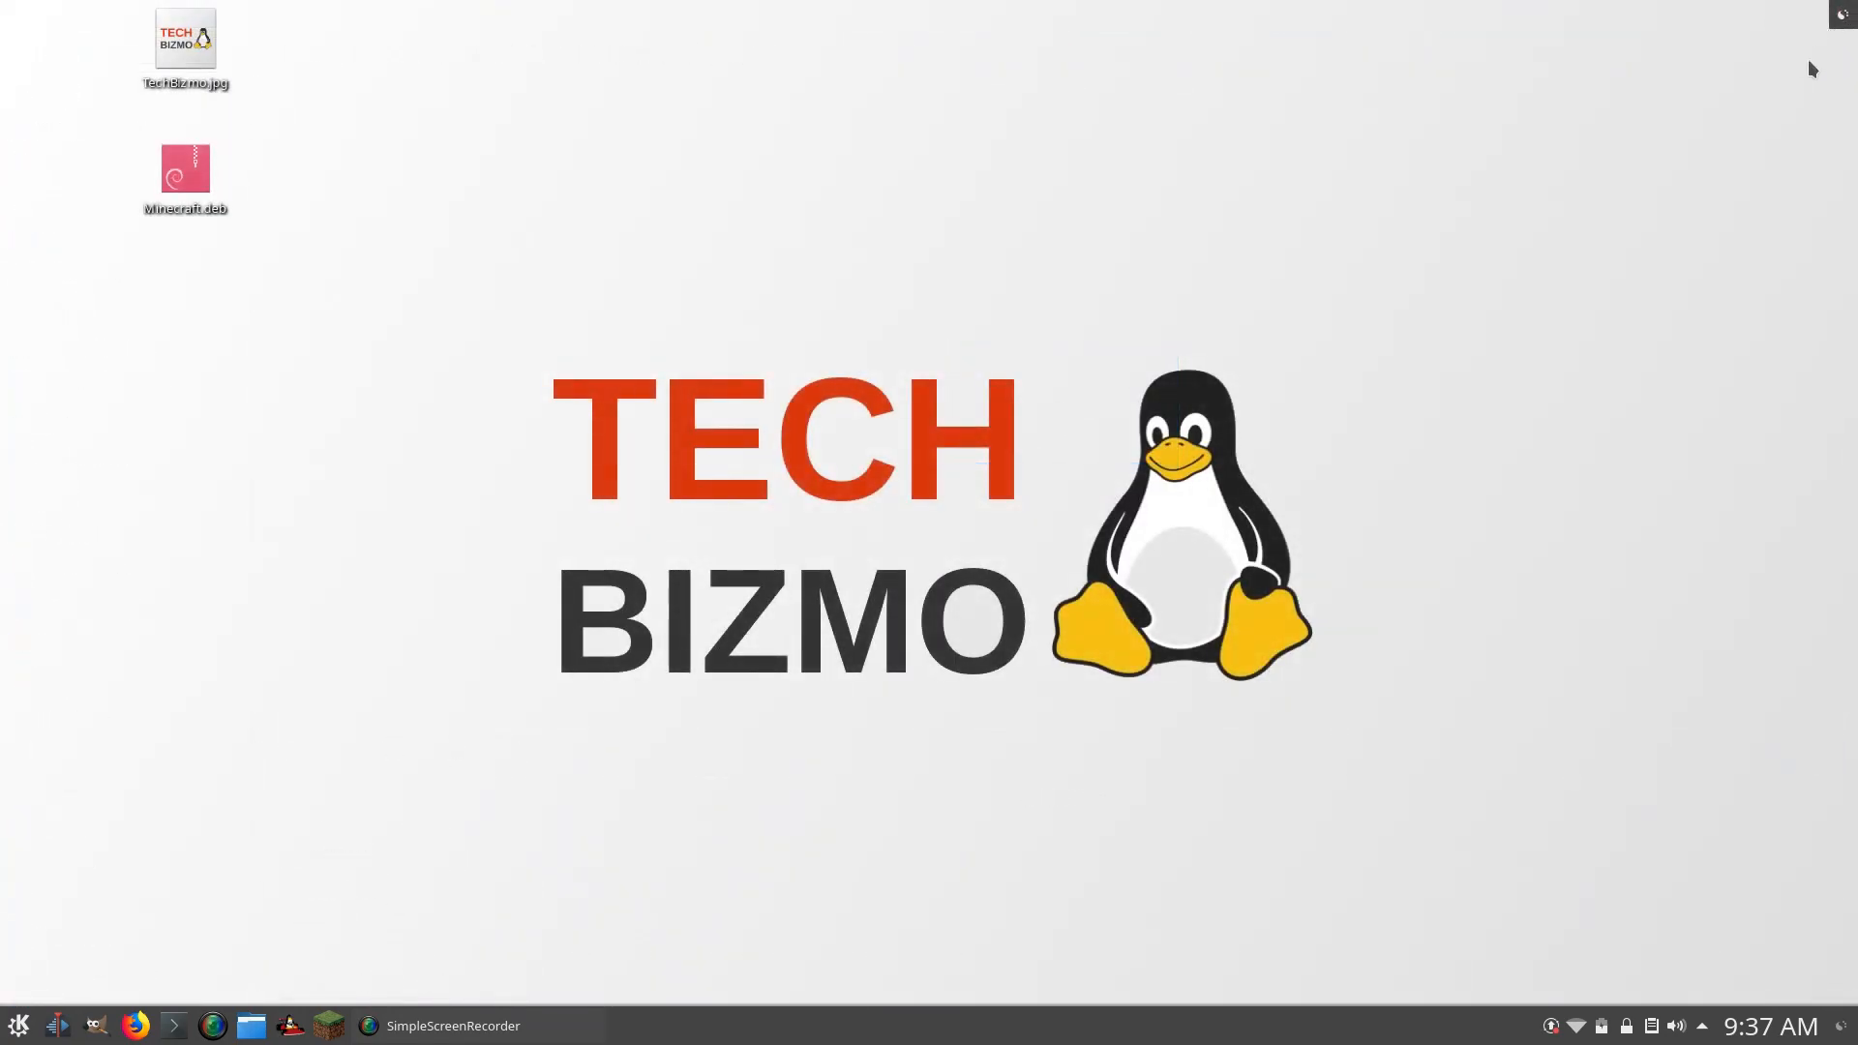
{"action": "mouse_move", "coordinate": [1281, 507]}
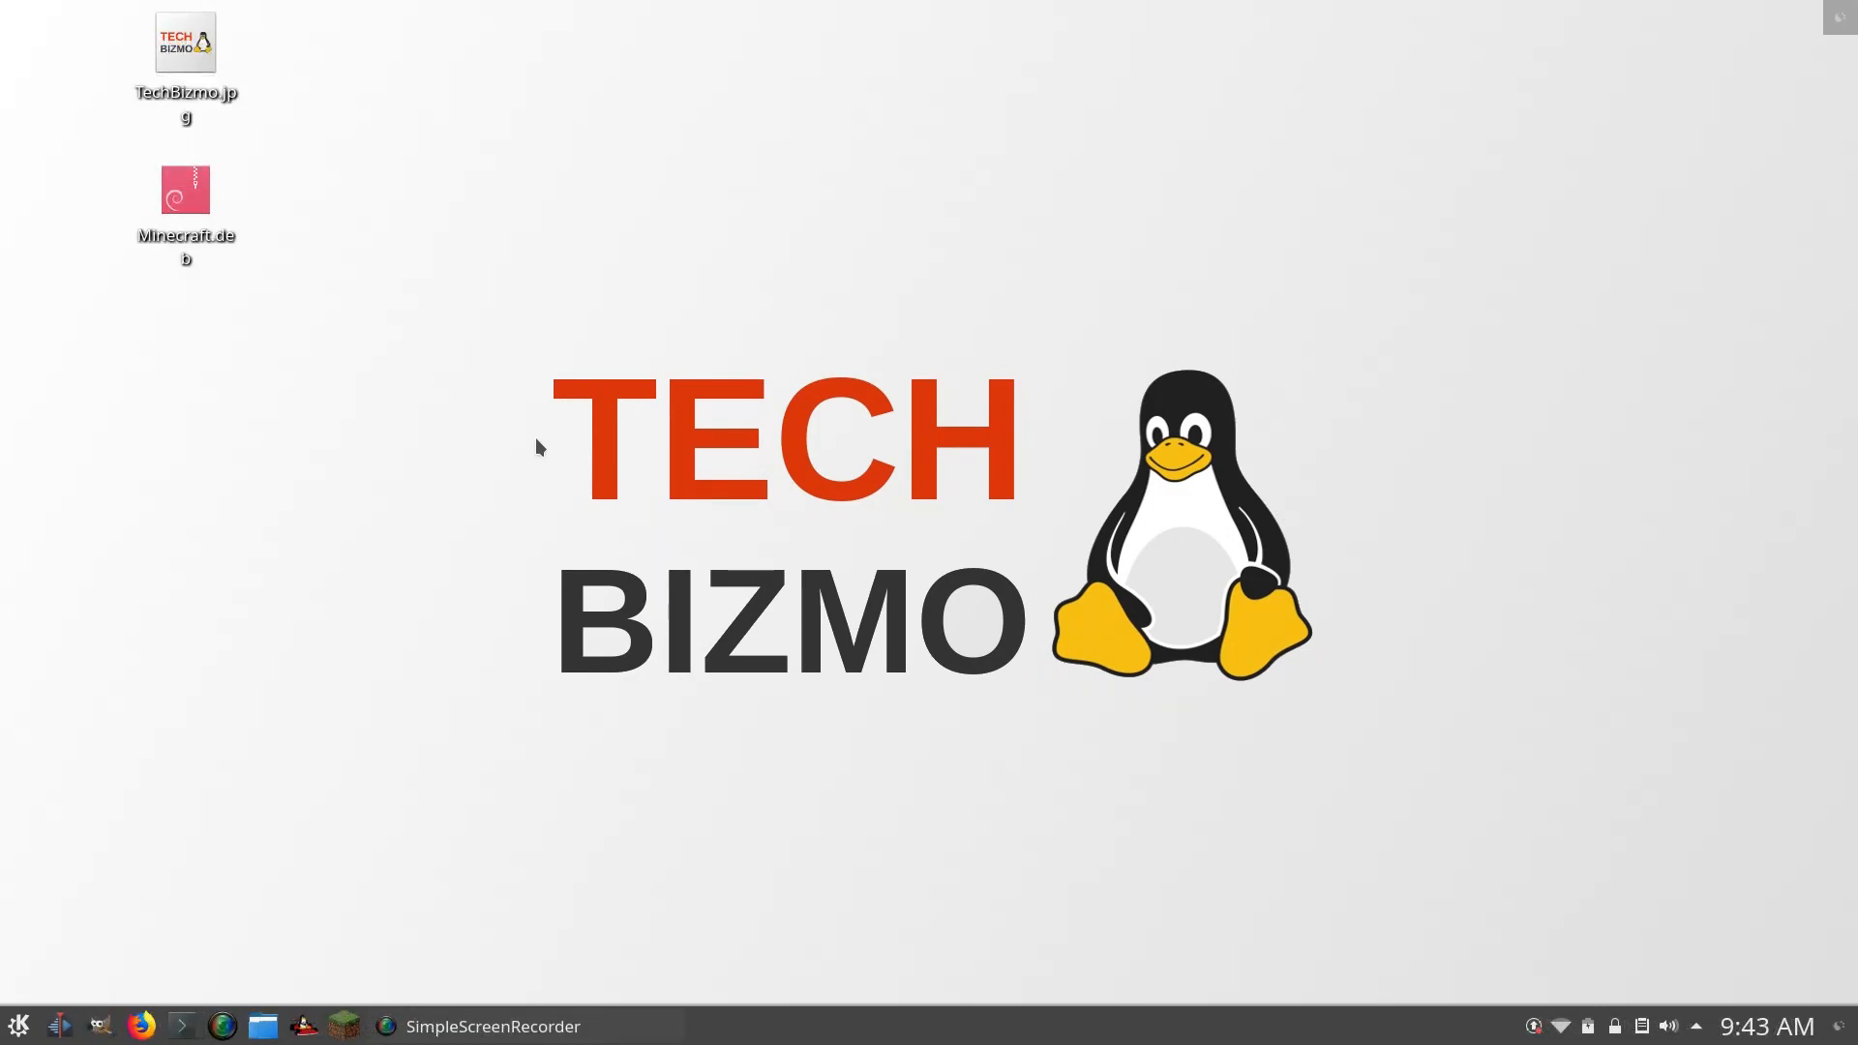
{"action": "left_click", "coordinate": [13, 1023]}
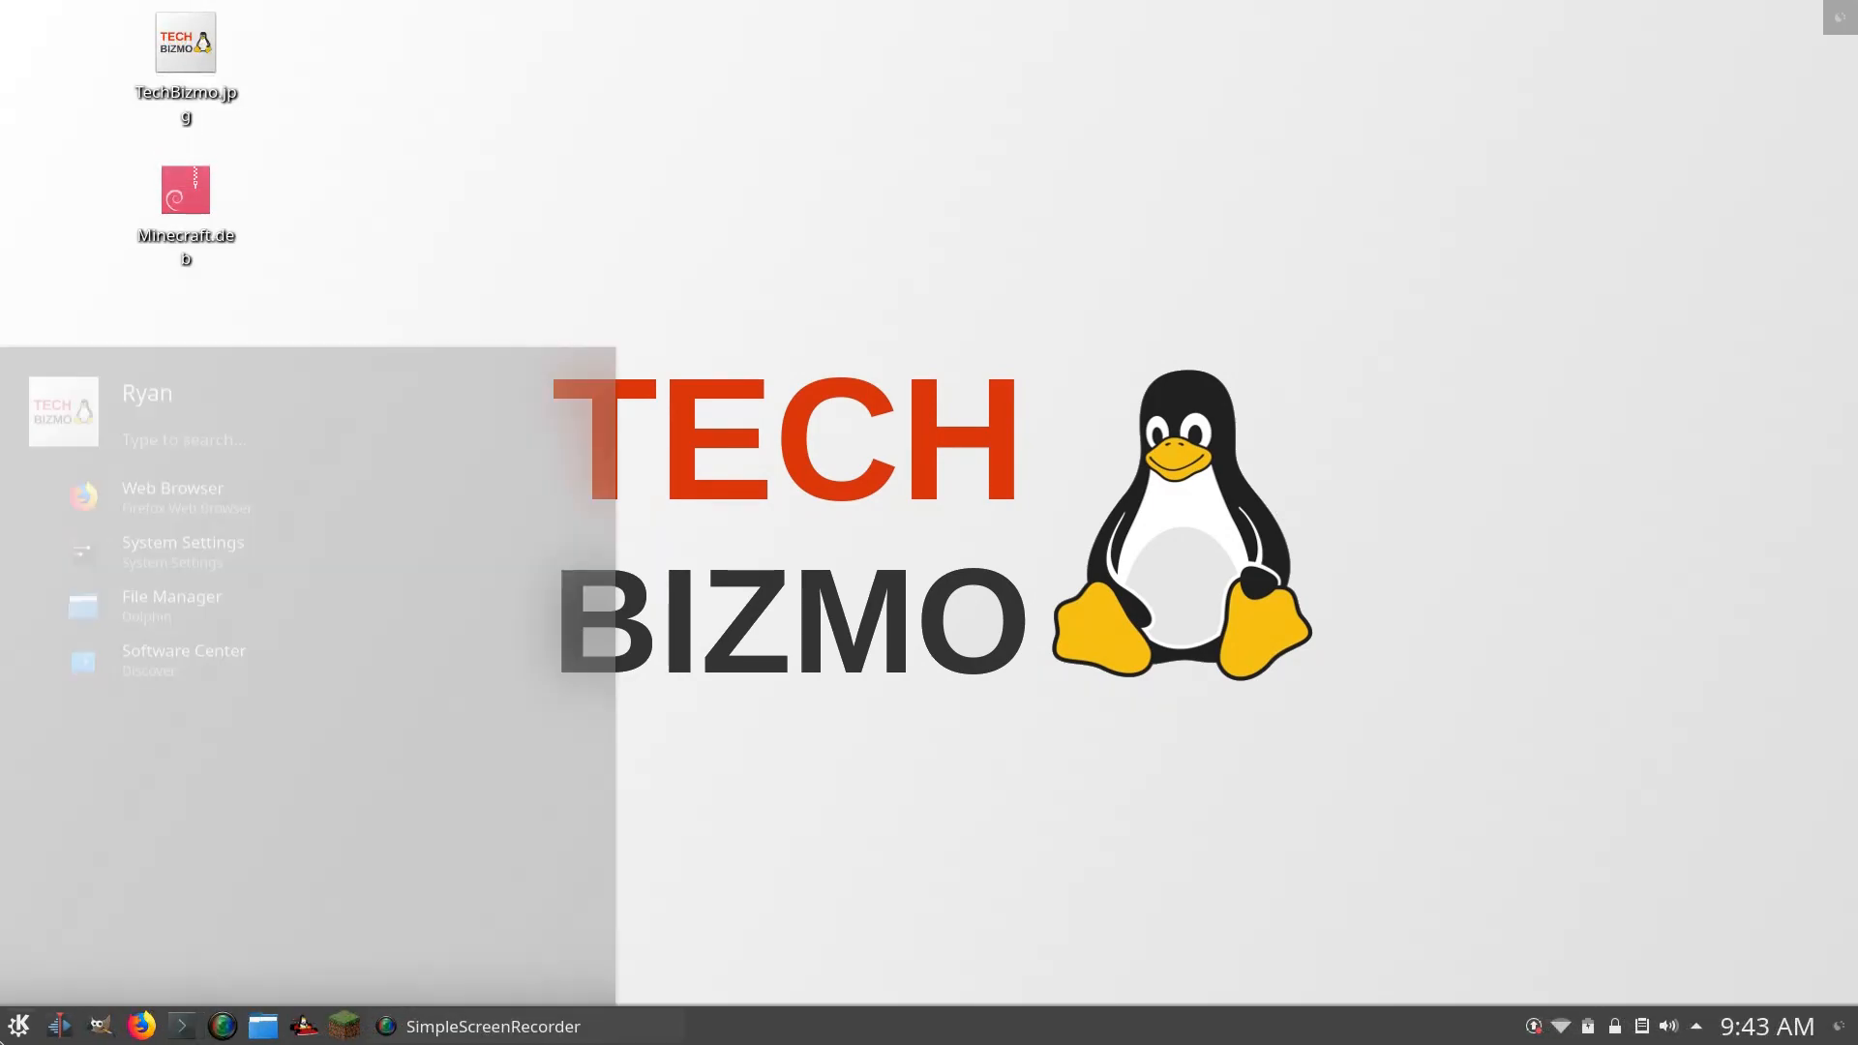
{"action": "left_click", "coordinate": [17, 1024]}
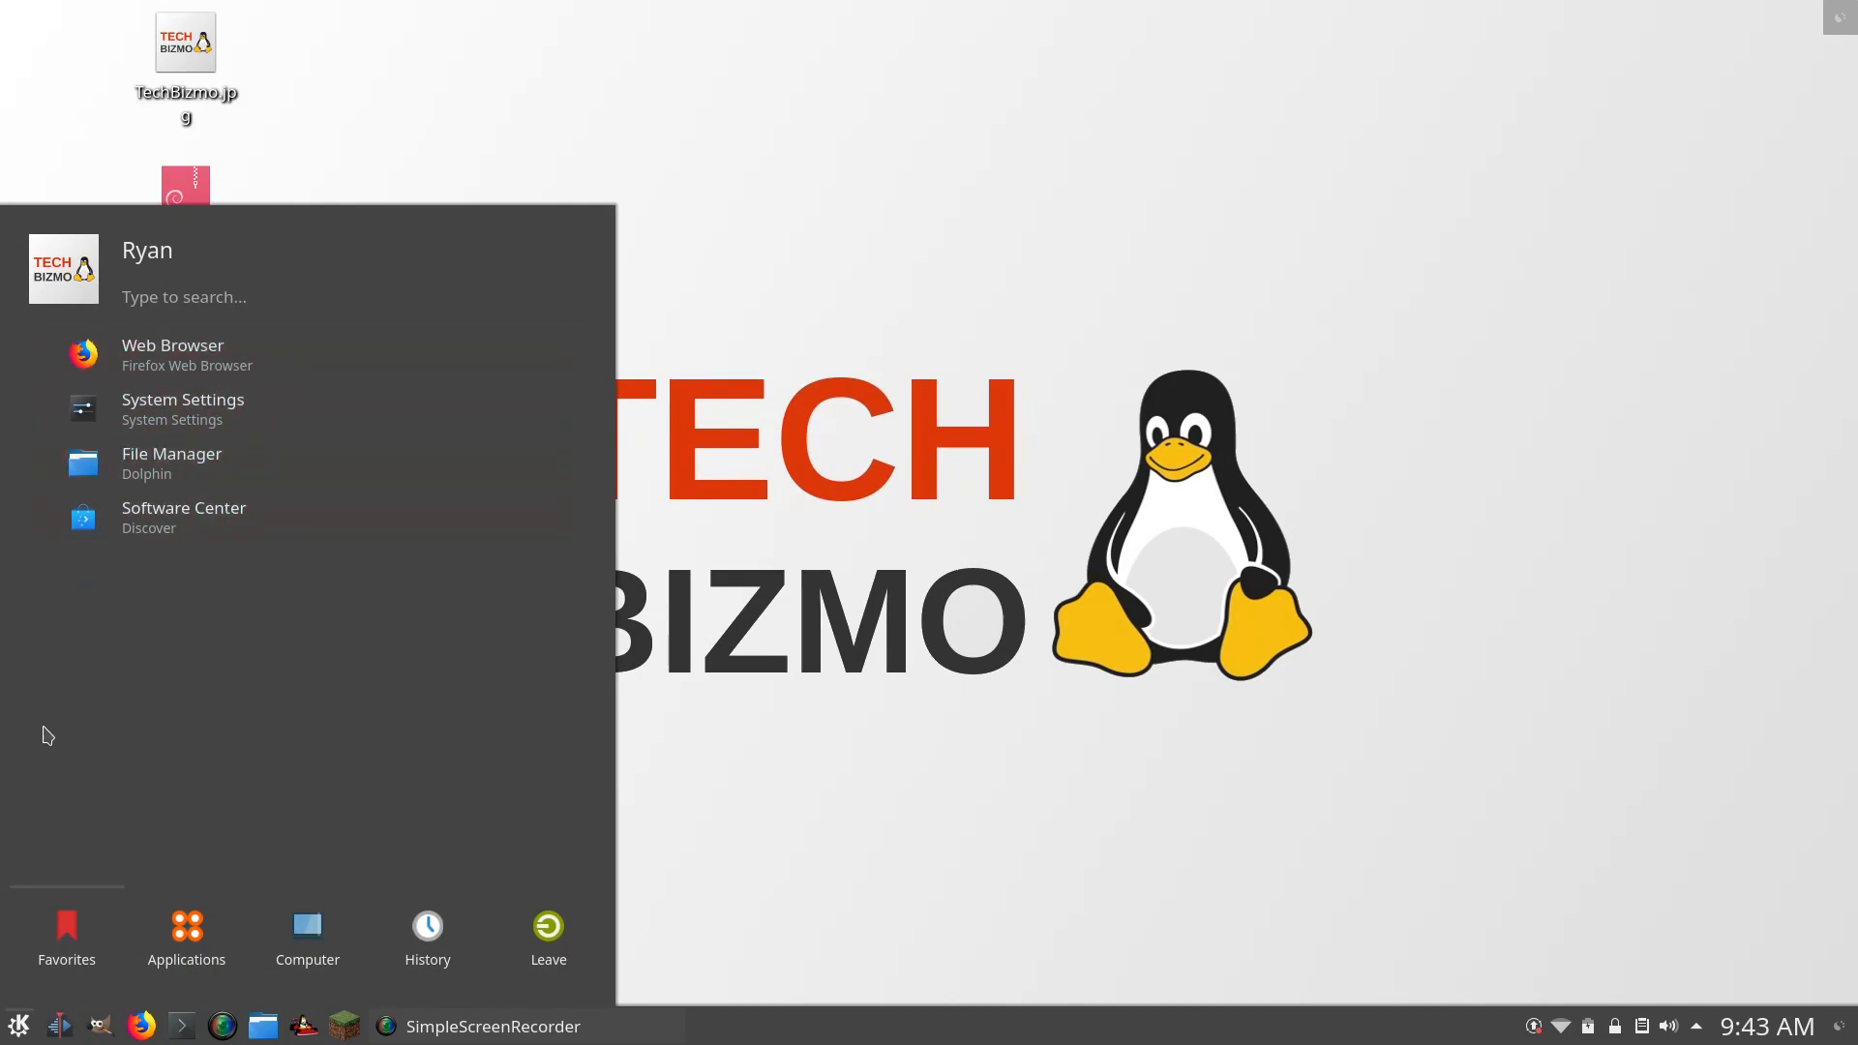
{"action": "left_click", "coordinate": [186, 938]}
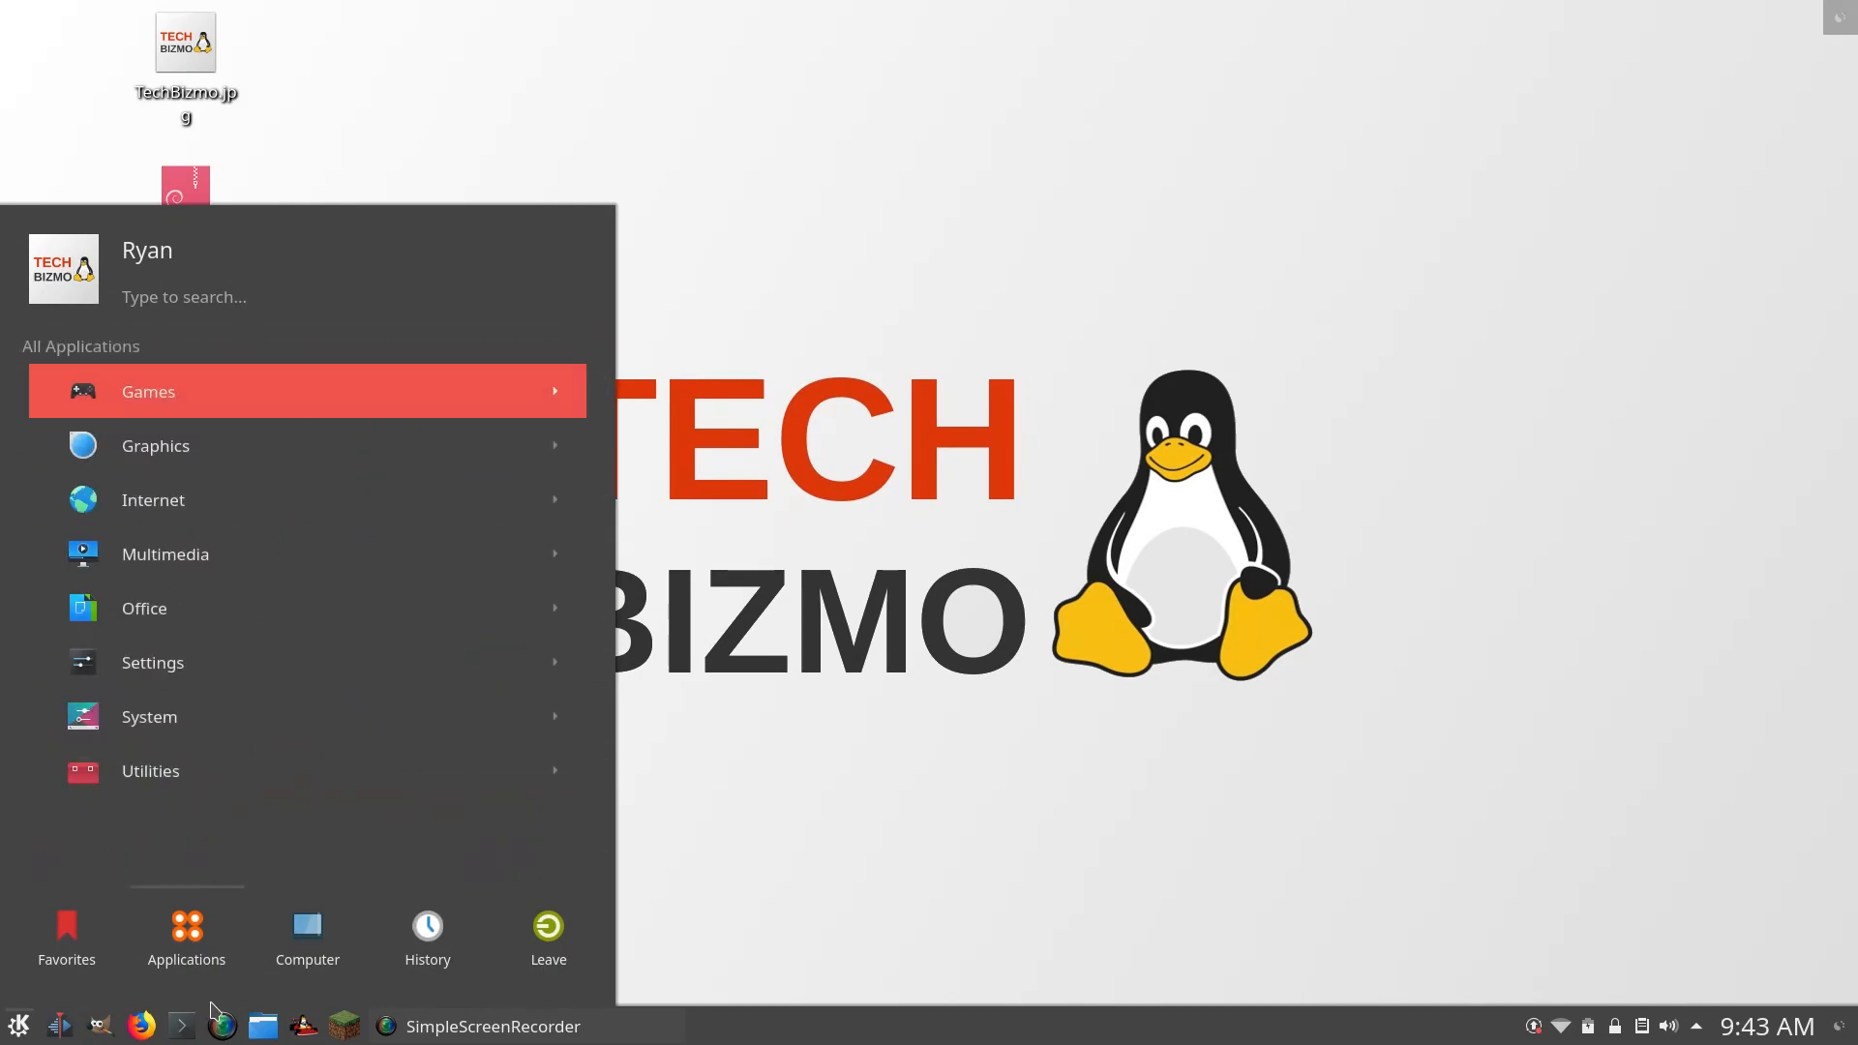
{"action": "left_click", "coordinate": [66, 931]}
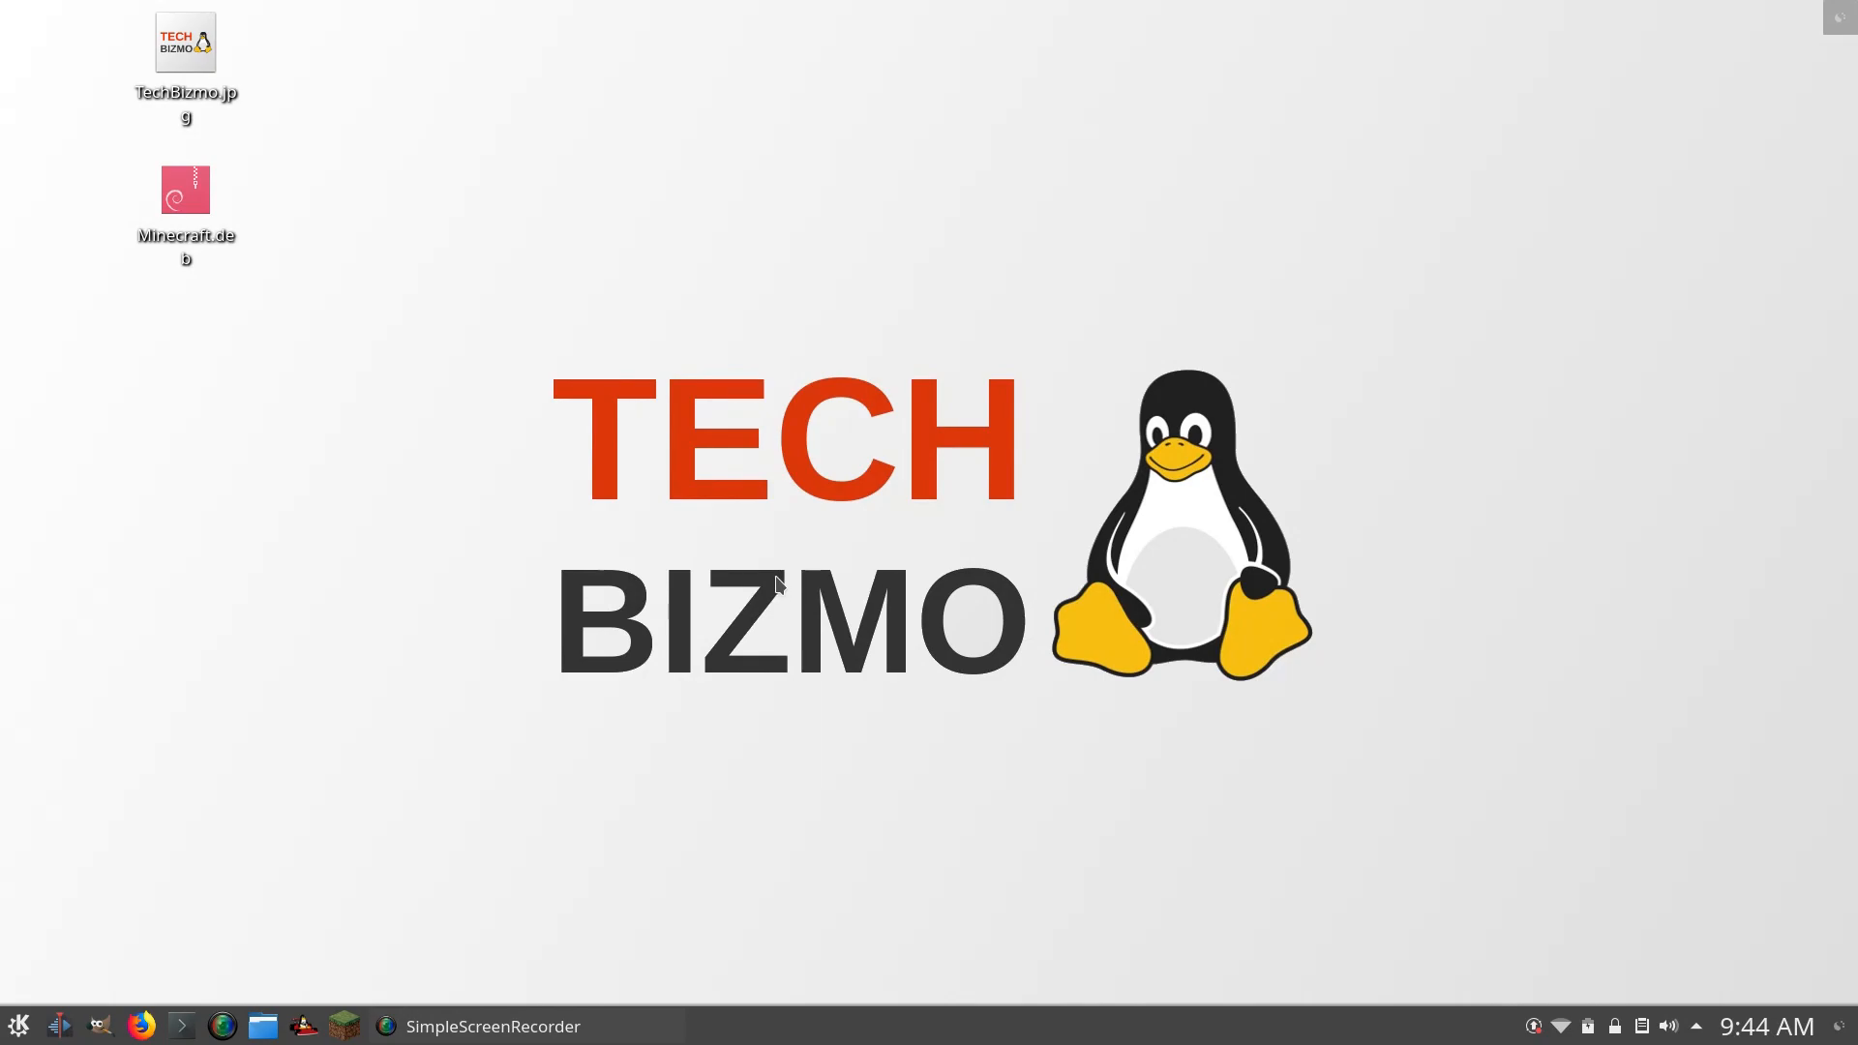
{"action": "mouse_move", "coordinate": [506, 515]}
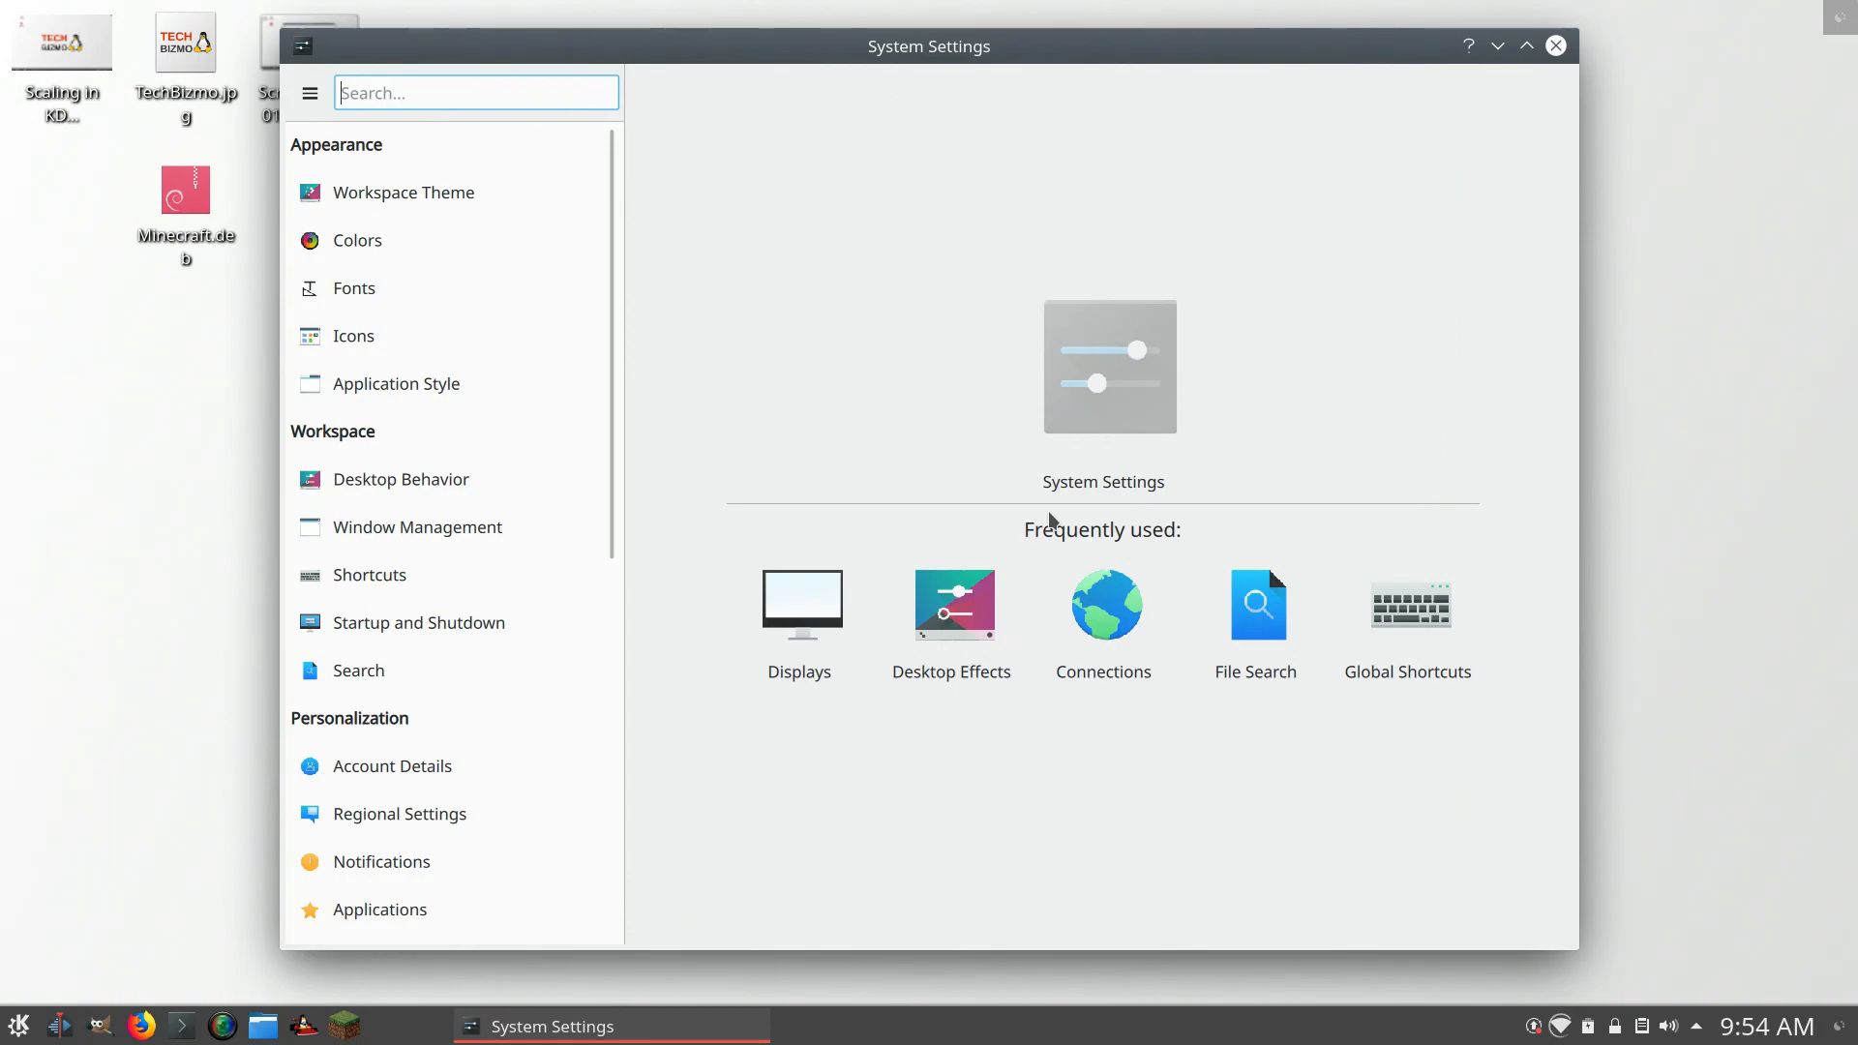
{"action": "left_click", "coordinate": [1556, 45]}
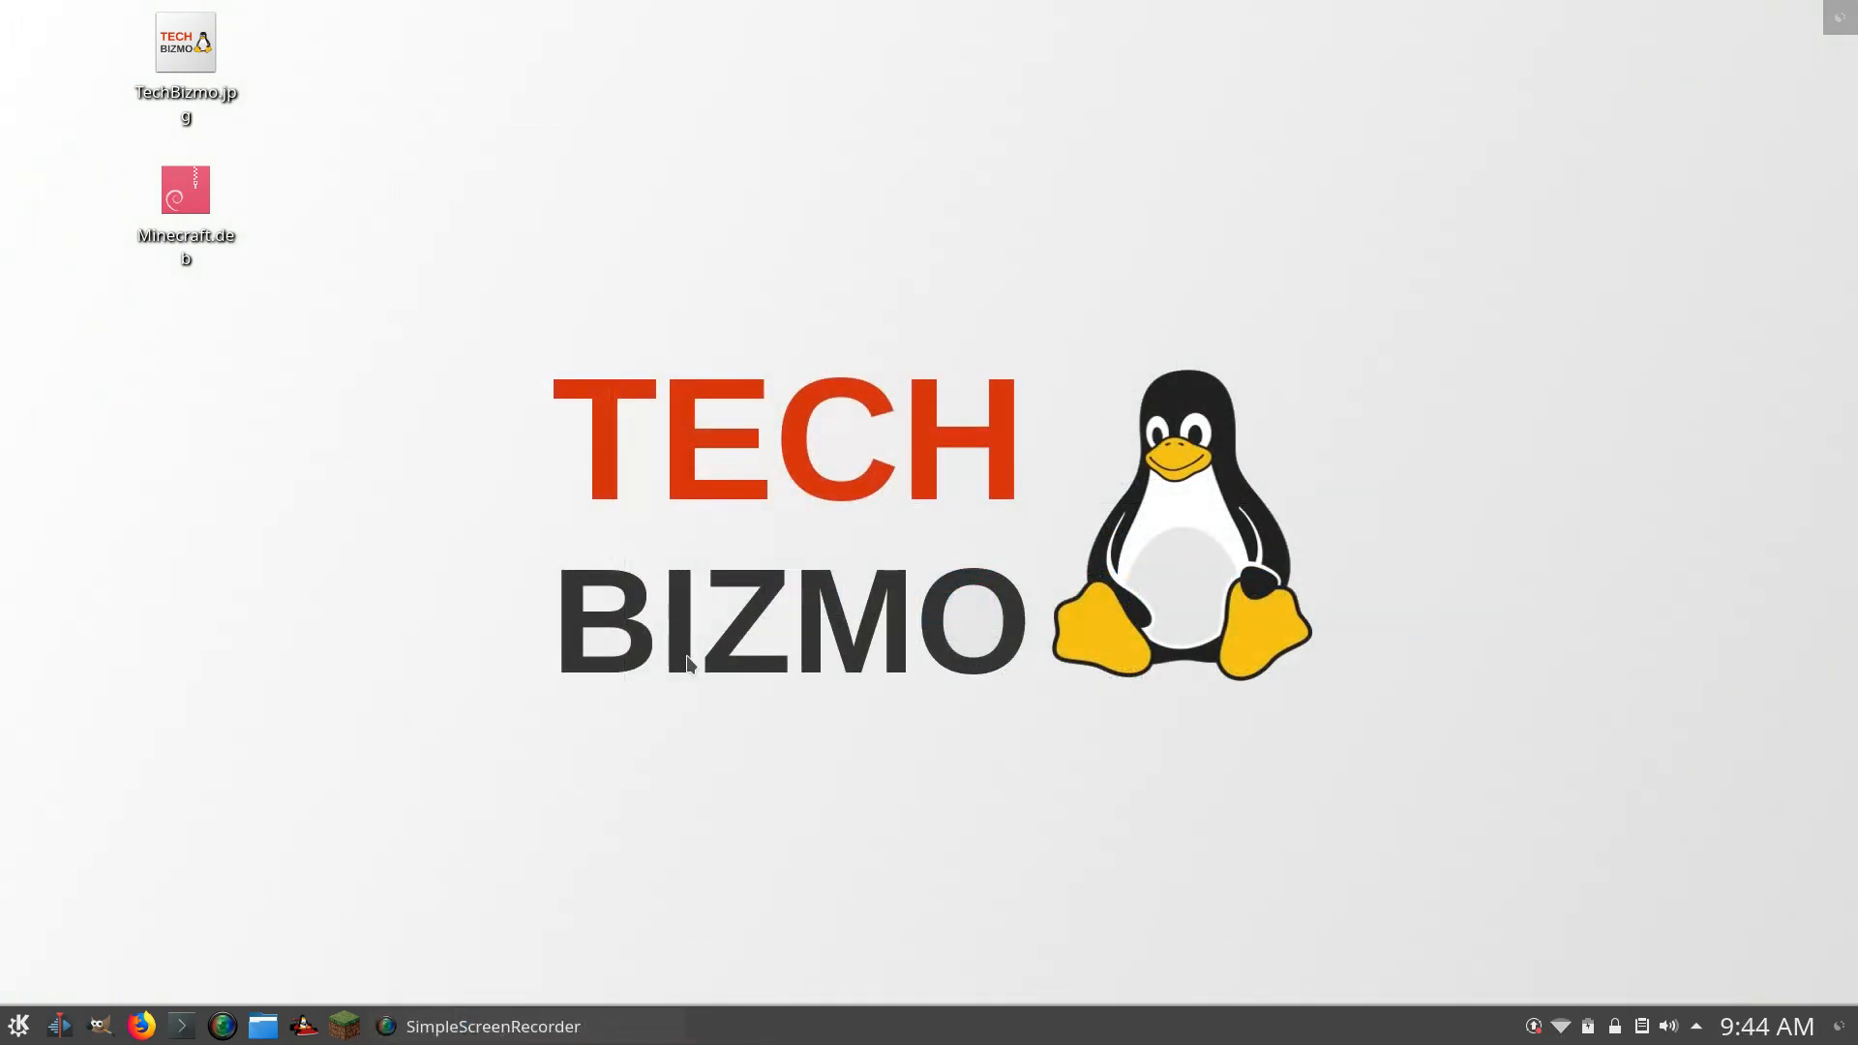
{"action": "mouse_move", "coordinate": [909, 205]}
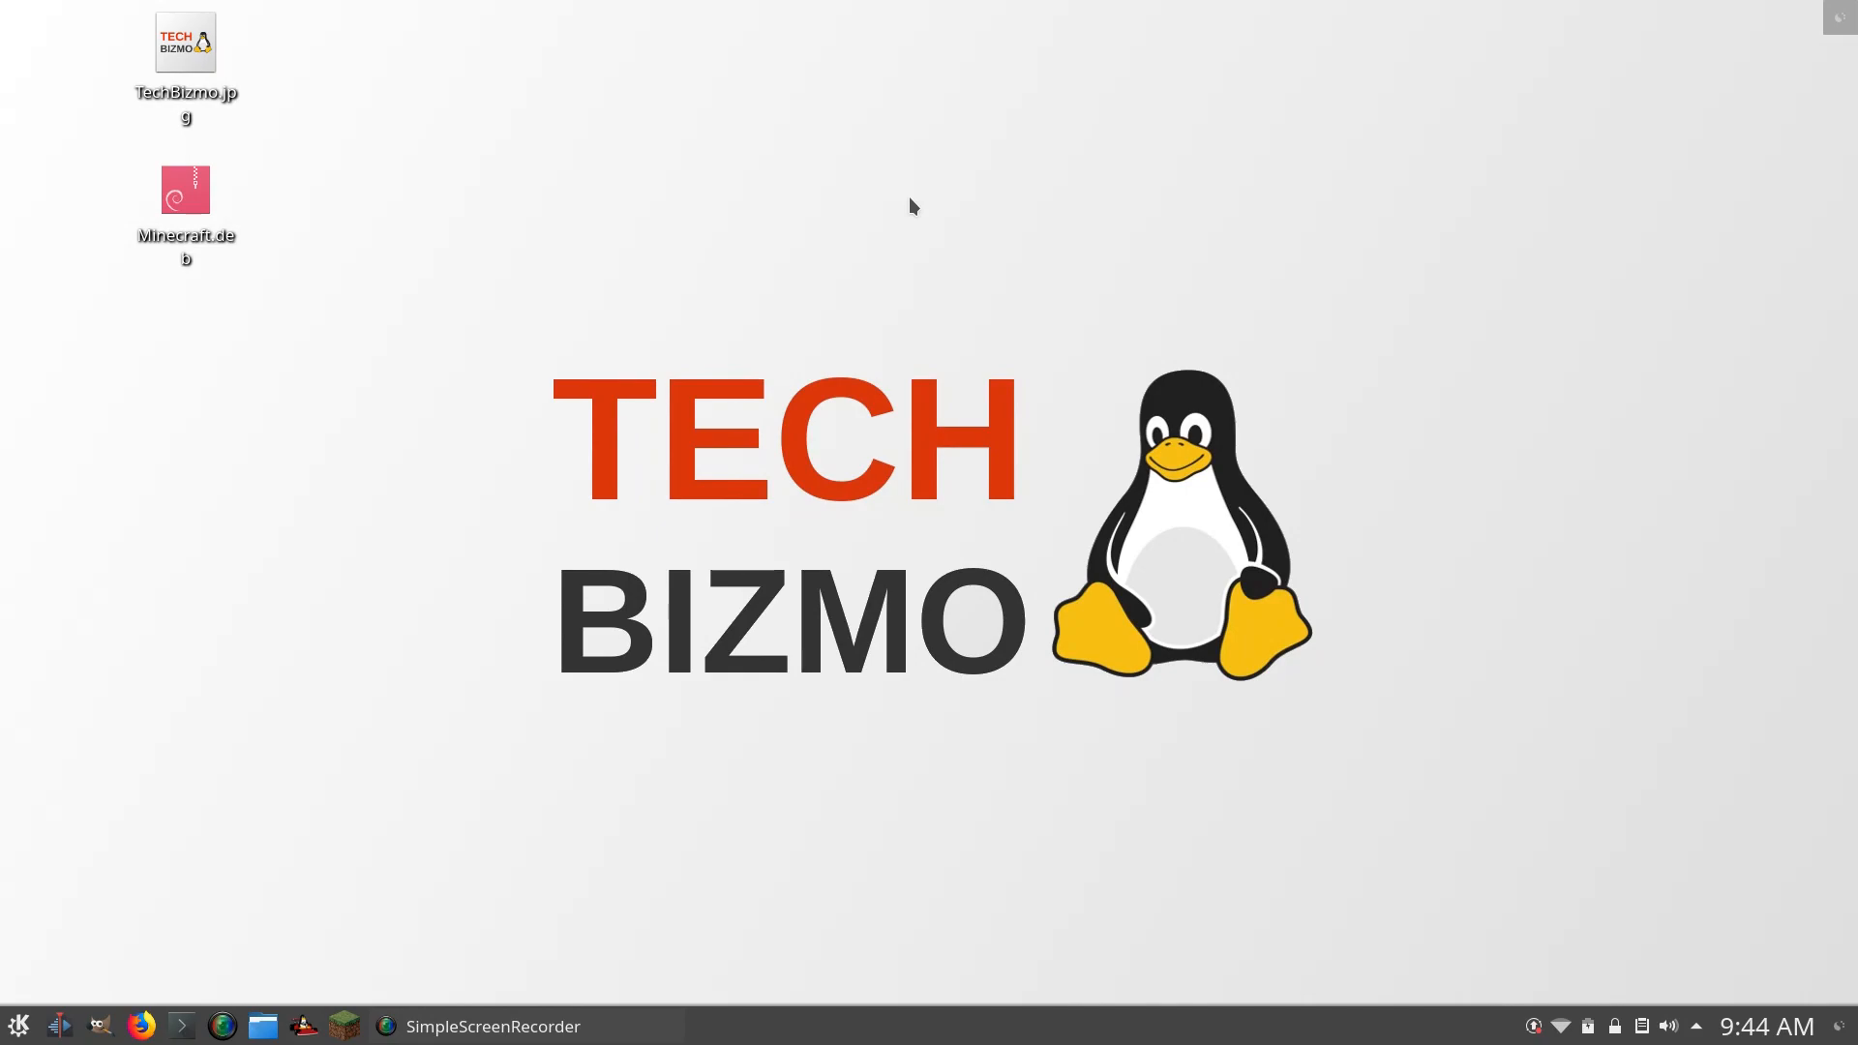
{"action": "mouse_move", "coordinate": [865, 183]}
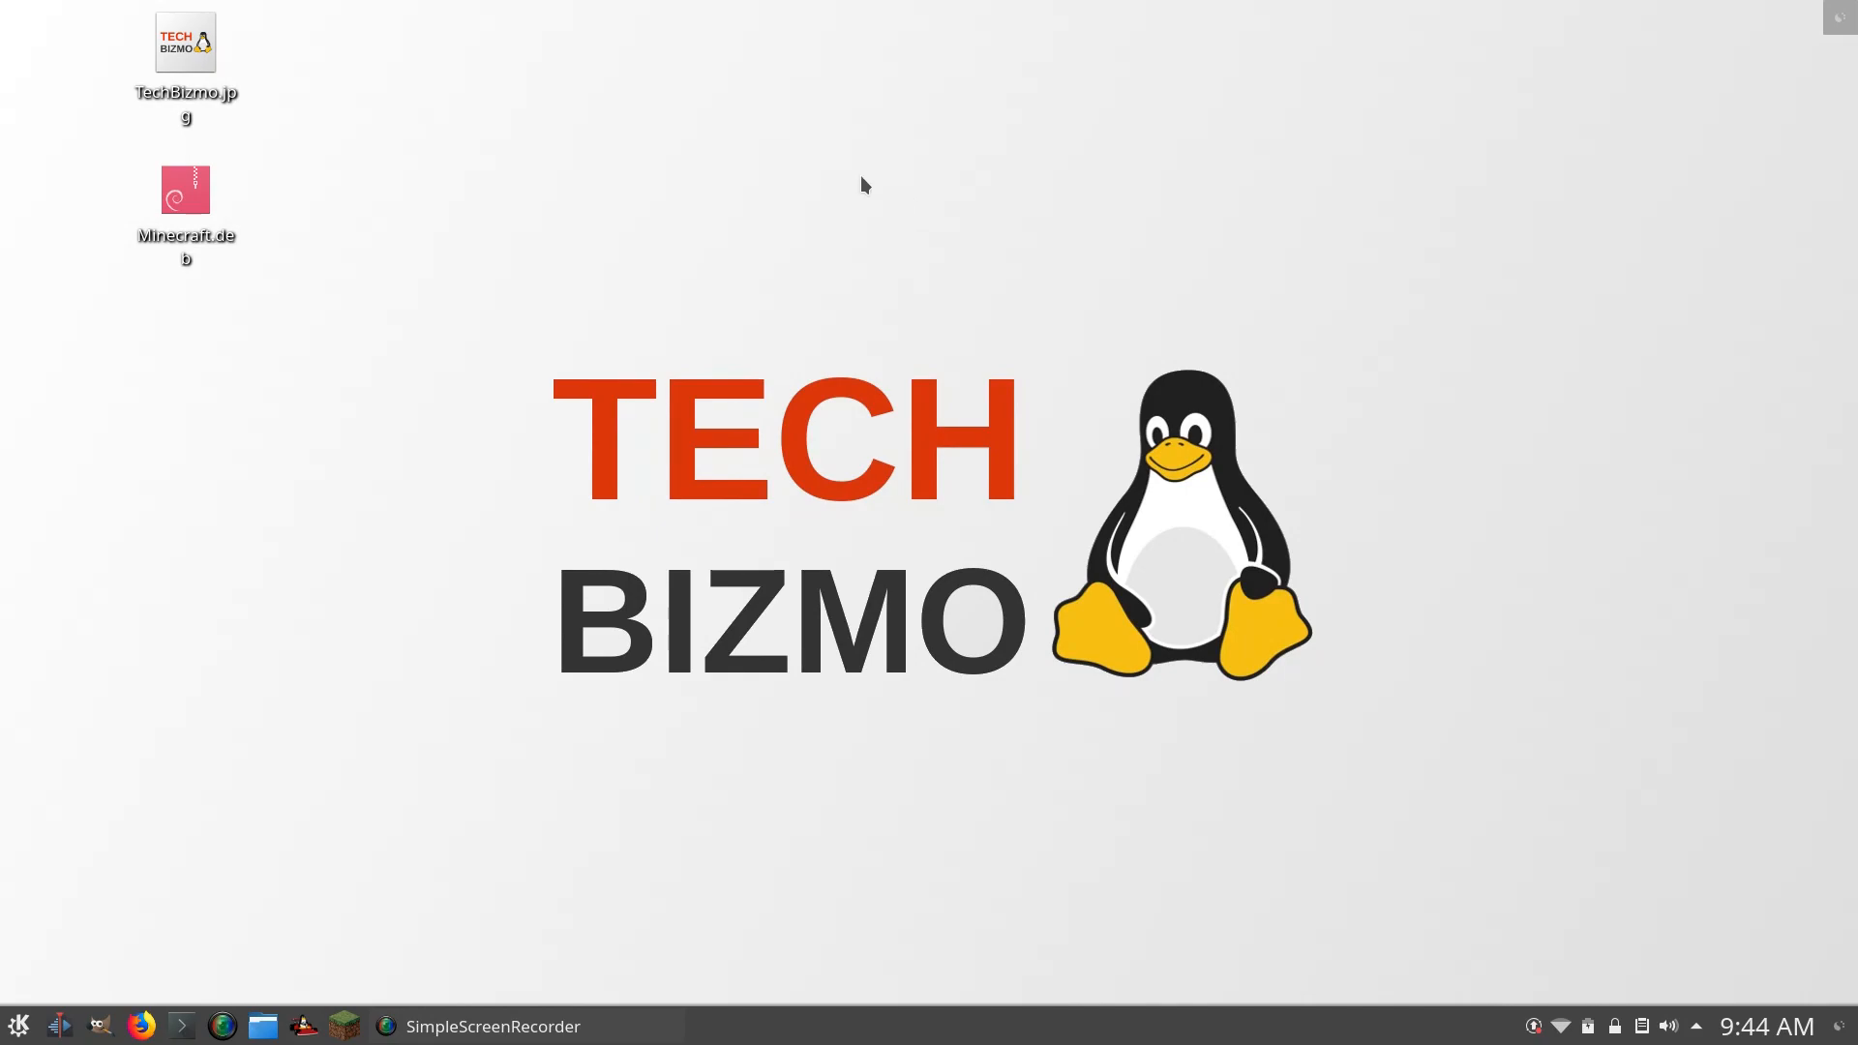